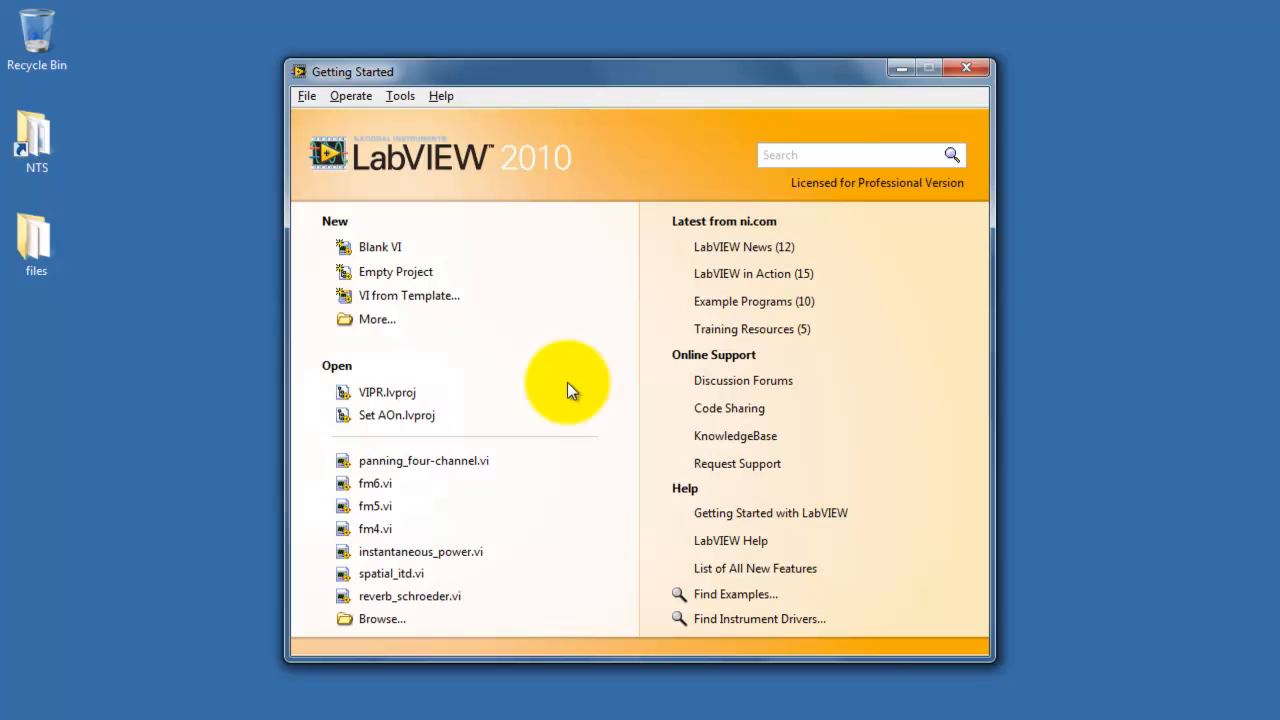
mouse_move(400, 107)
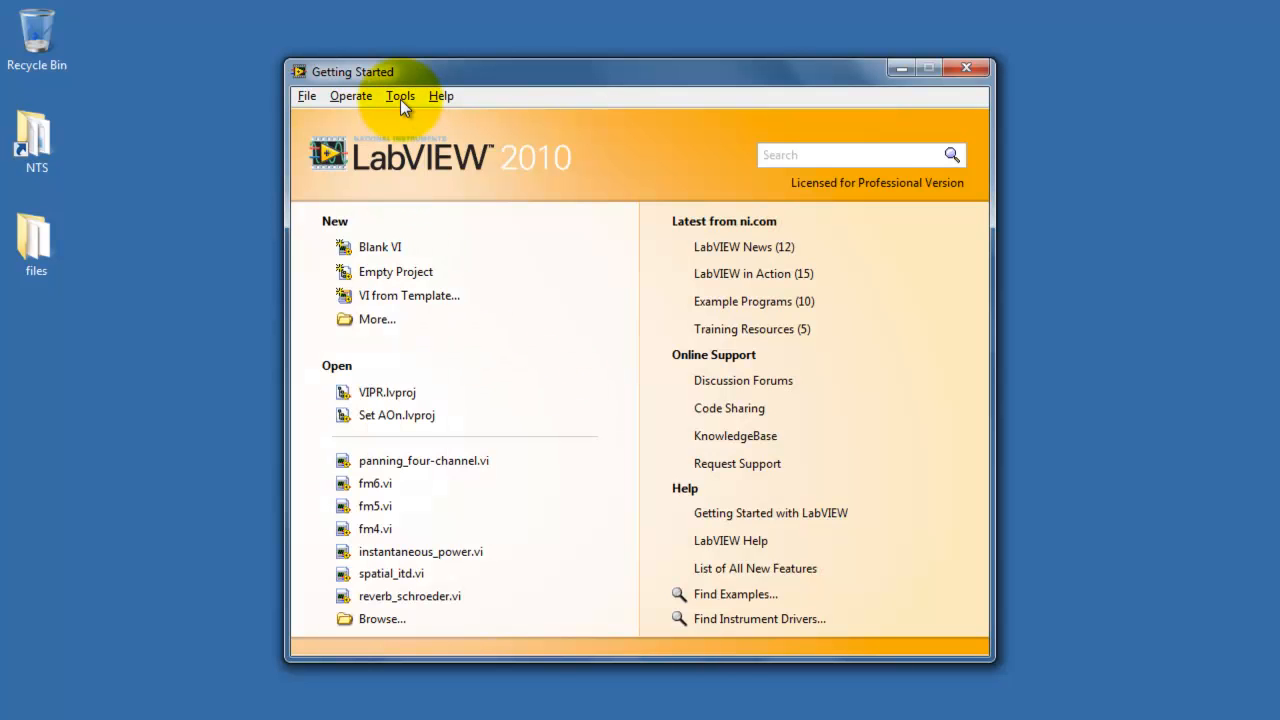
- Launch the MathScript Window from the Tools menu
click(400, 95)
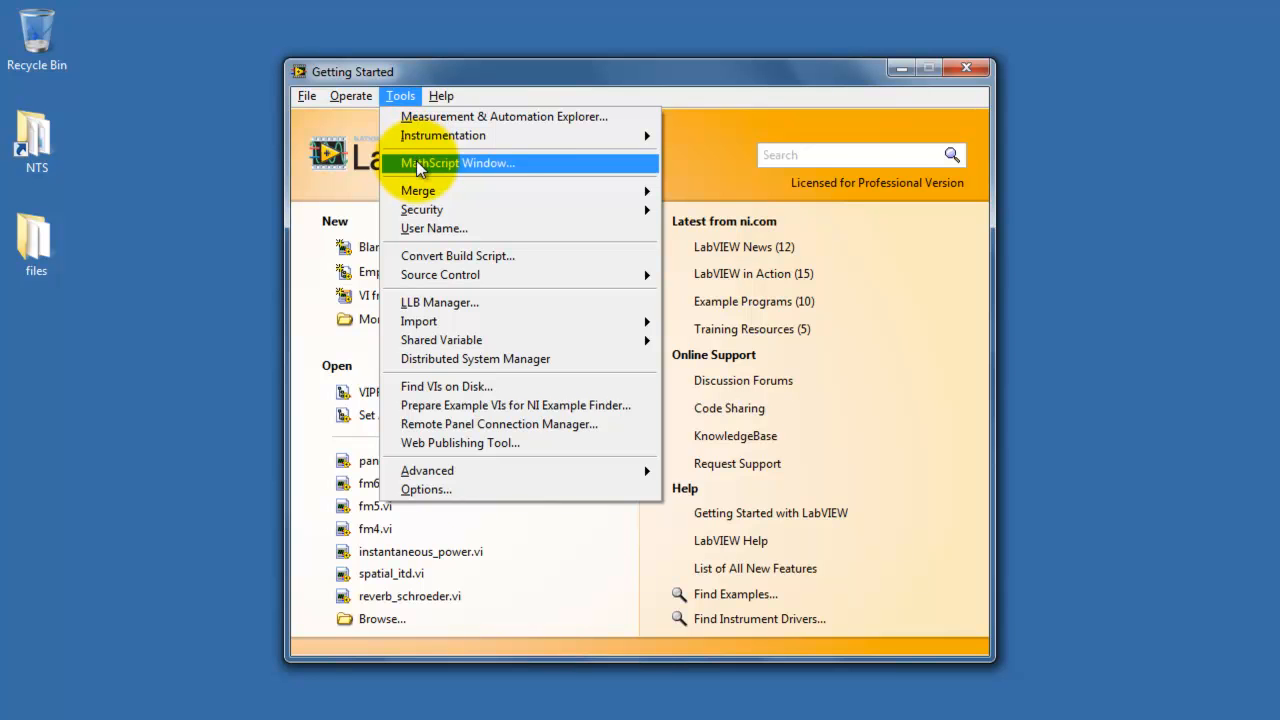
click(455, 163)
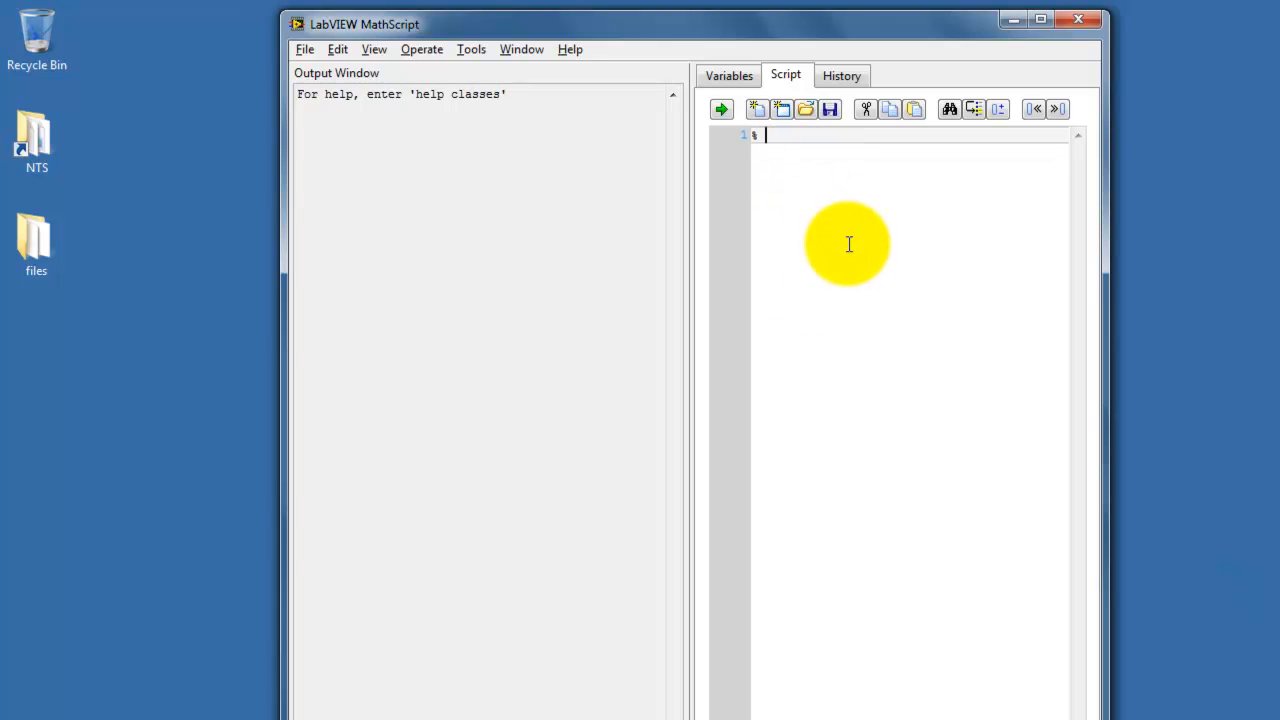
- Write the Constants comment and define A = 10; and B = 5
text(Constants)
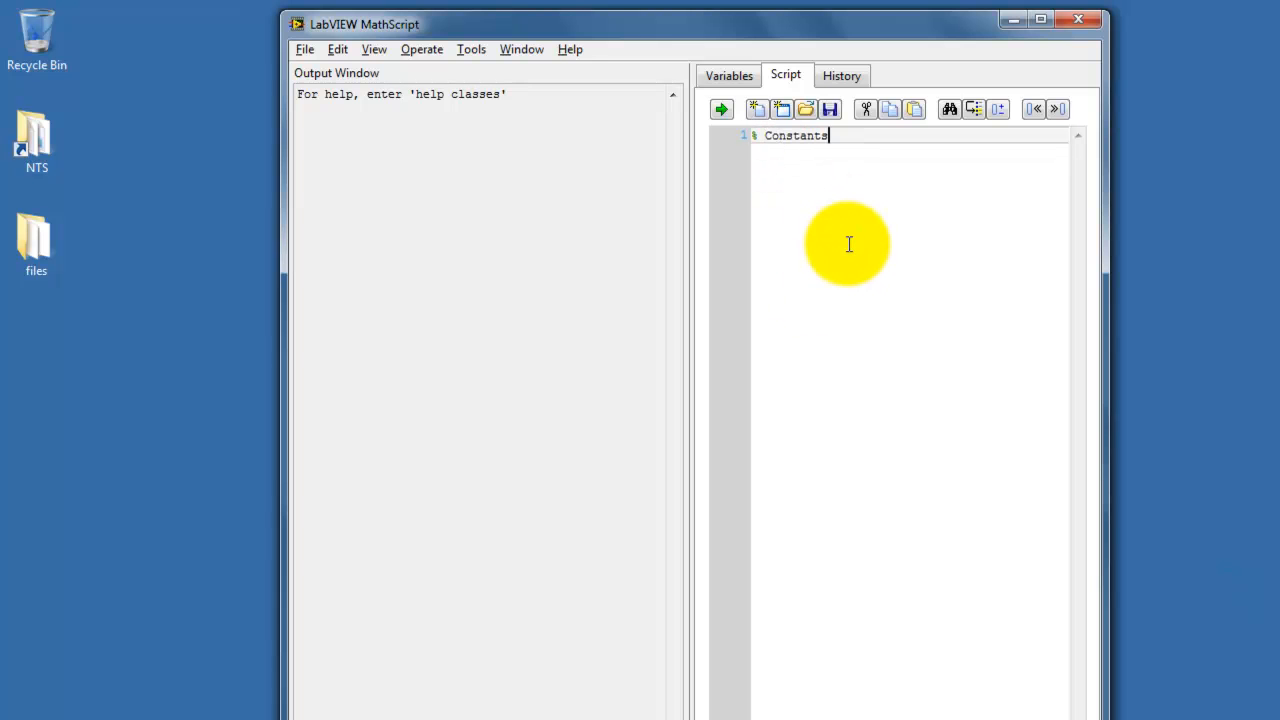
text(A)
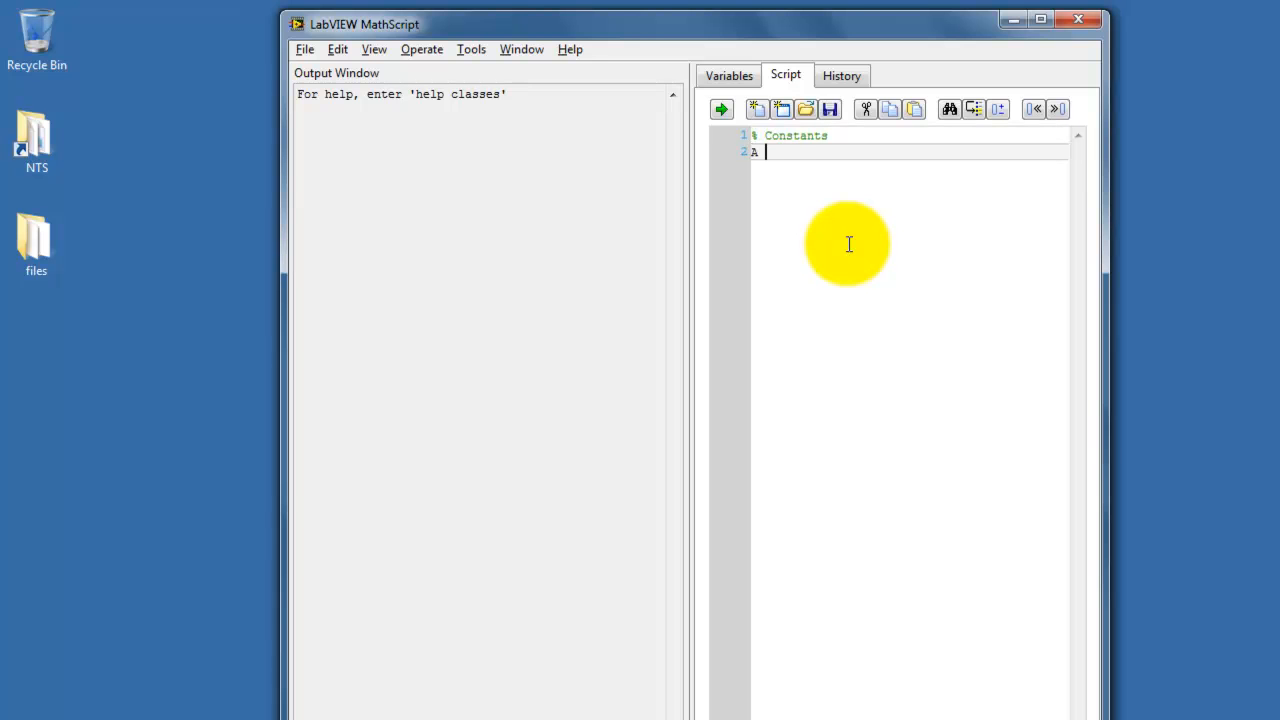
text(=)
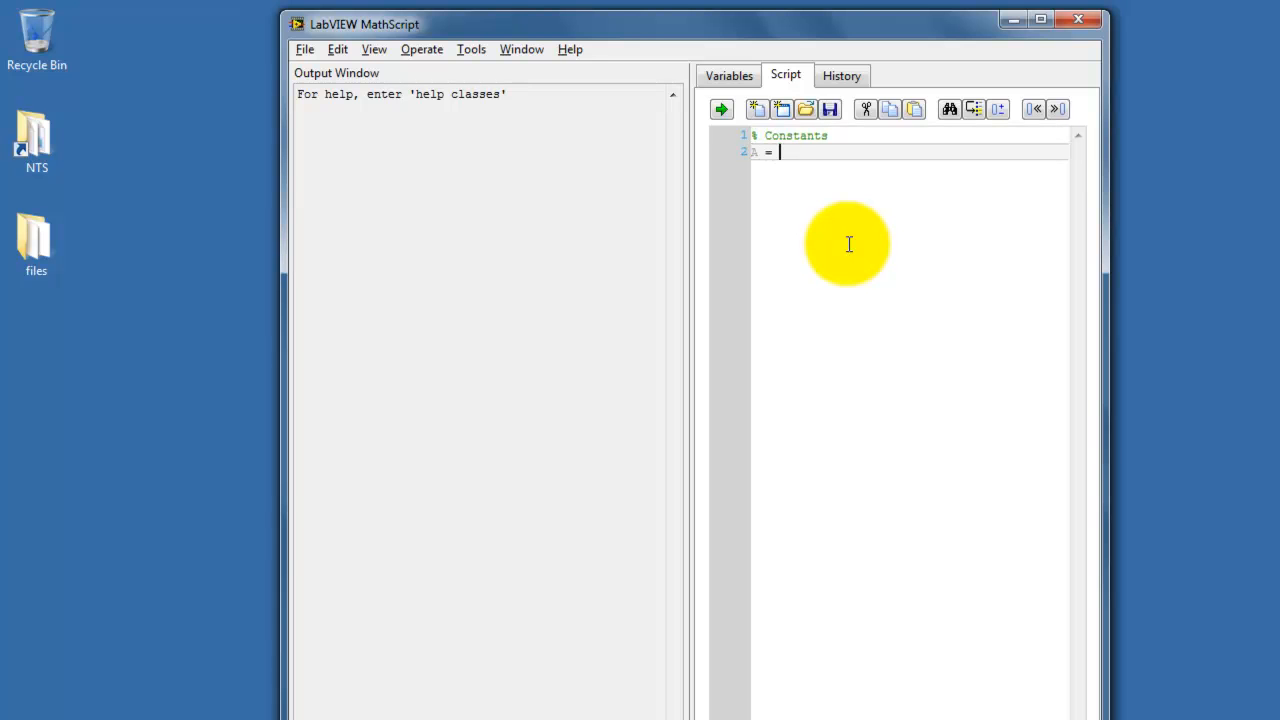
text(10;)
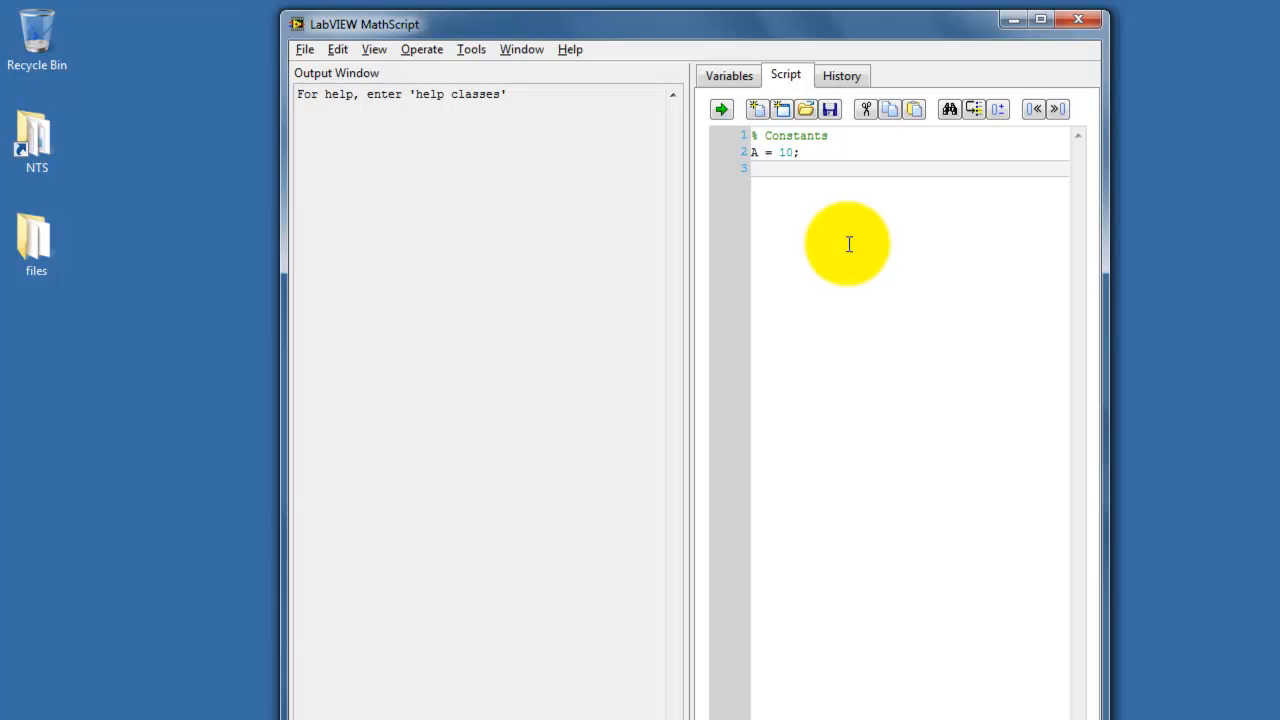
text(B = 5;)
click(910, 185)
text(C = 9000;)
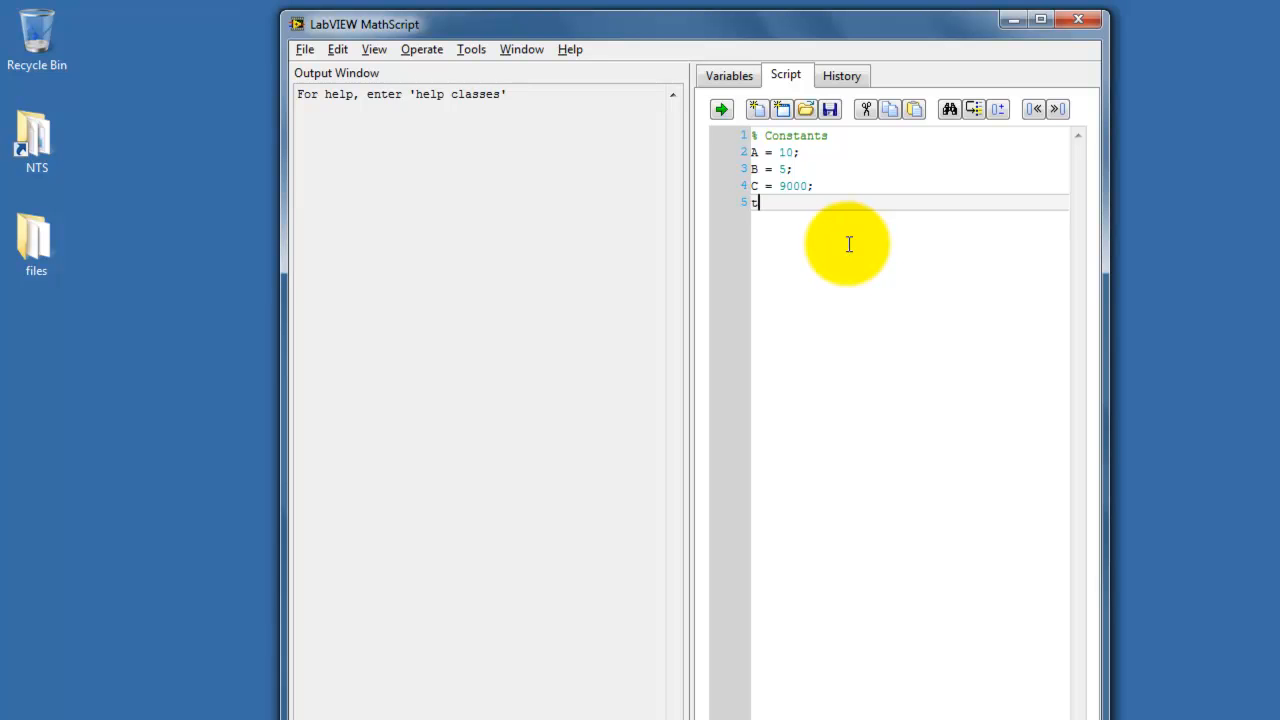
- Define tau = 1e-3; and begin the next comment section
text(au =)
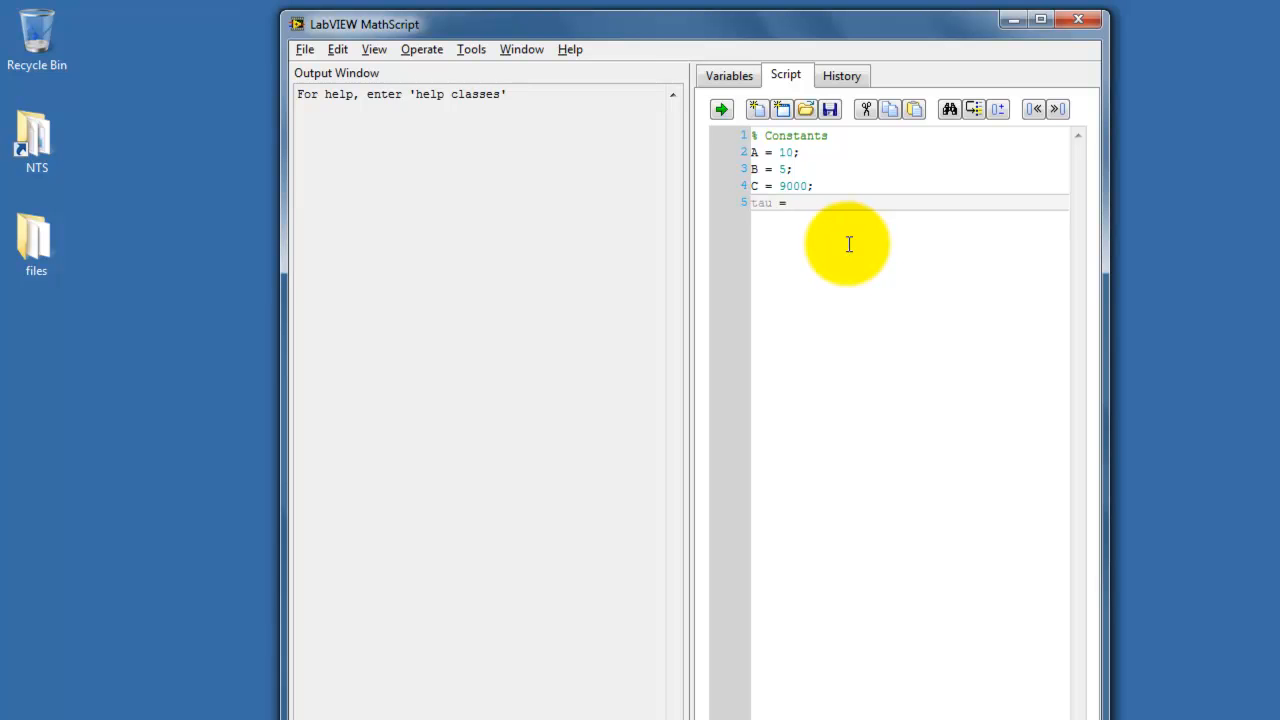
text(1e)
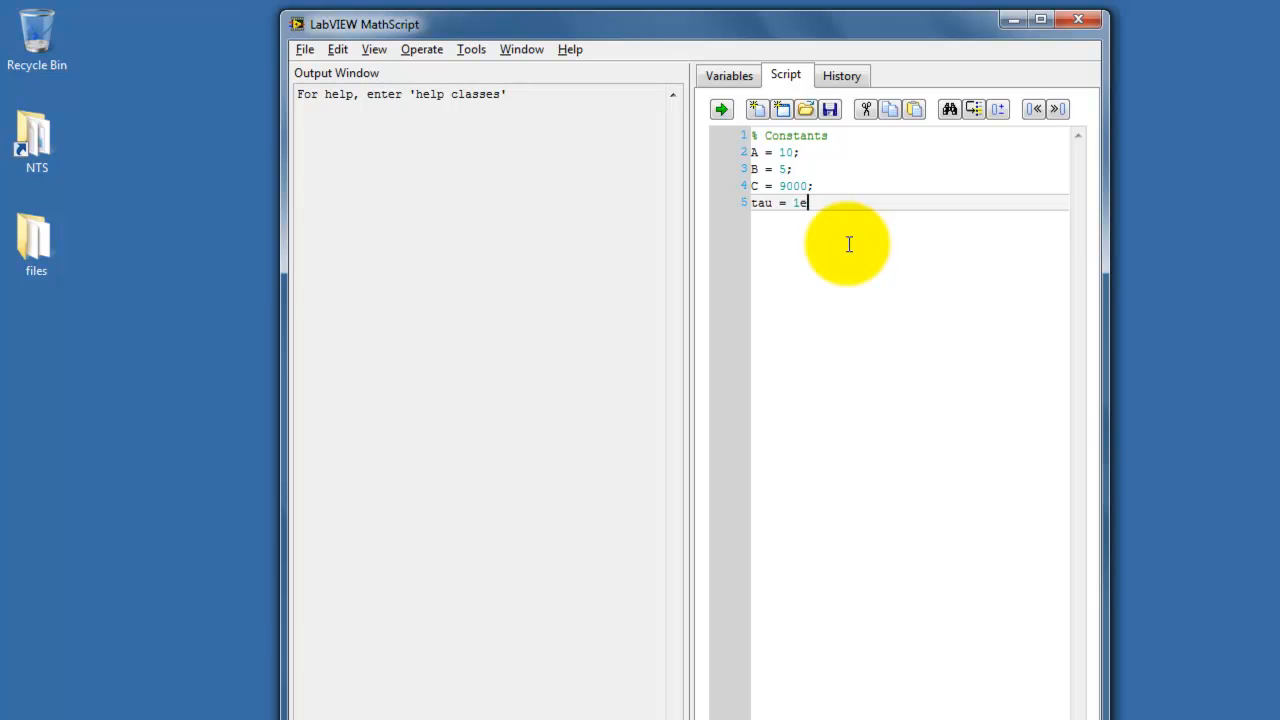
text(-3;)
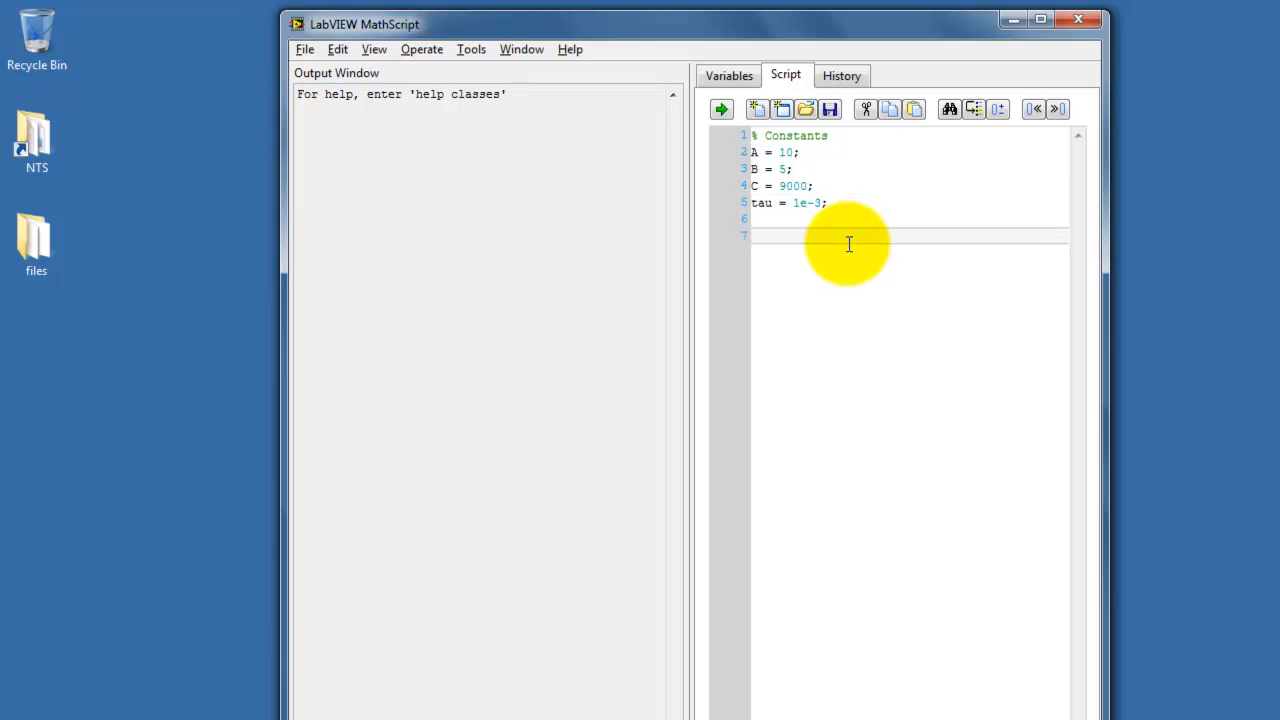
text(% I)
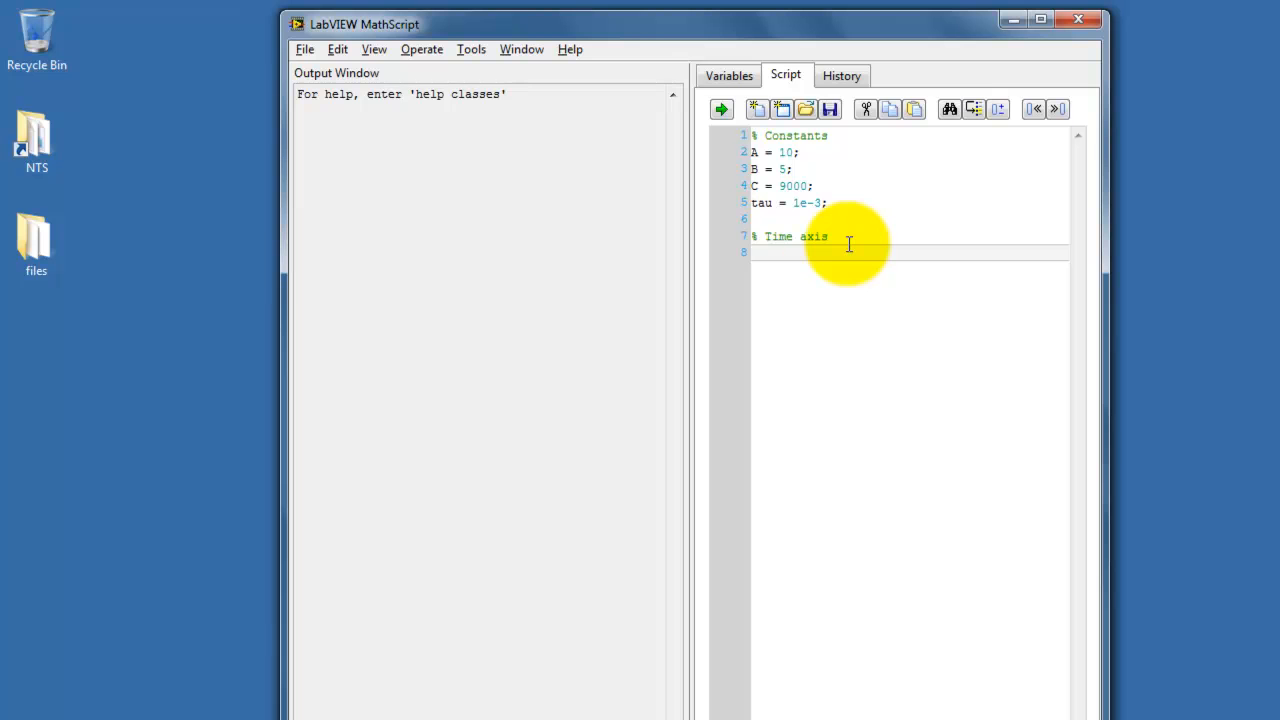
- Define the time-axis constants tmax = 5e-3; and p = 500;
text(tmax)
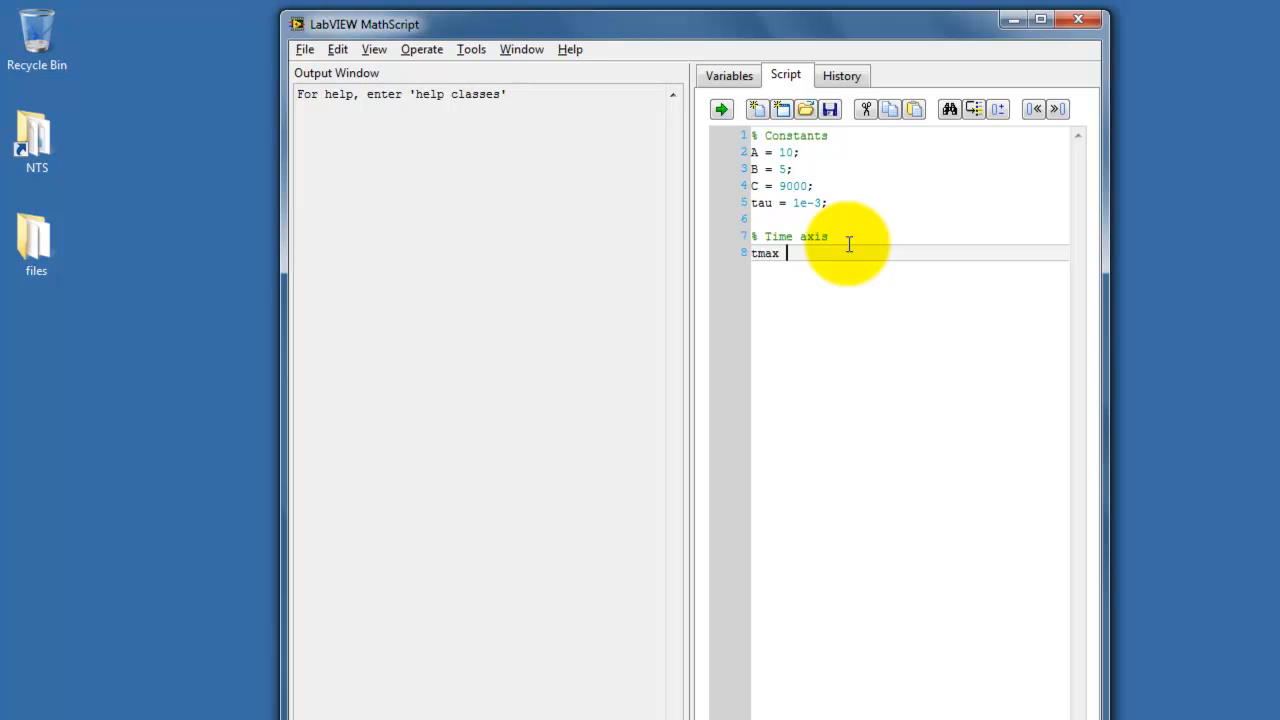
text(= 5)
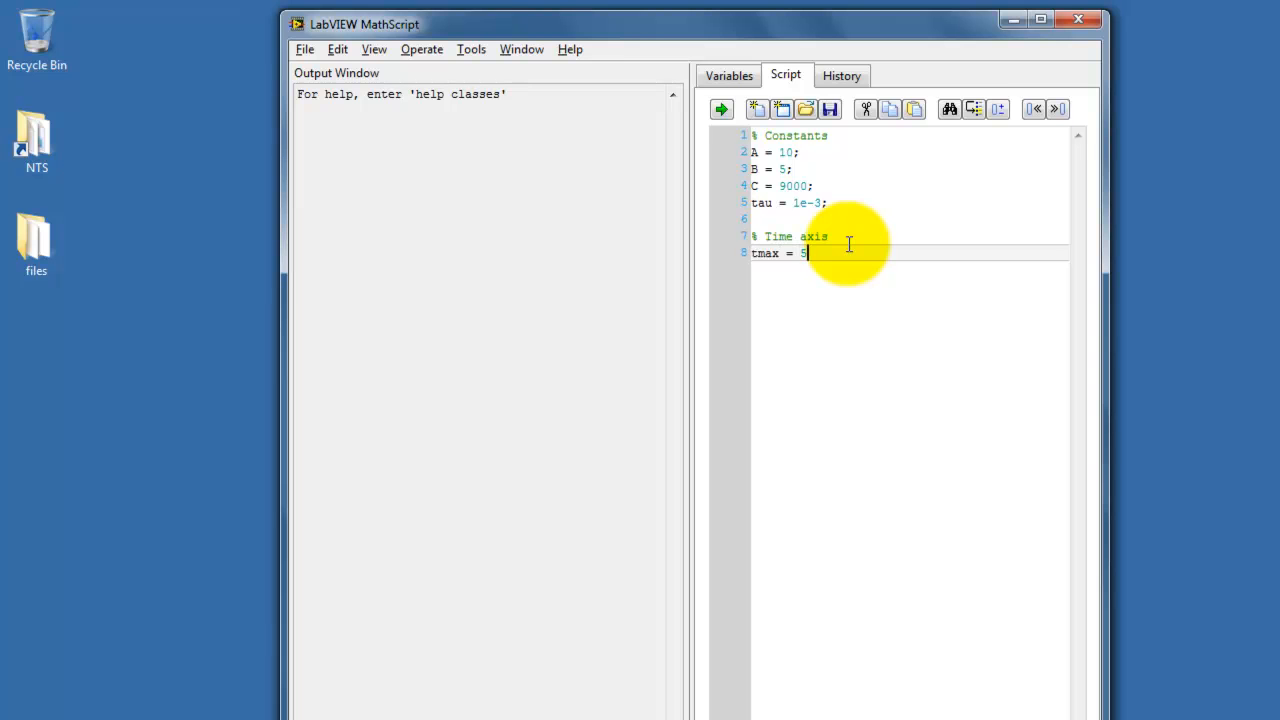
text(e-3;)
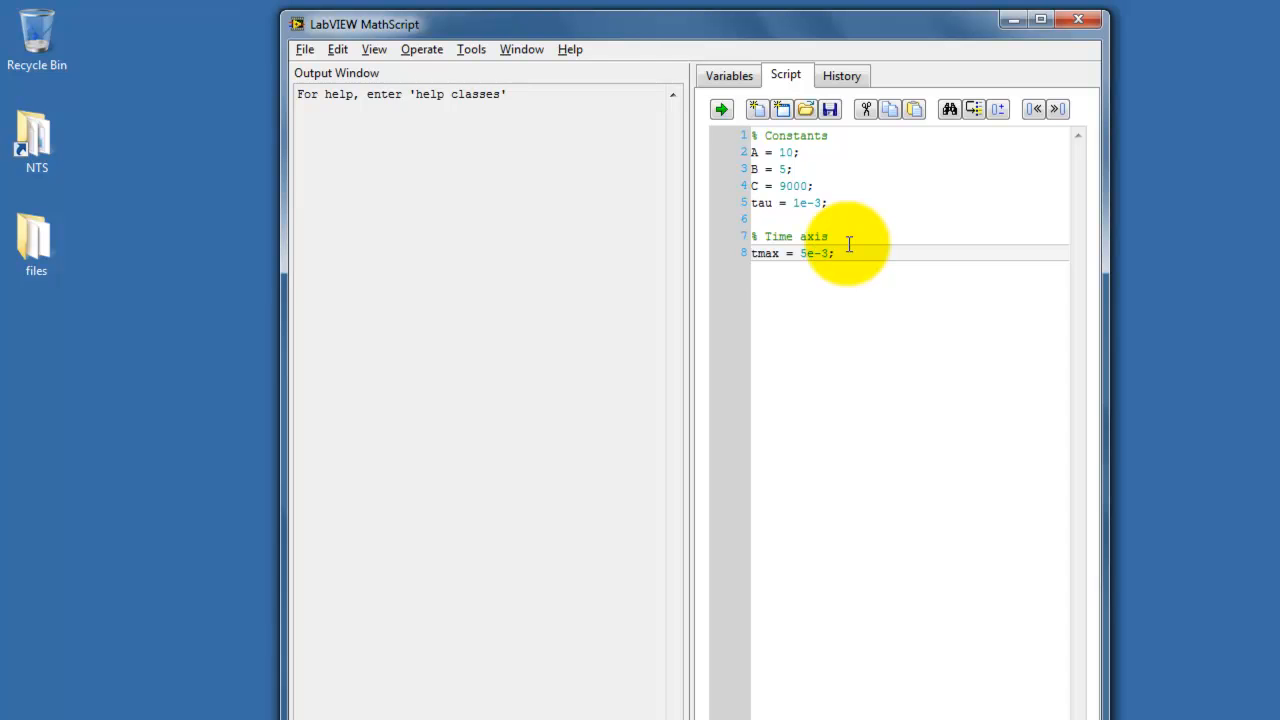
key(enter)
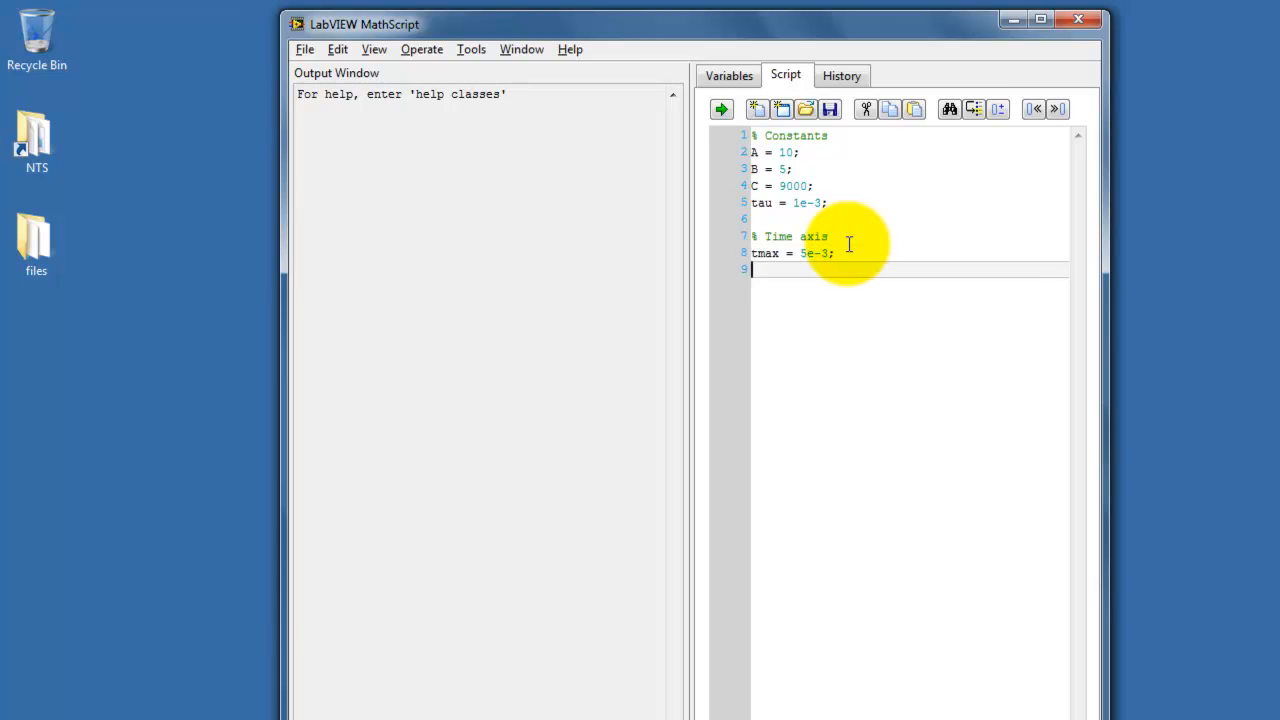
text(p)
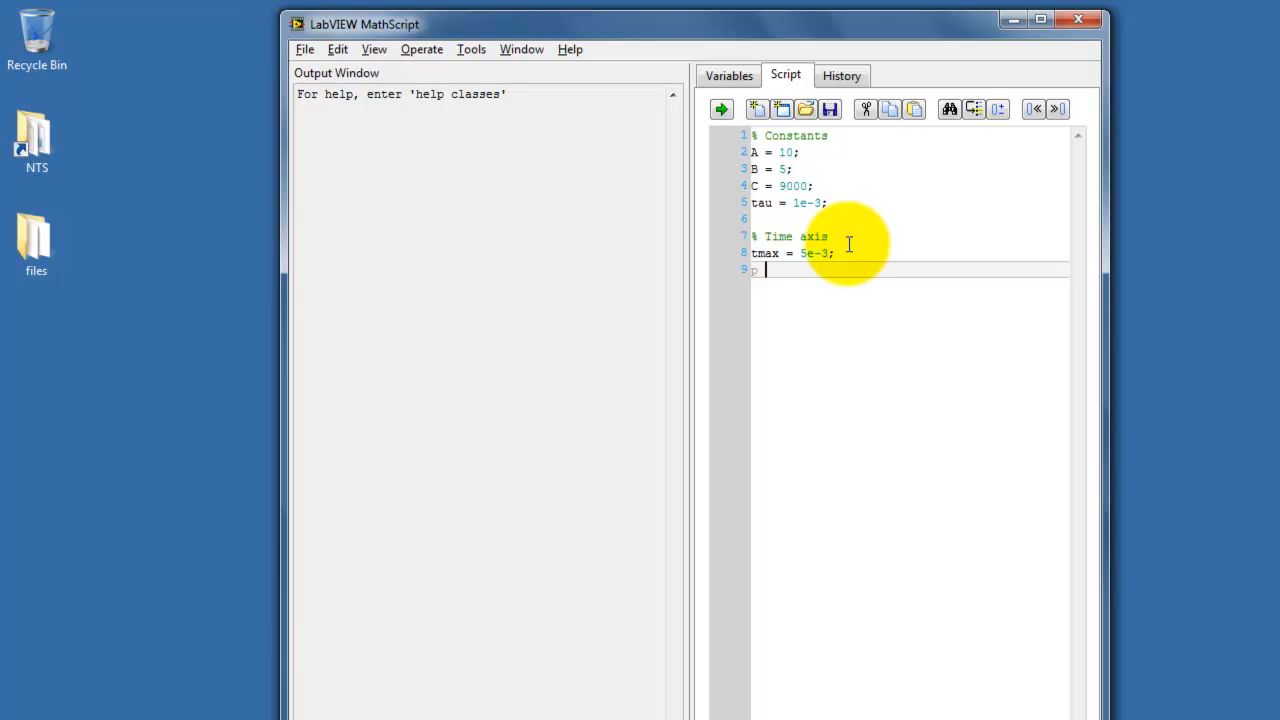
text(= 500)
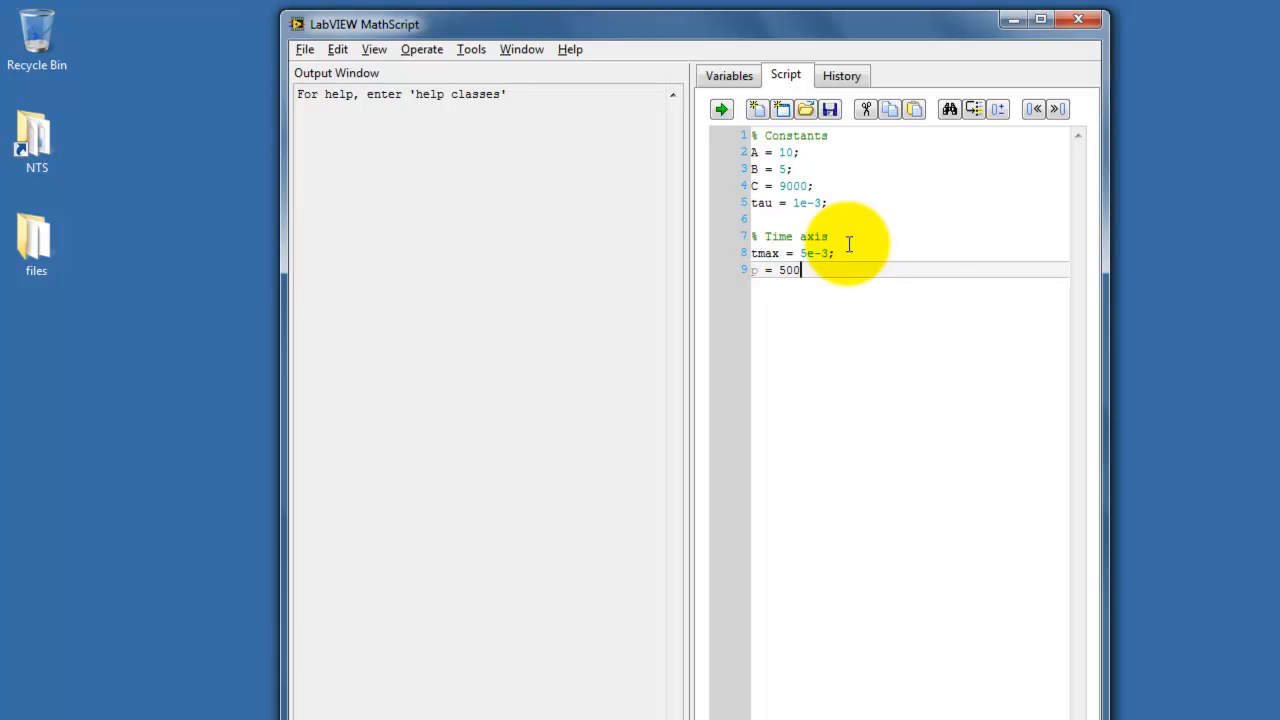
text(;)
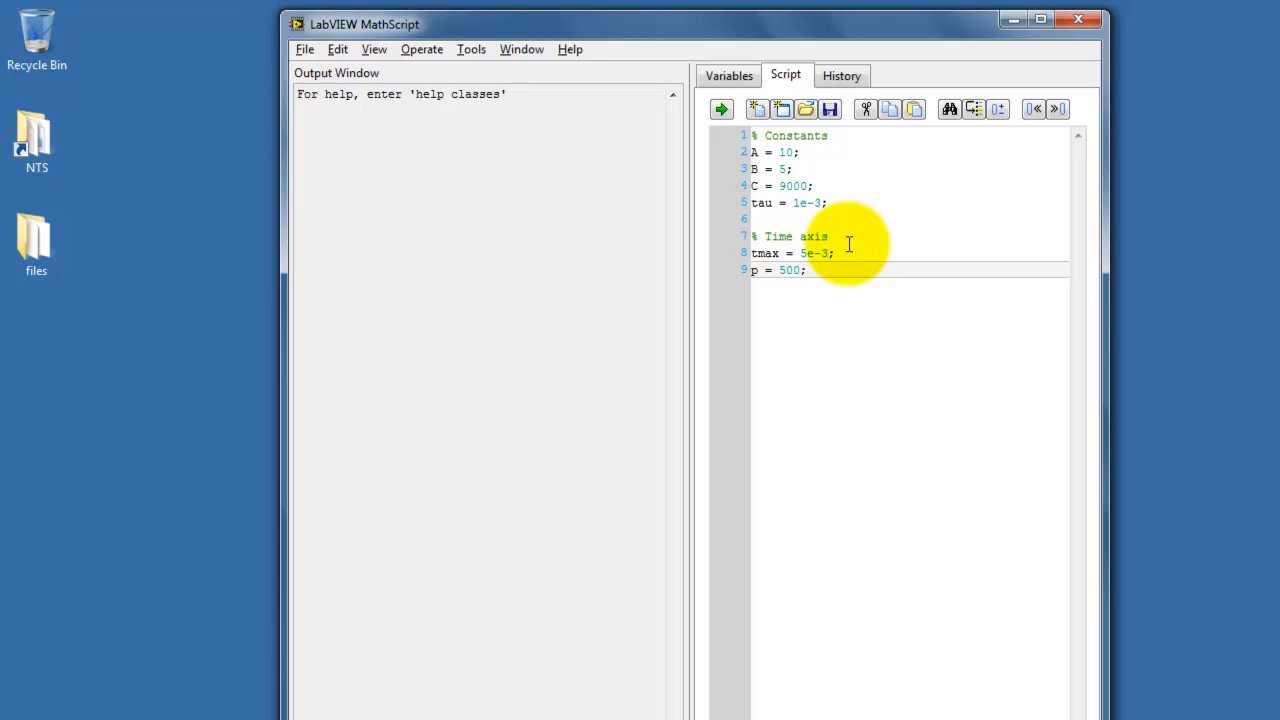
- Write t = ( 0 : 1/p : 1-1/p ) * tmax for the sample vector
text(t)
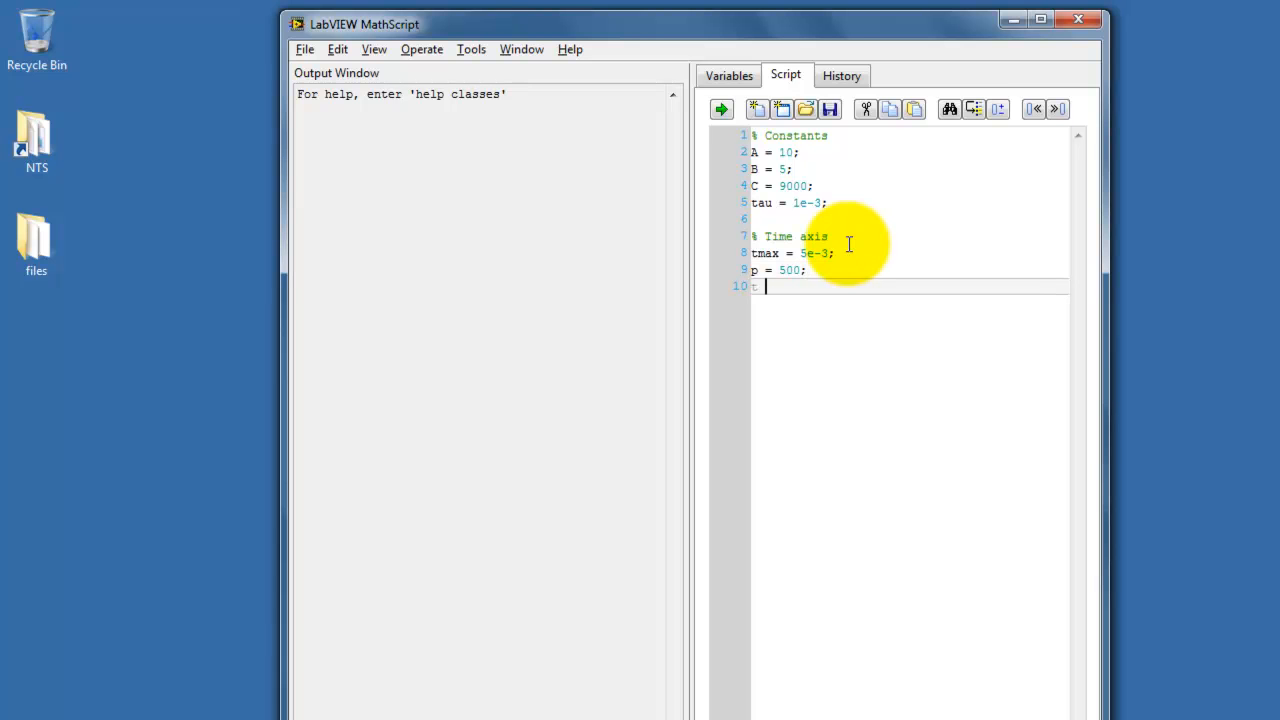
text(=)
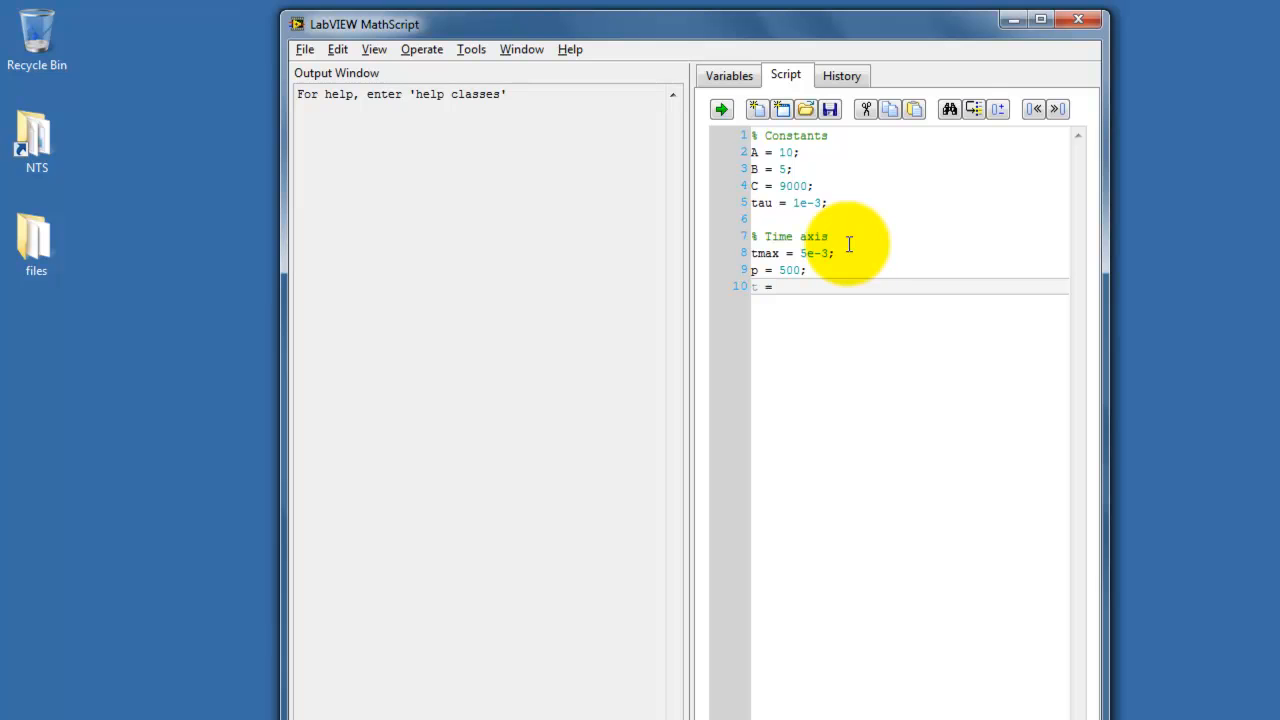
text(()
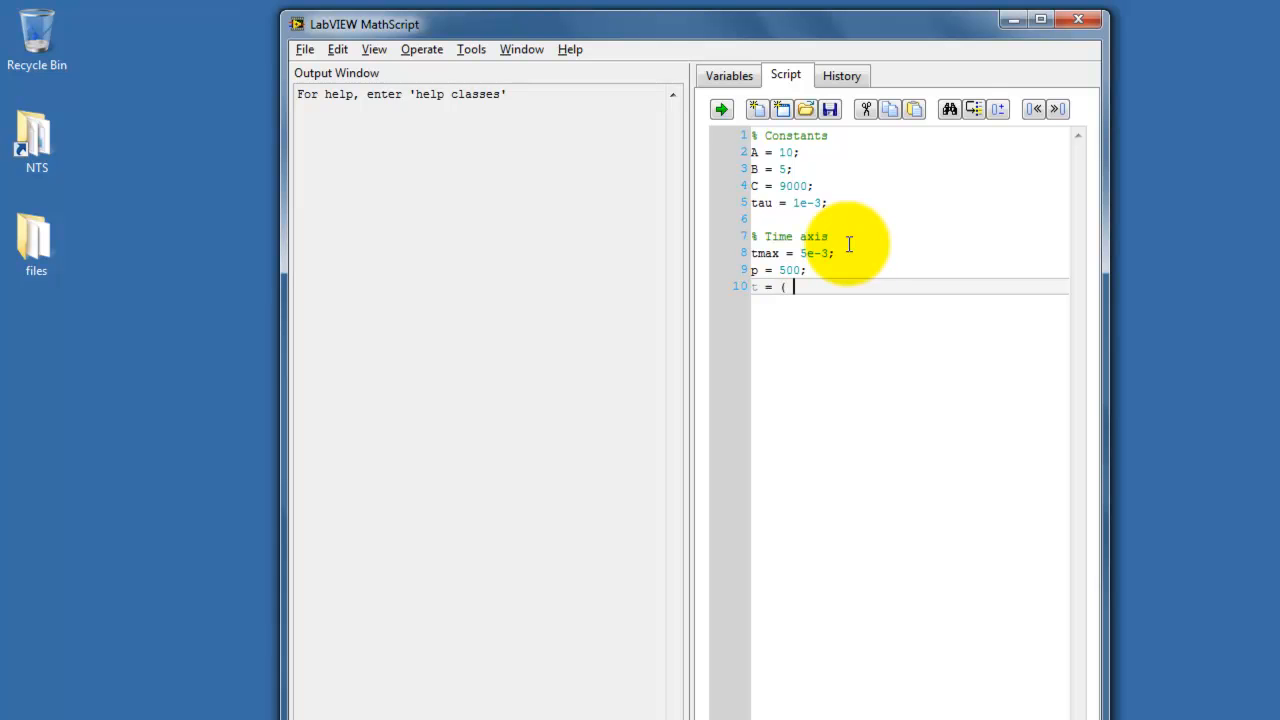
text(0 : 1/)
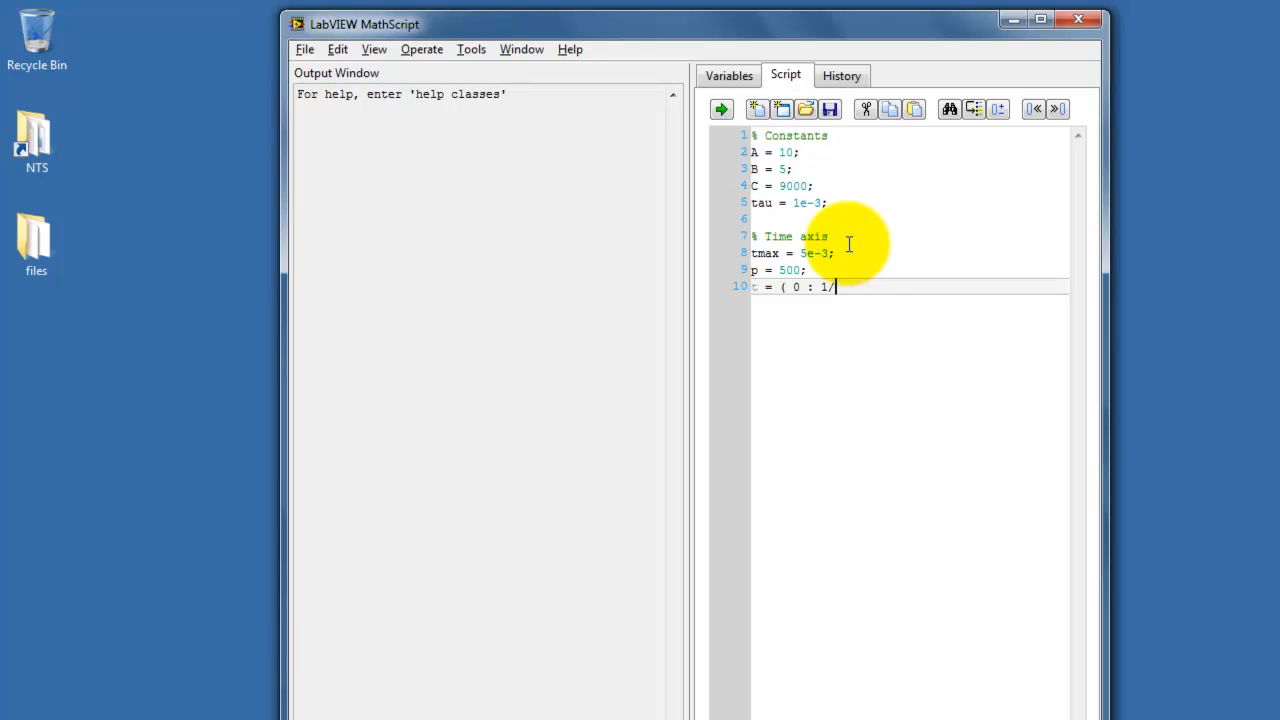
text(p)
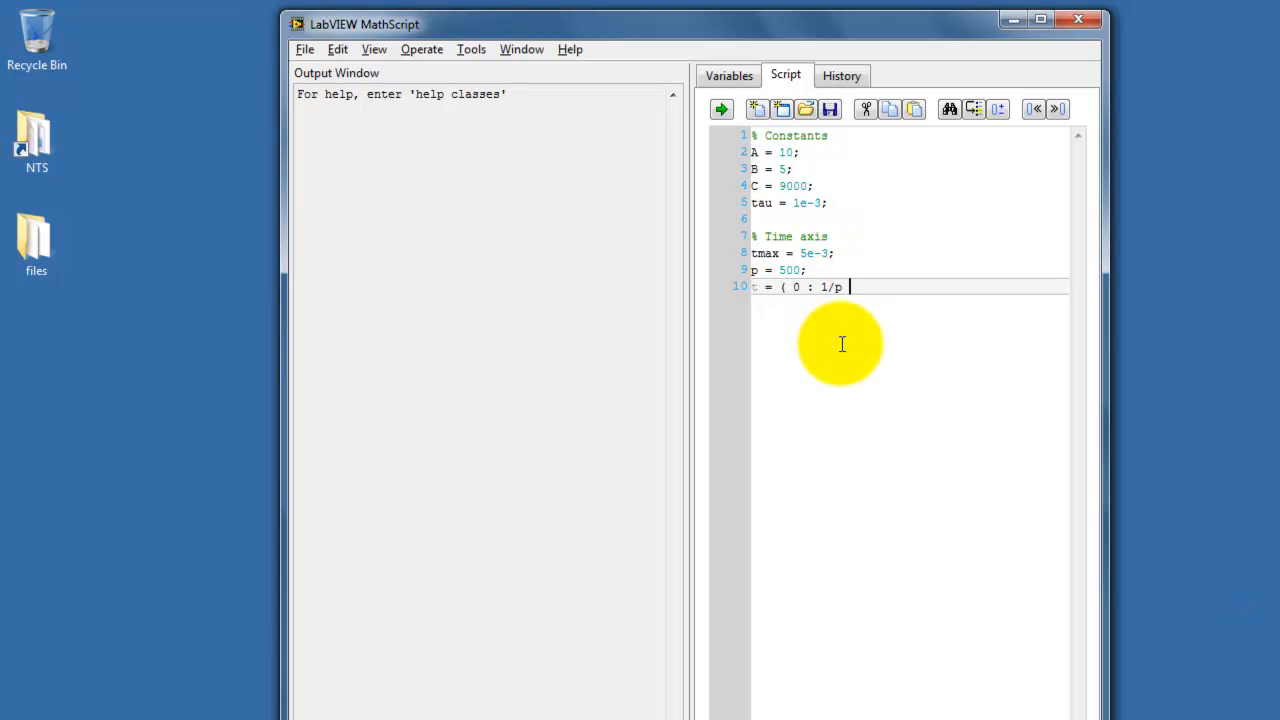
text(:)
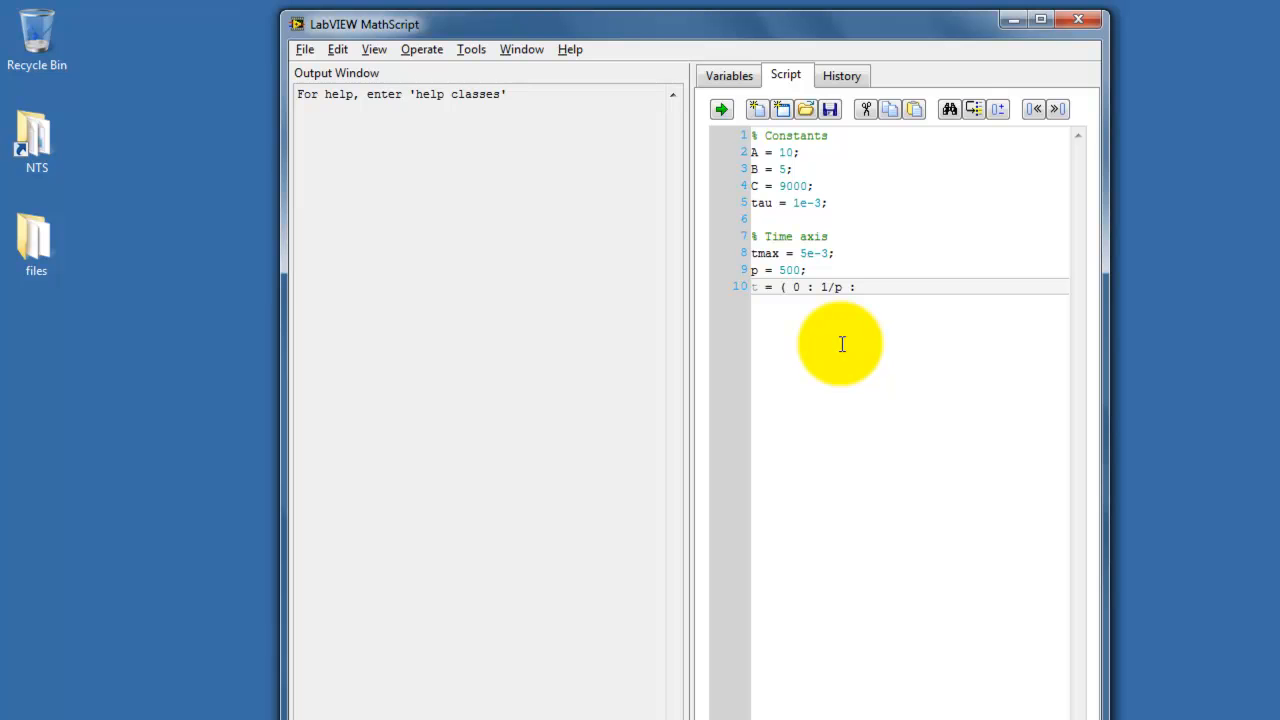
text(1)
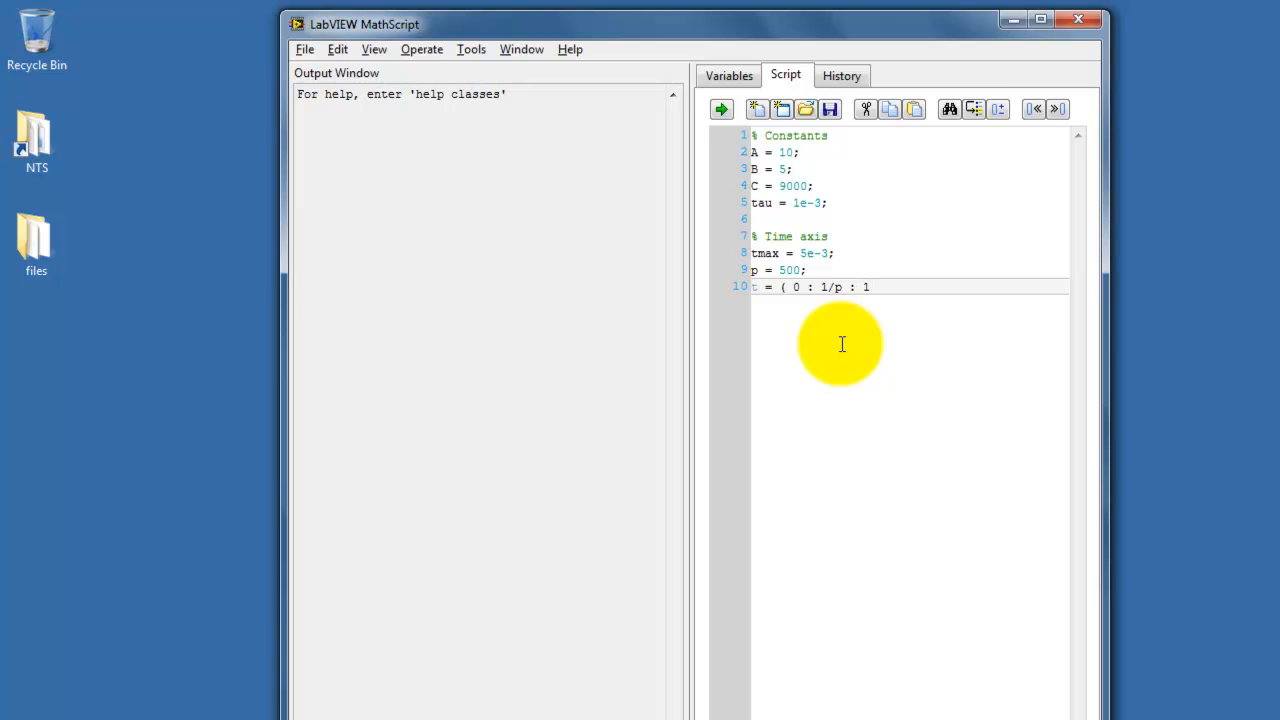
text(-1/p)
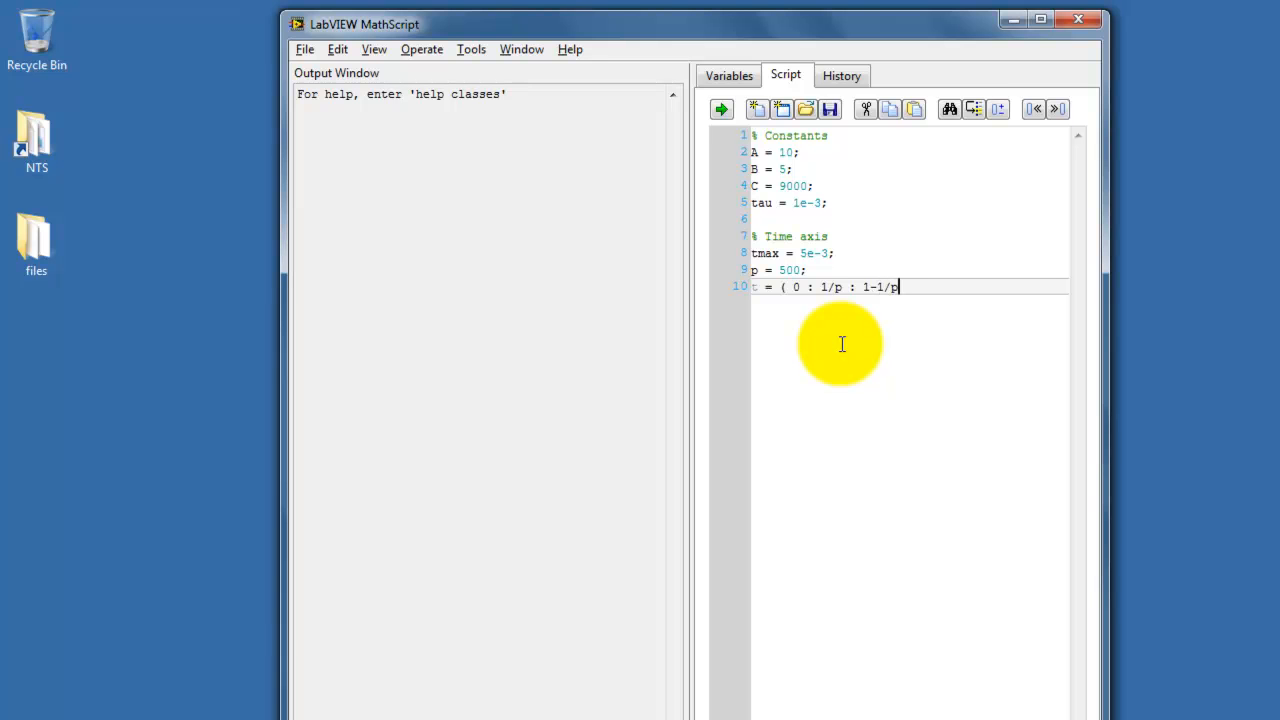
text())
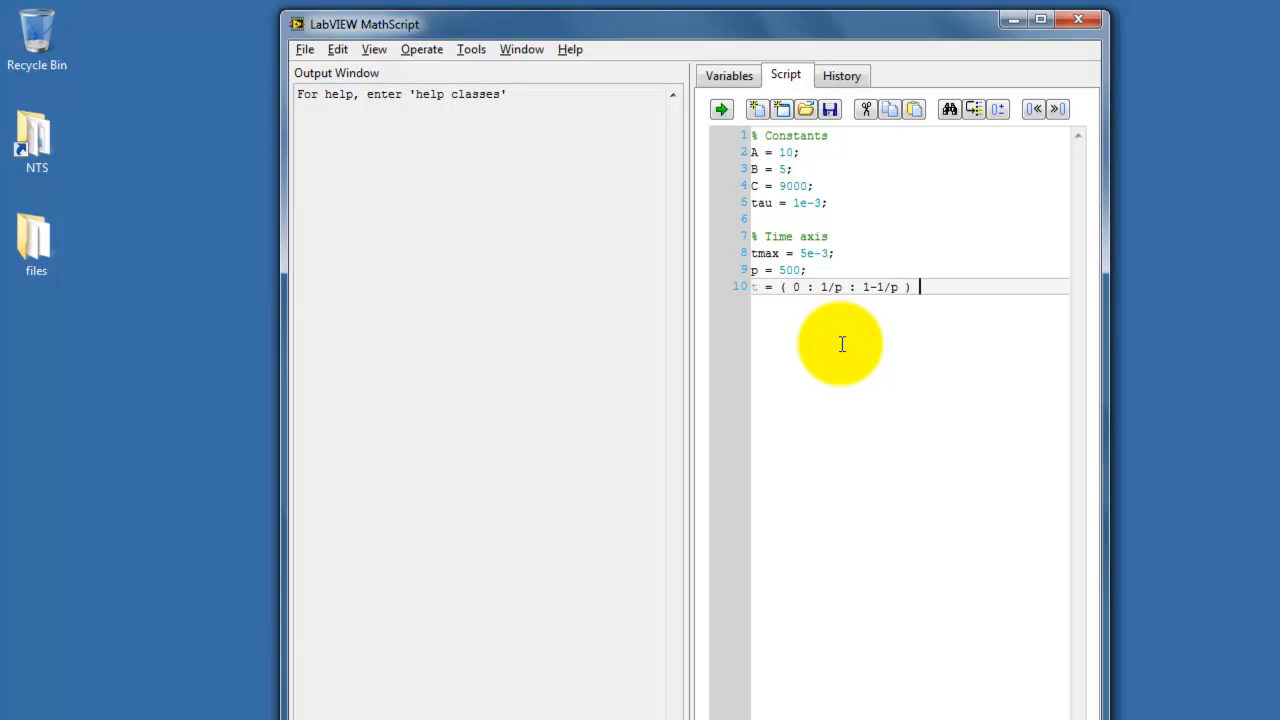
text(*)
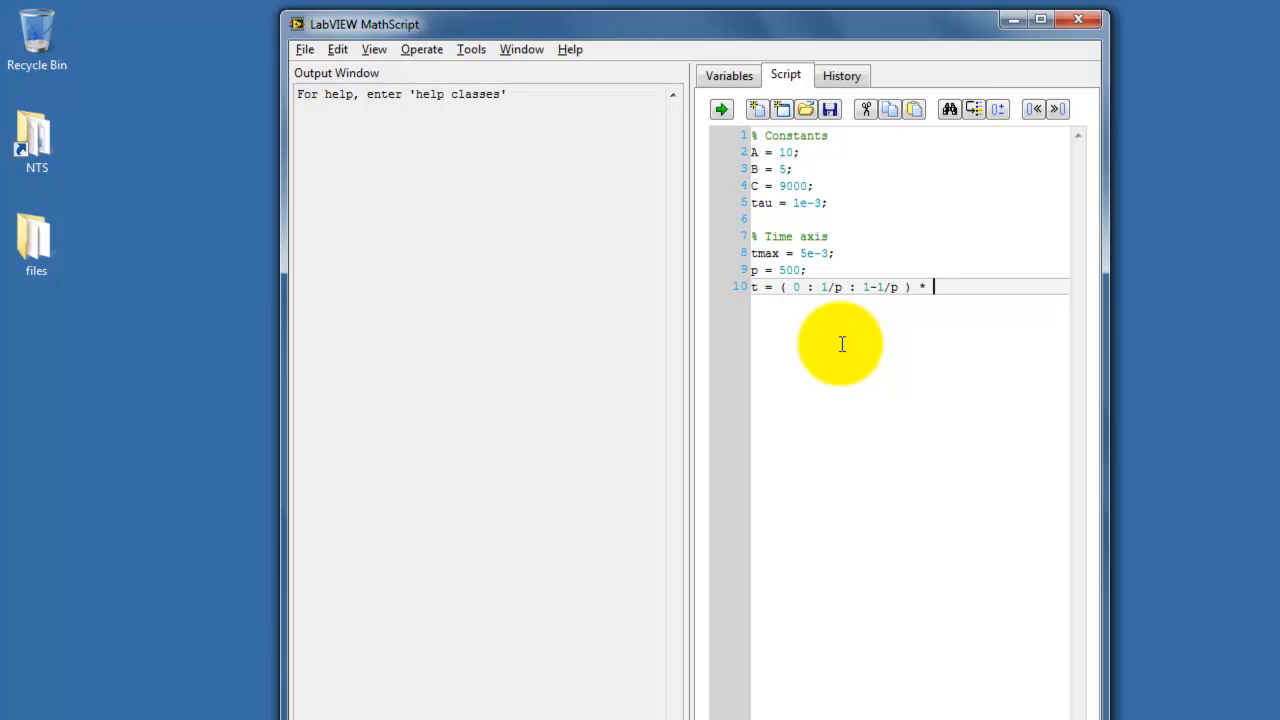
text(tmax;)
text(y1 = A)
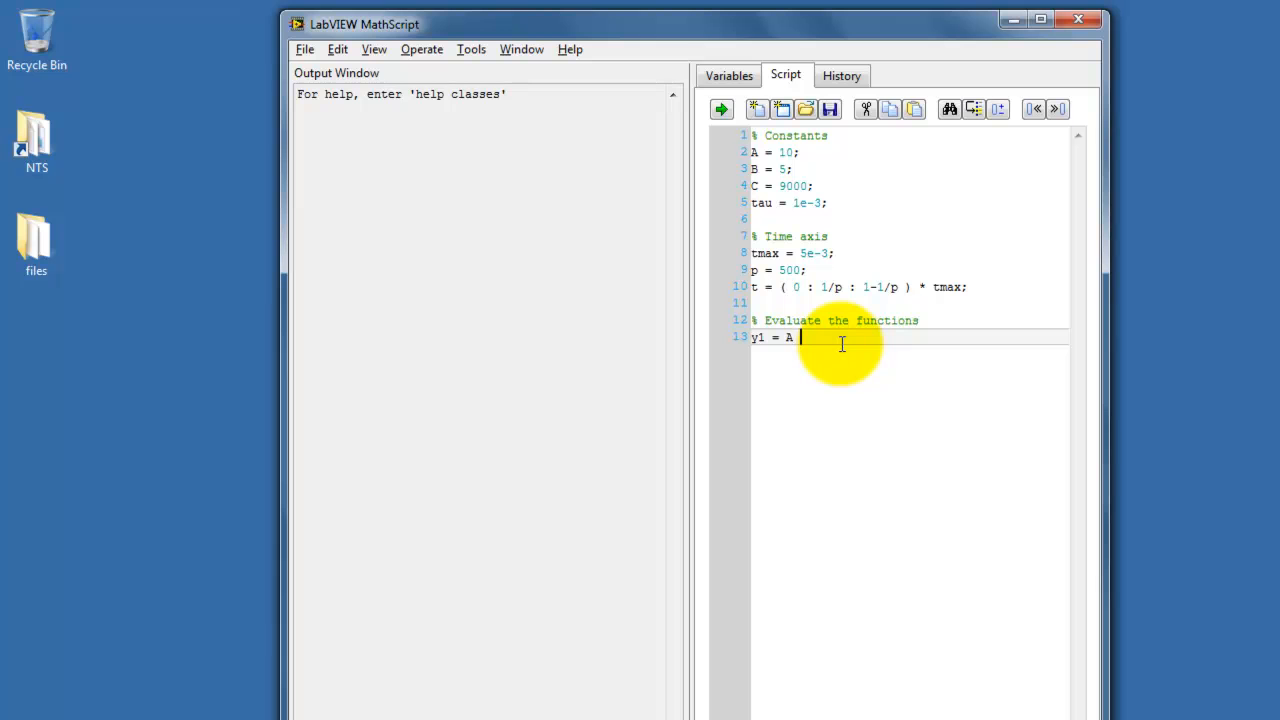
- Complete y1 = A * exp( -t / tau ); on its own line
text(* exp)
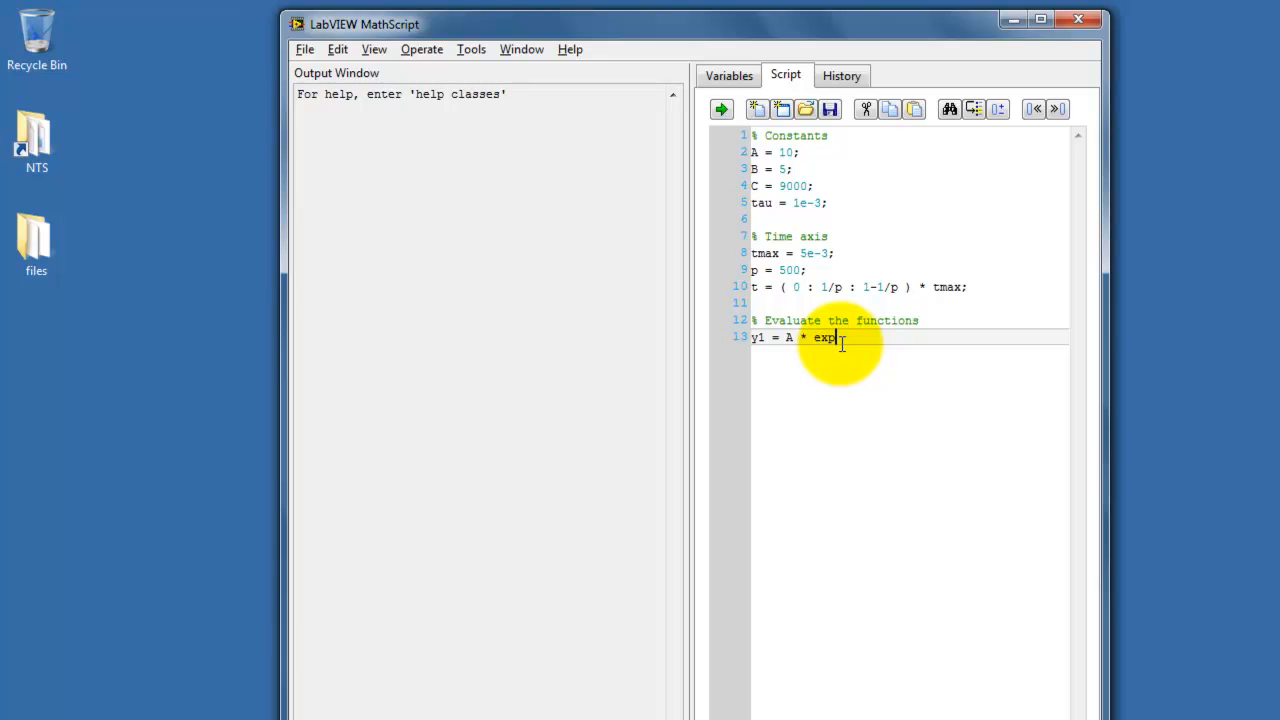
text((-)
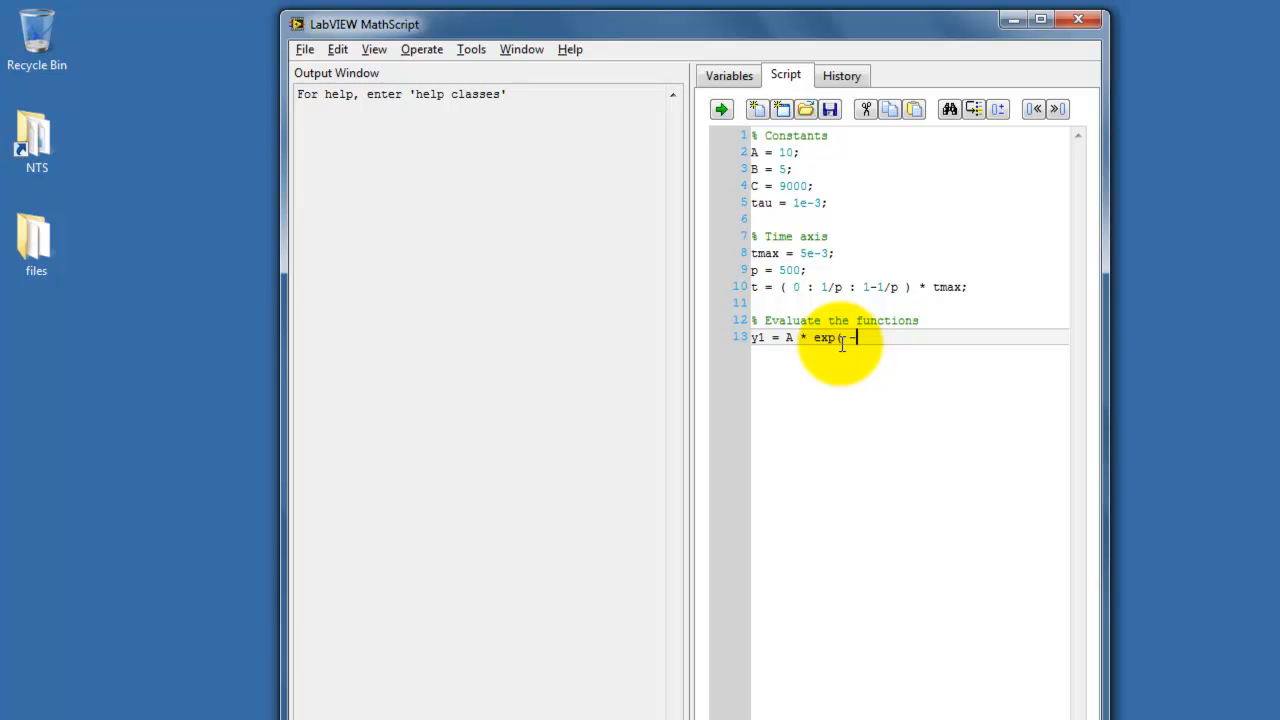
text(-t / tau)
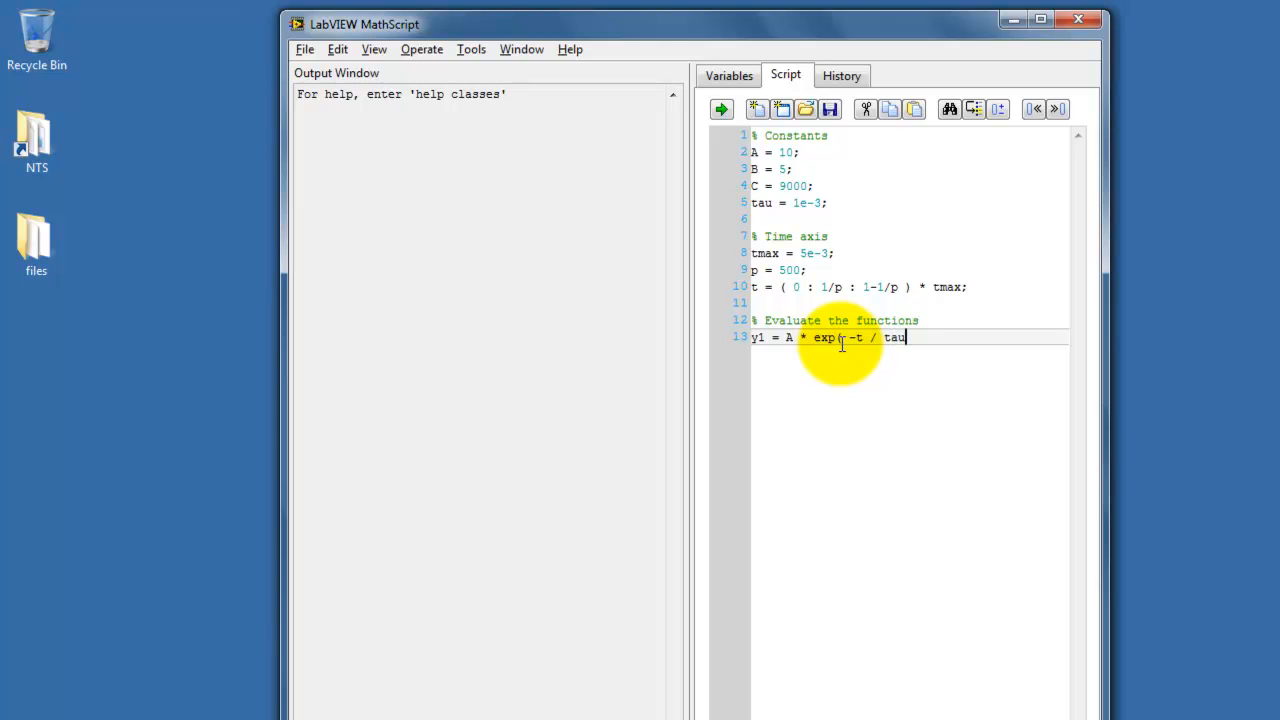
text())
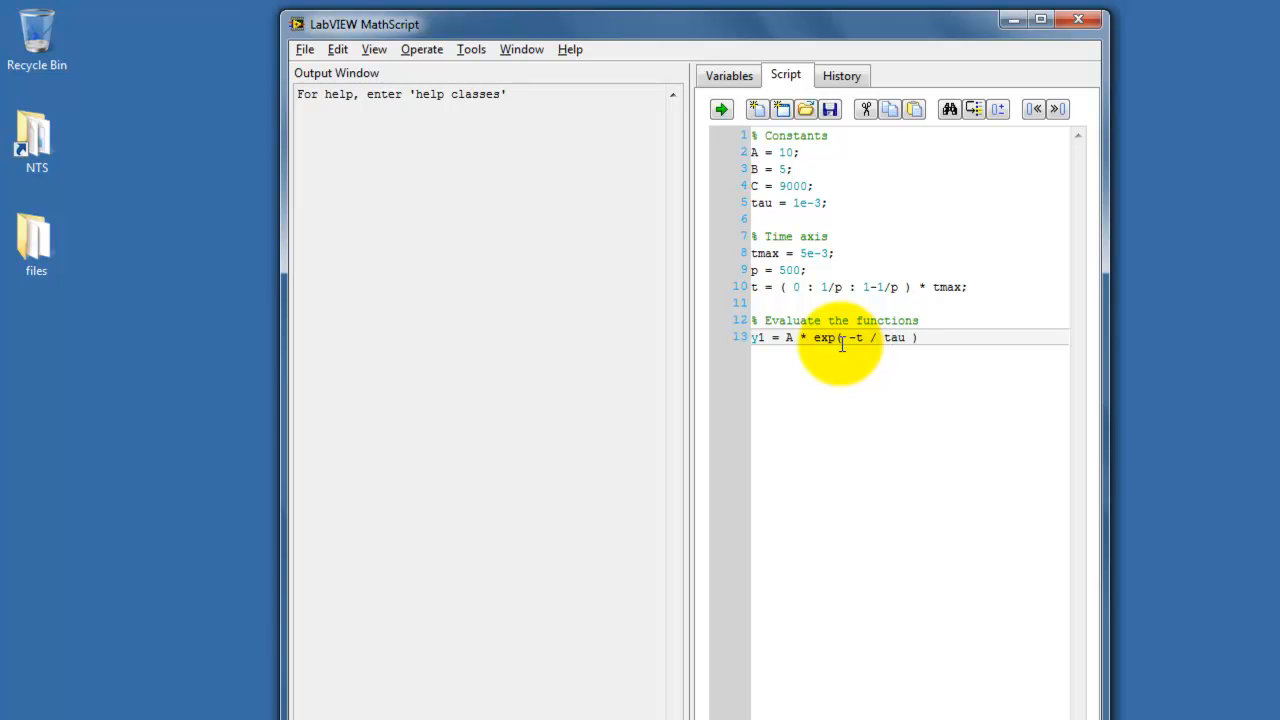
text(;)
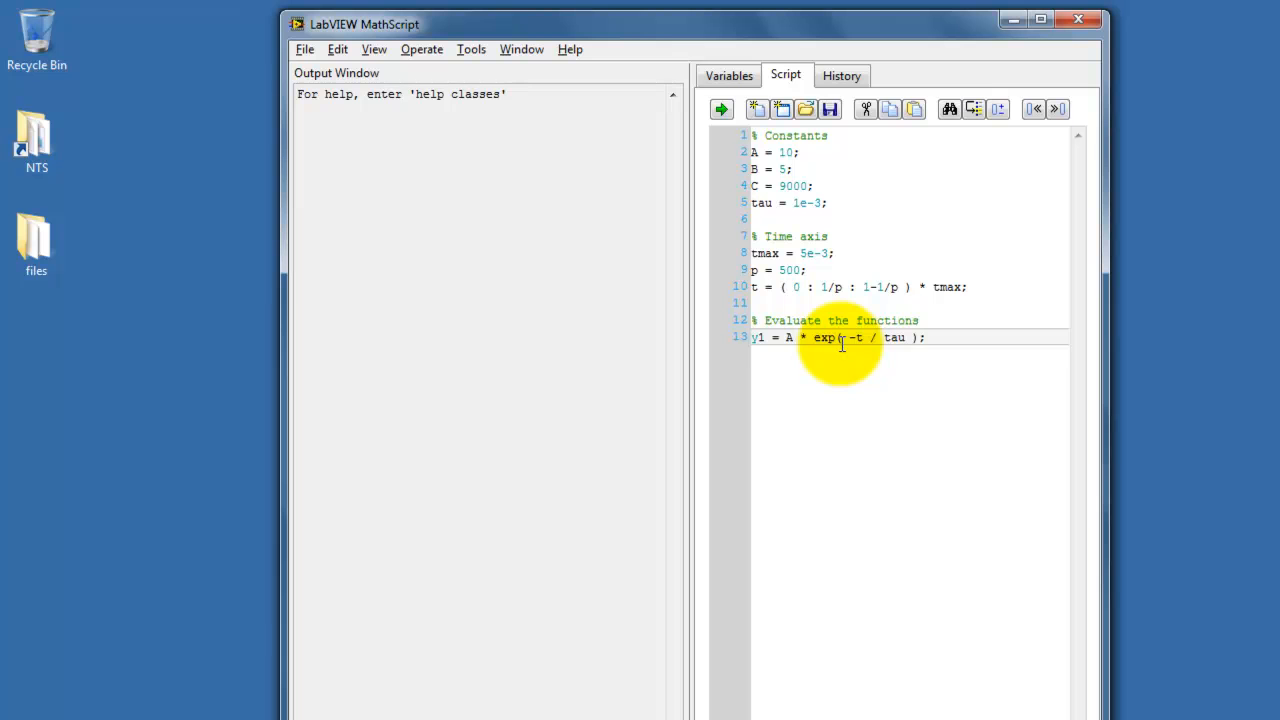
key(enter)
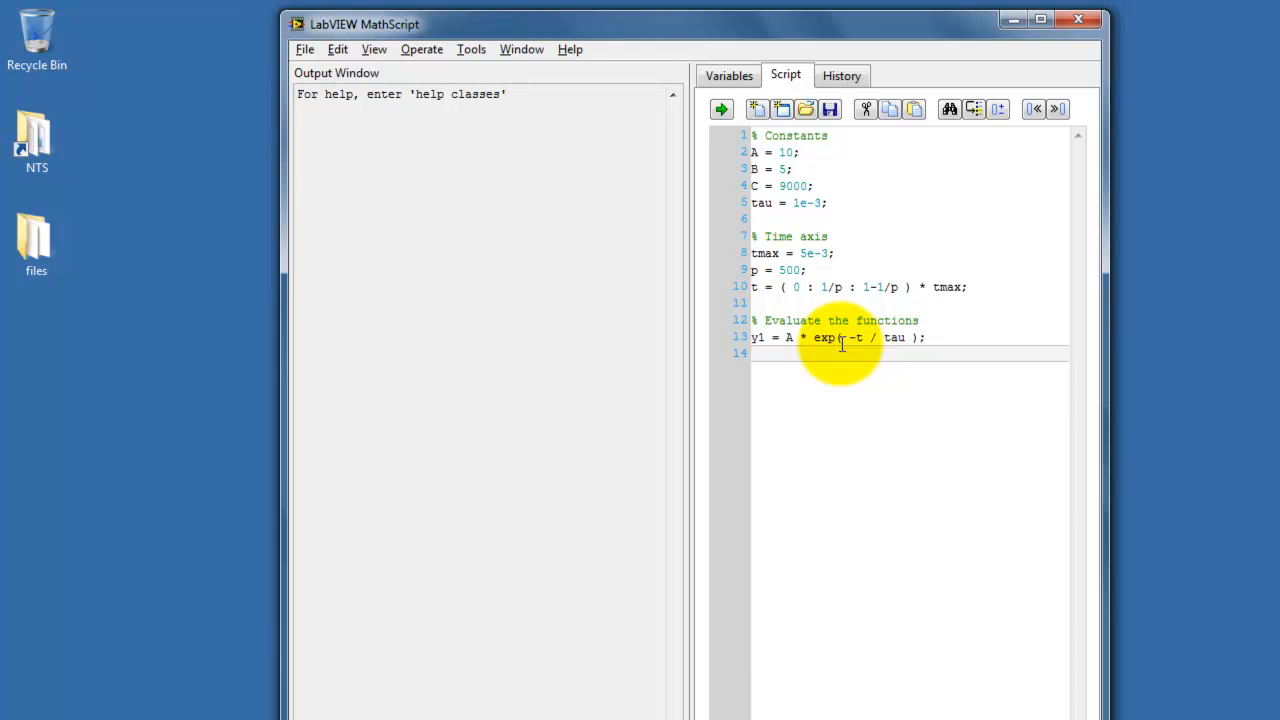
- Duplicate the line as y2 and edit it toward B + C * exp( -t / tau ) .* t;
text(y2 = A * exp( -t / tau );)
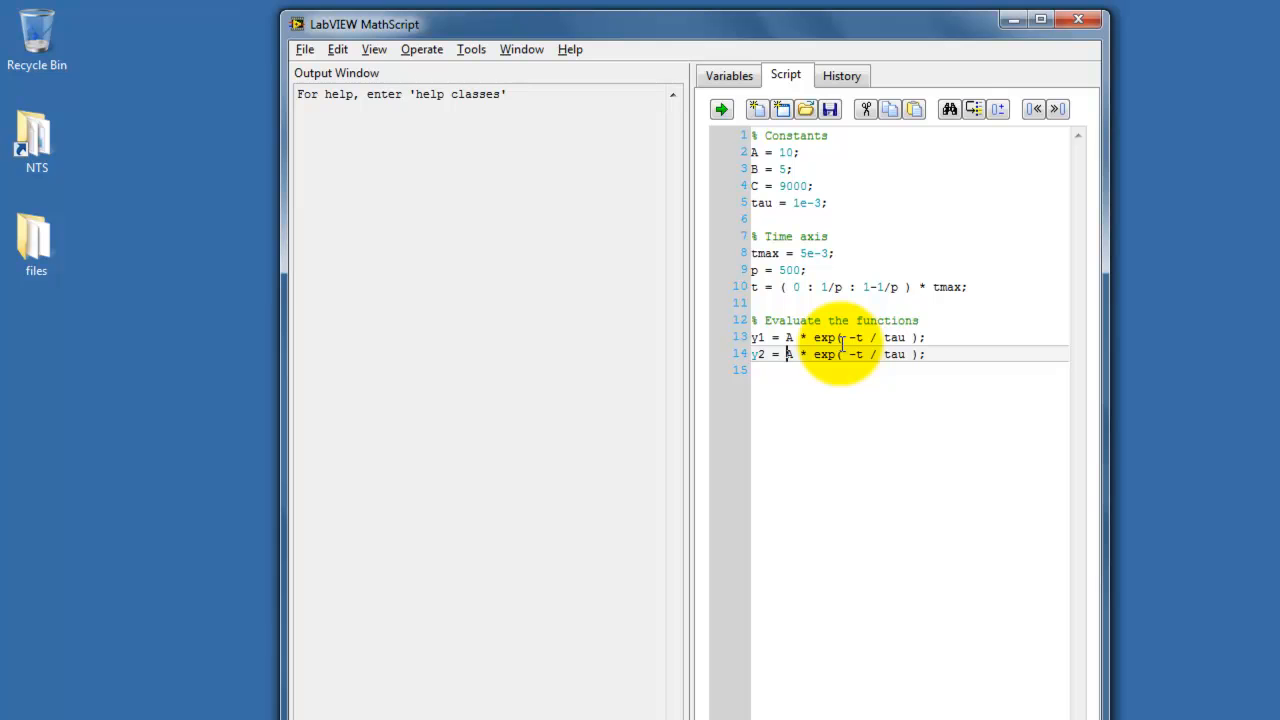
text(B)
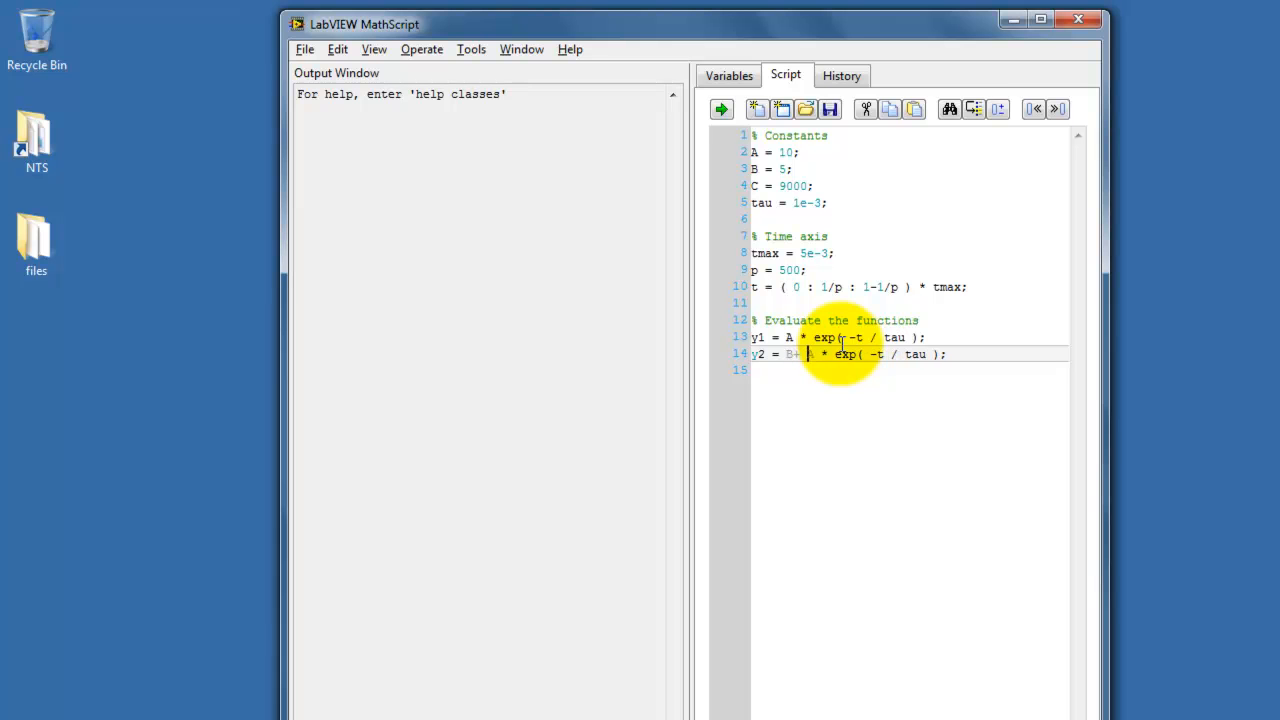
text(C)
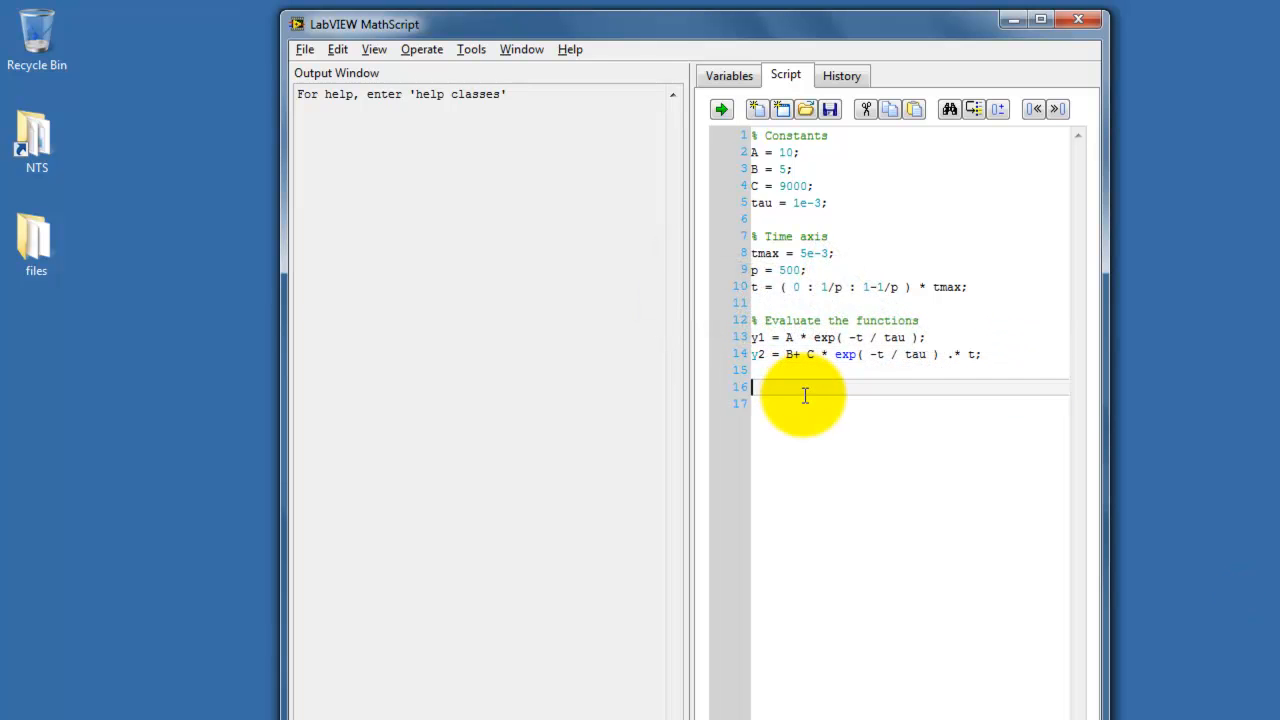
- Add the '% Plot the functions' comment followed by plot(t,y1)
text(% Plot the functions)
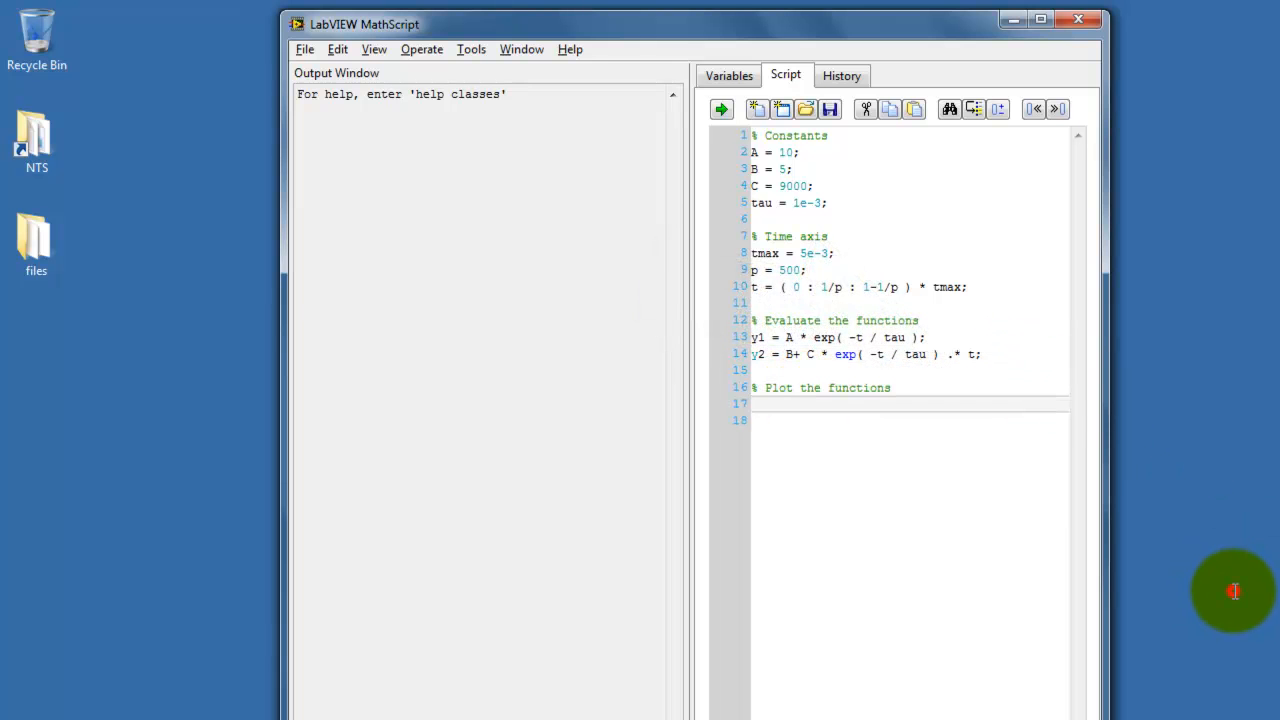
text(plot()
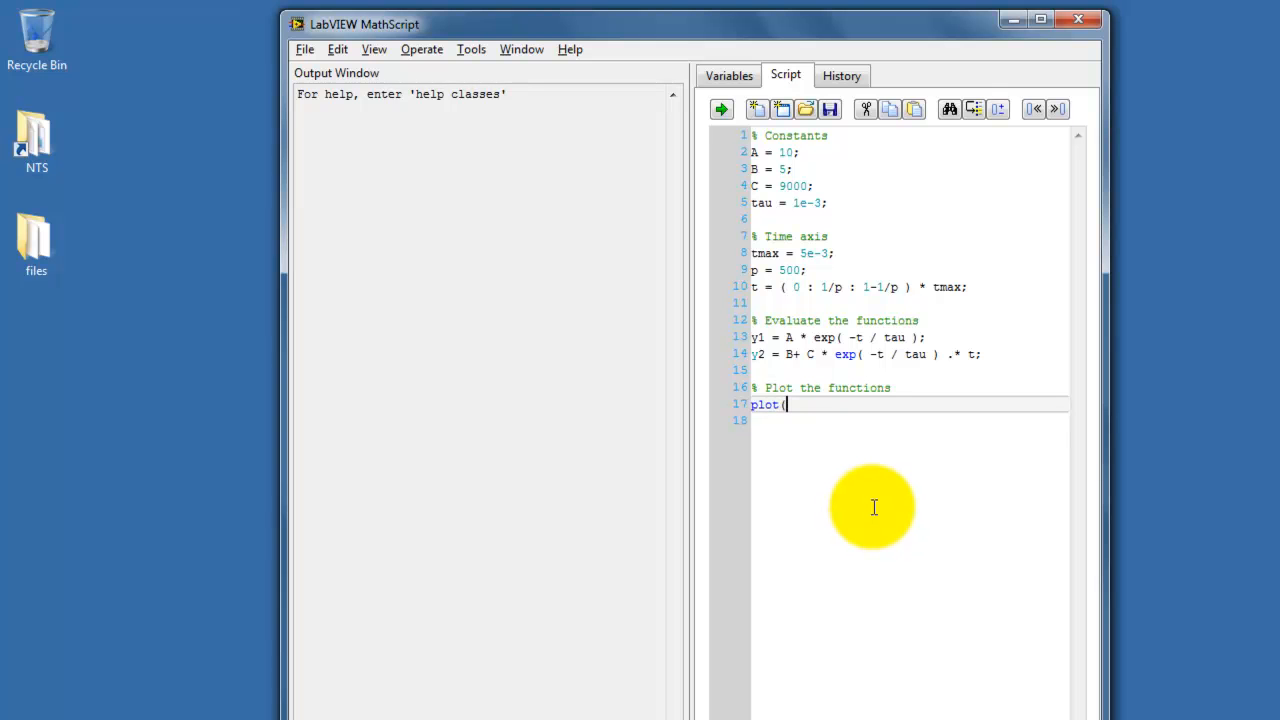
text(t)
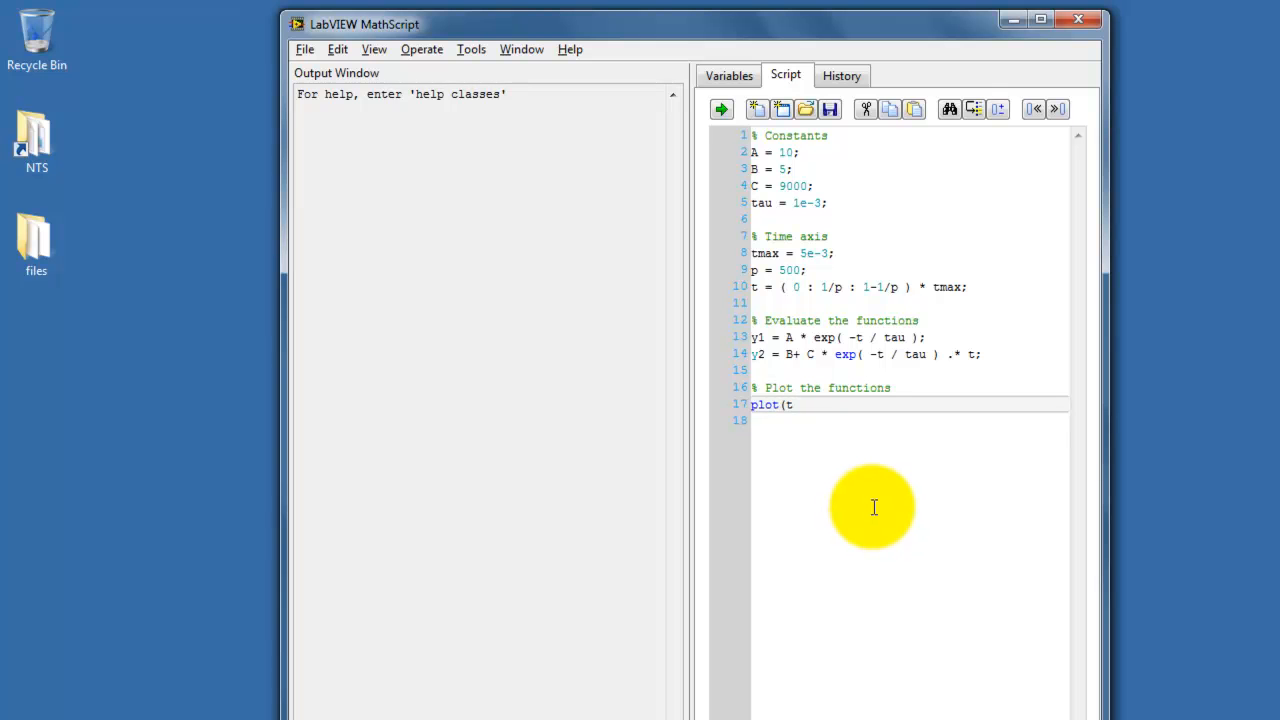
text(,y1)
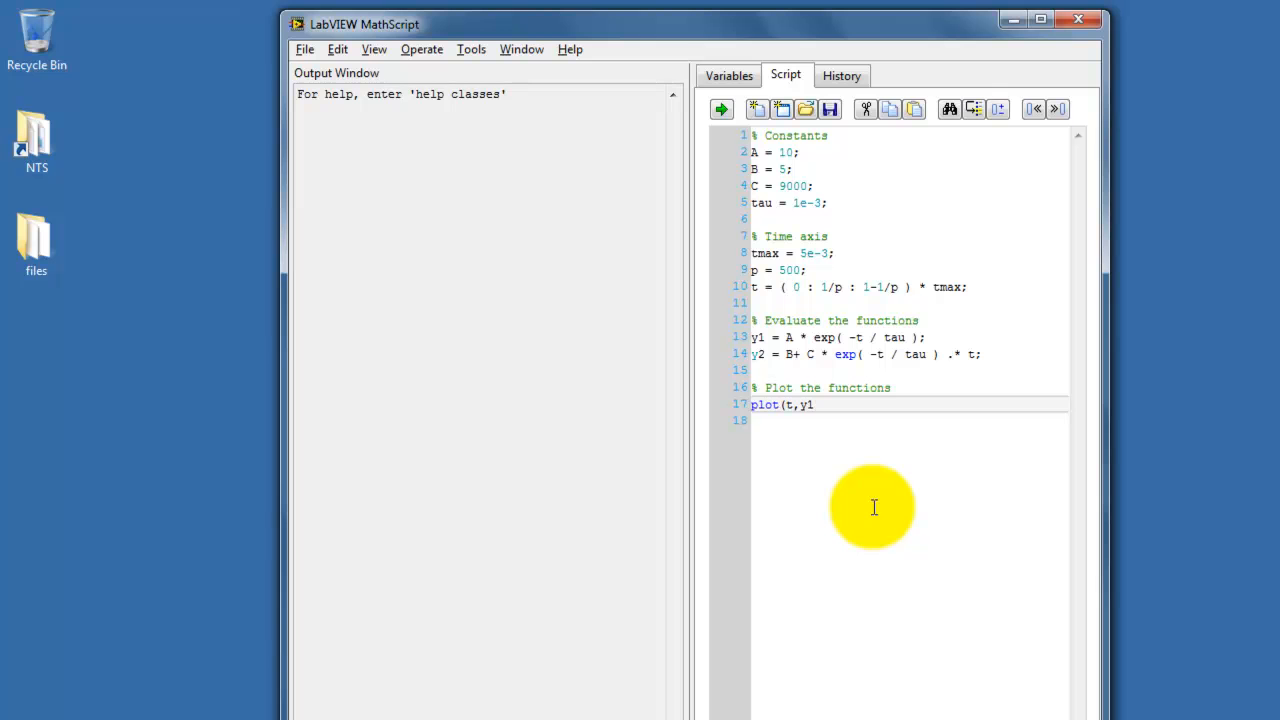
text())
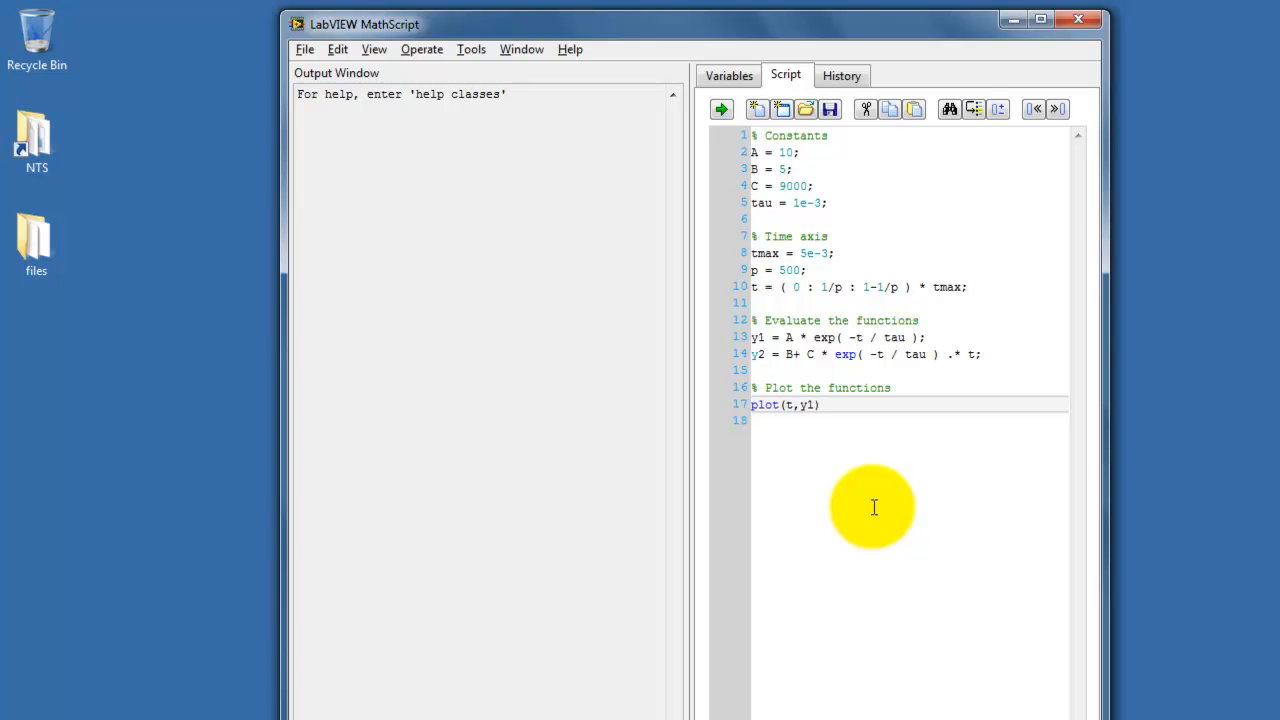
key(enter)
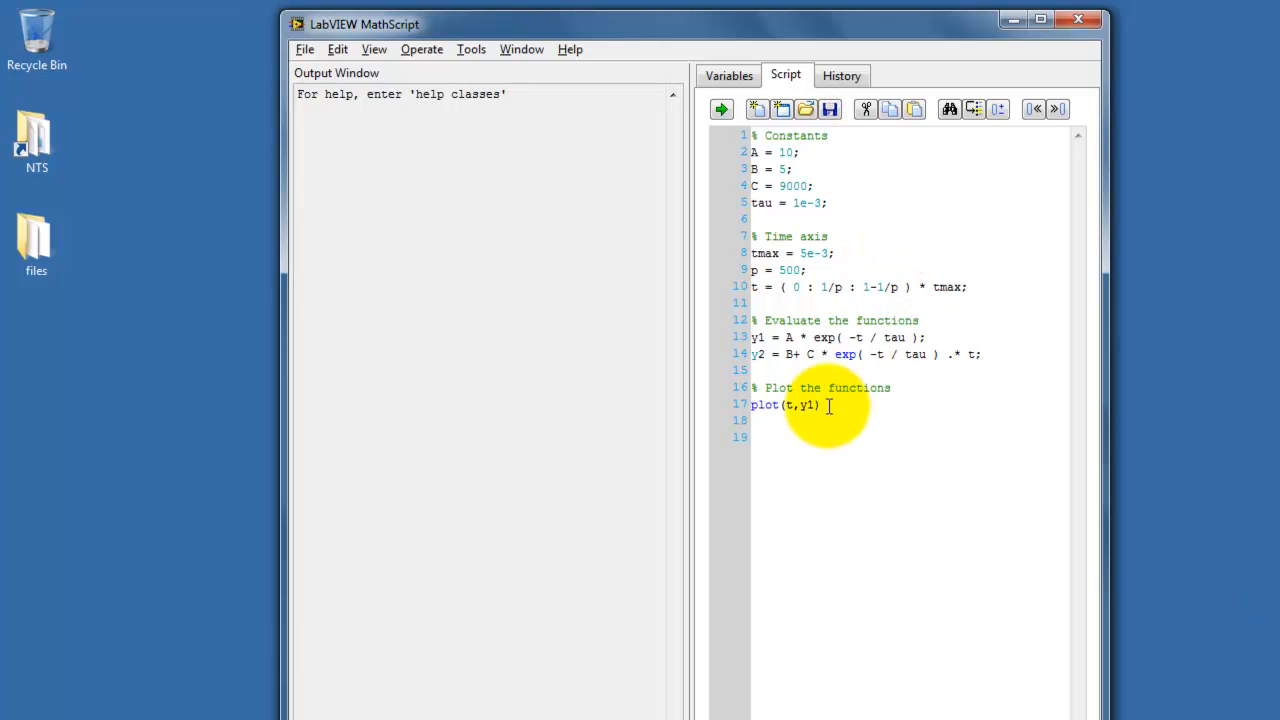
click(721, 109)
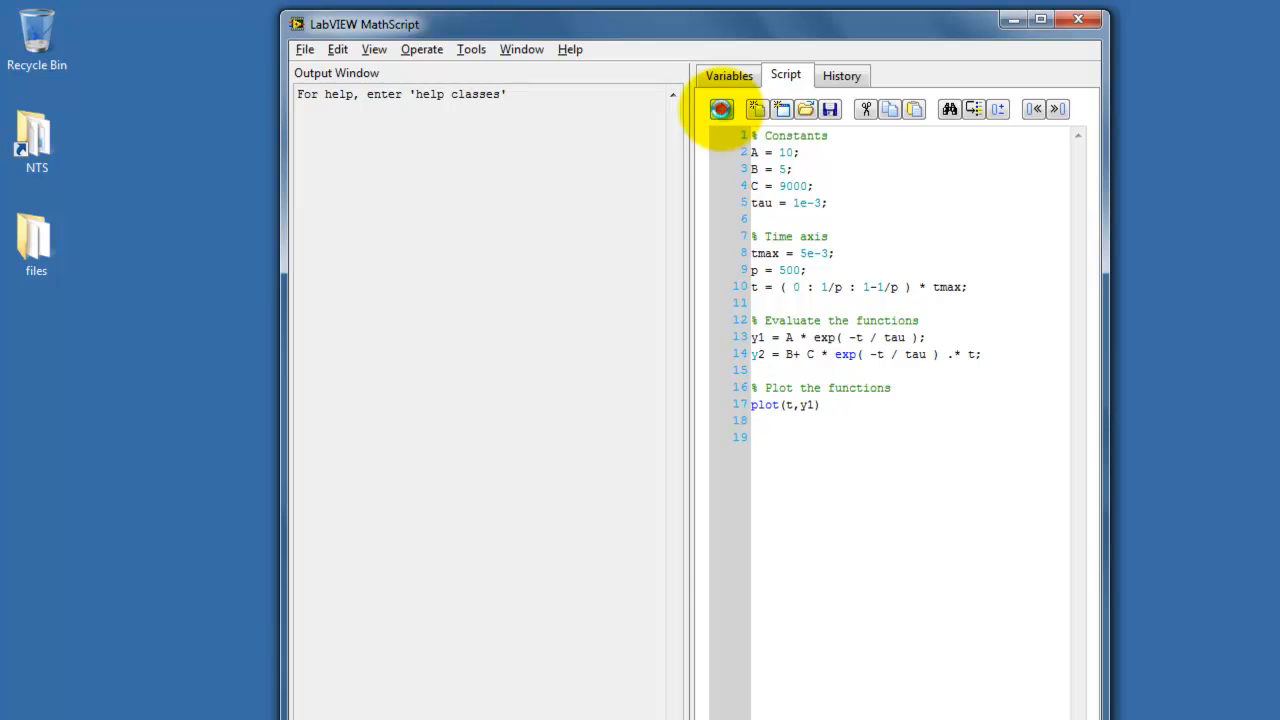
click(721, 109)
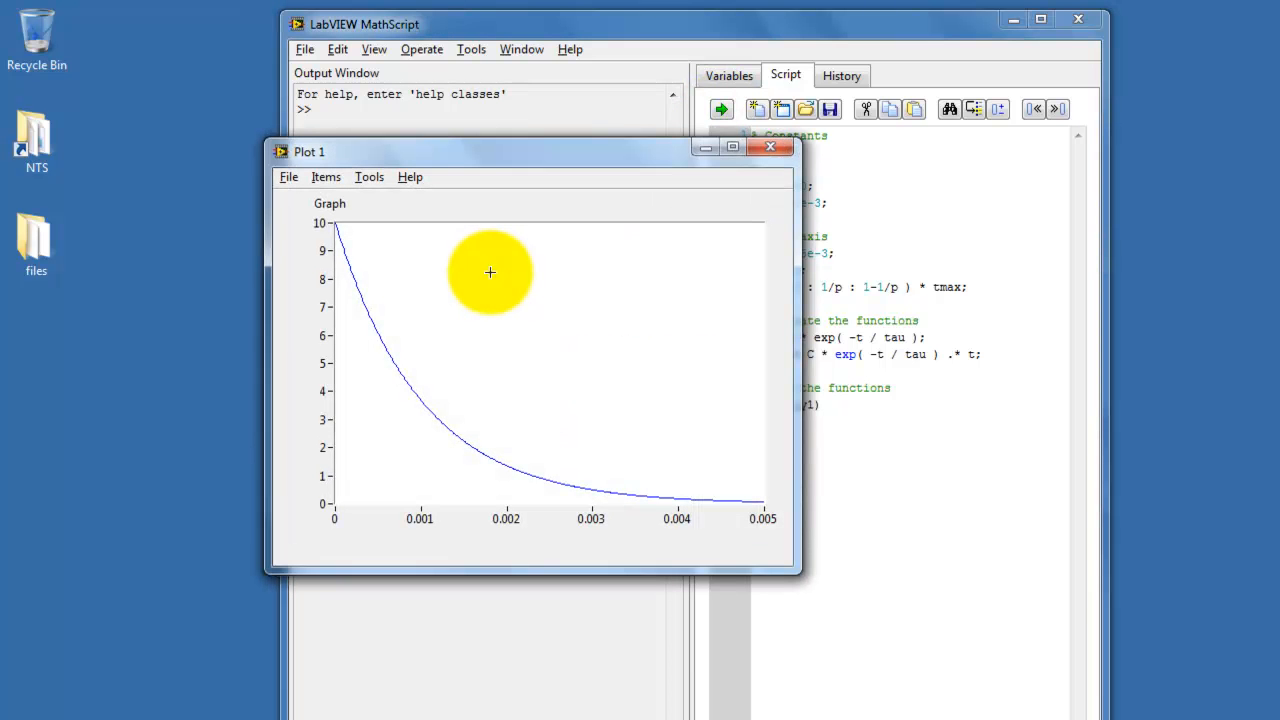
mouse_move(420, 322)
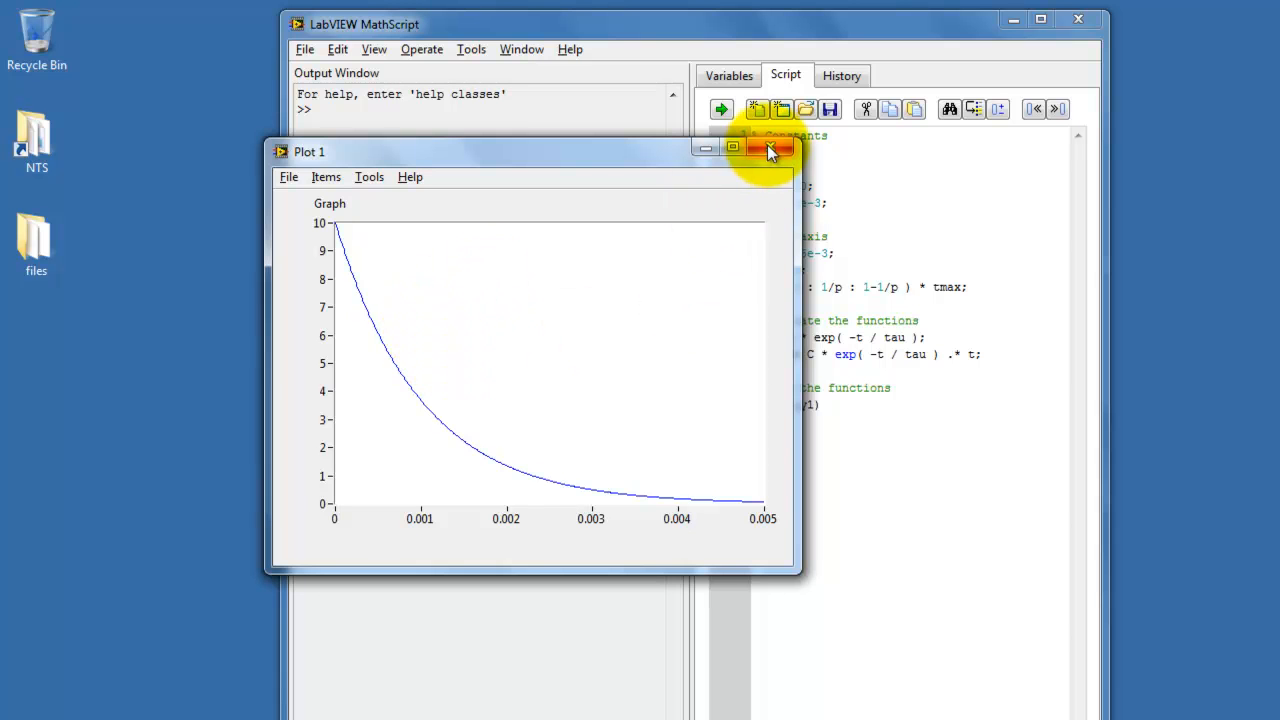
click(770, 148)
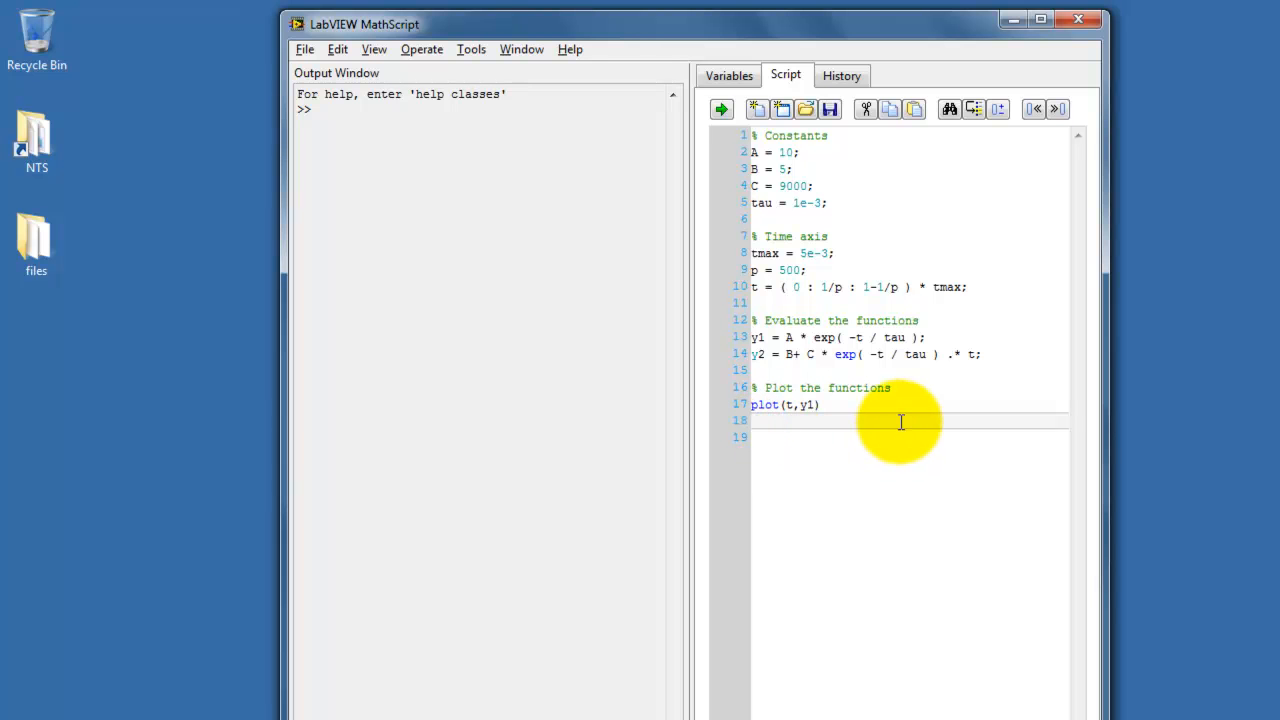
- Add hold on and run the script with both plot commands
text(hold on)
click(910, 437)
text(plot(t,y)
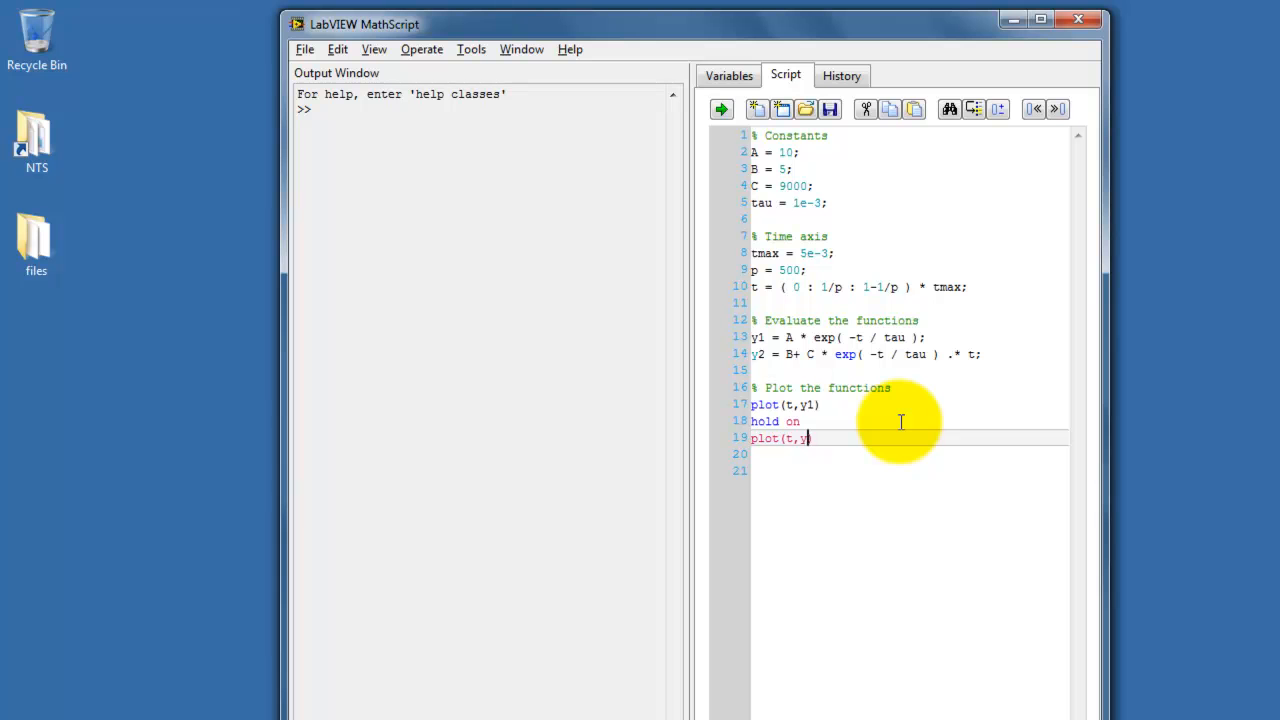
click(722, 109)
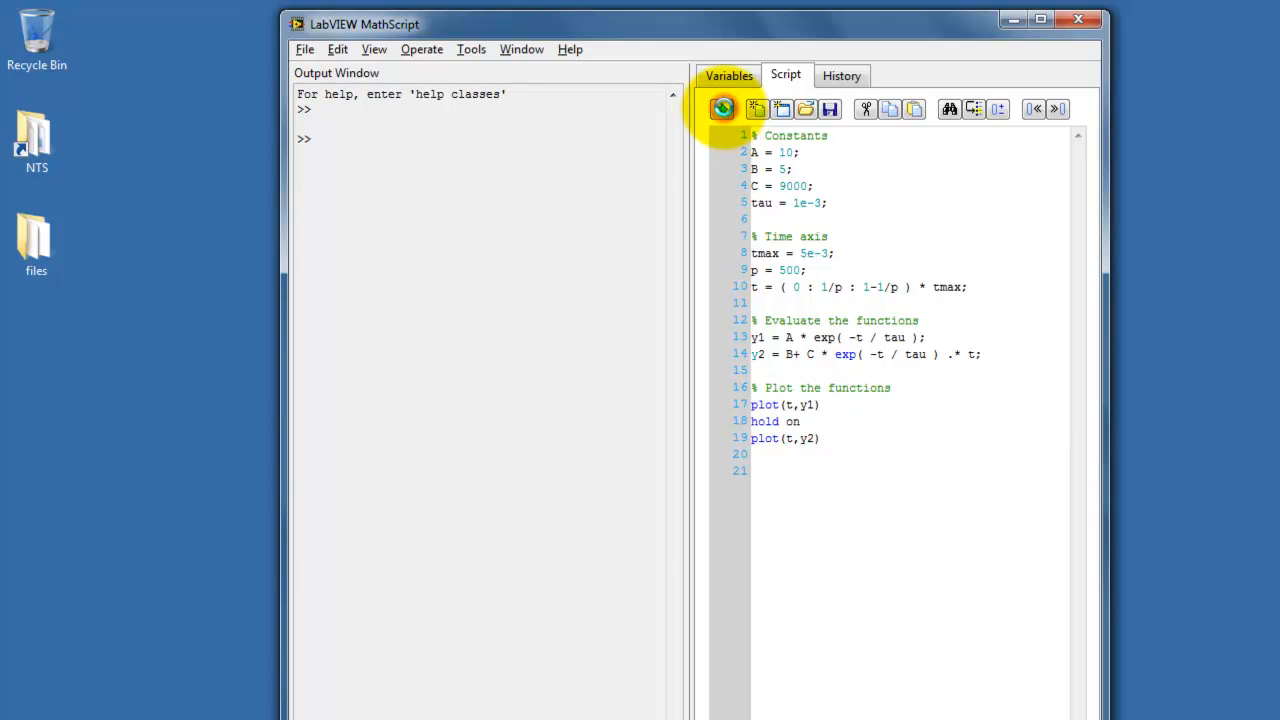
click(722, 109)
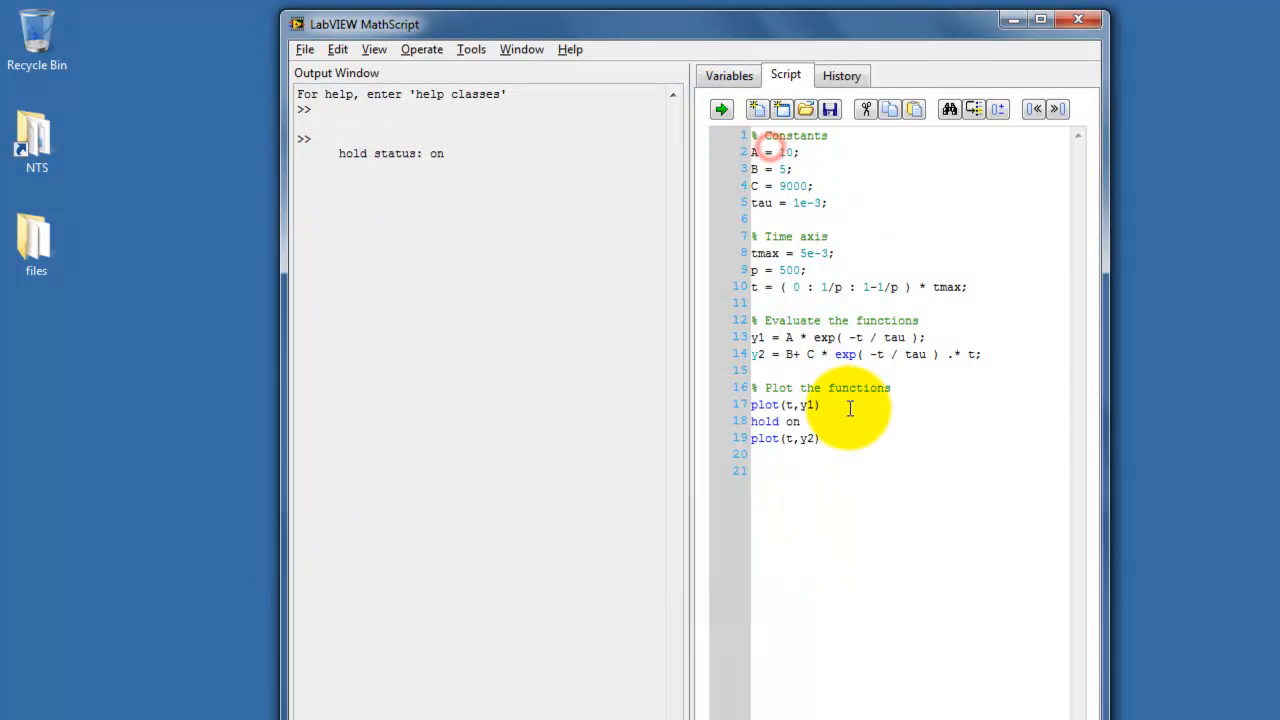
- Change the second call to plot(t,y2,'r') and rerun to show a red curve
text(,)
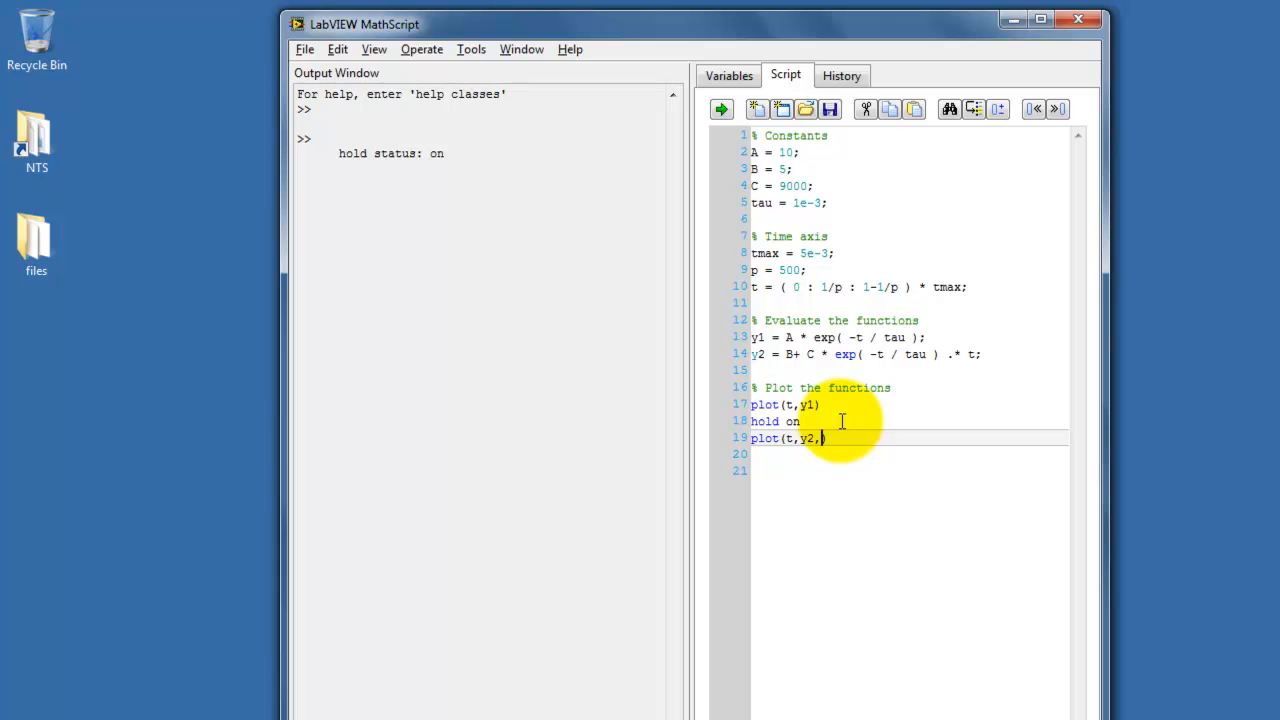
text('r')
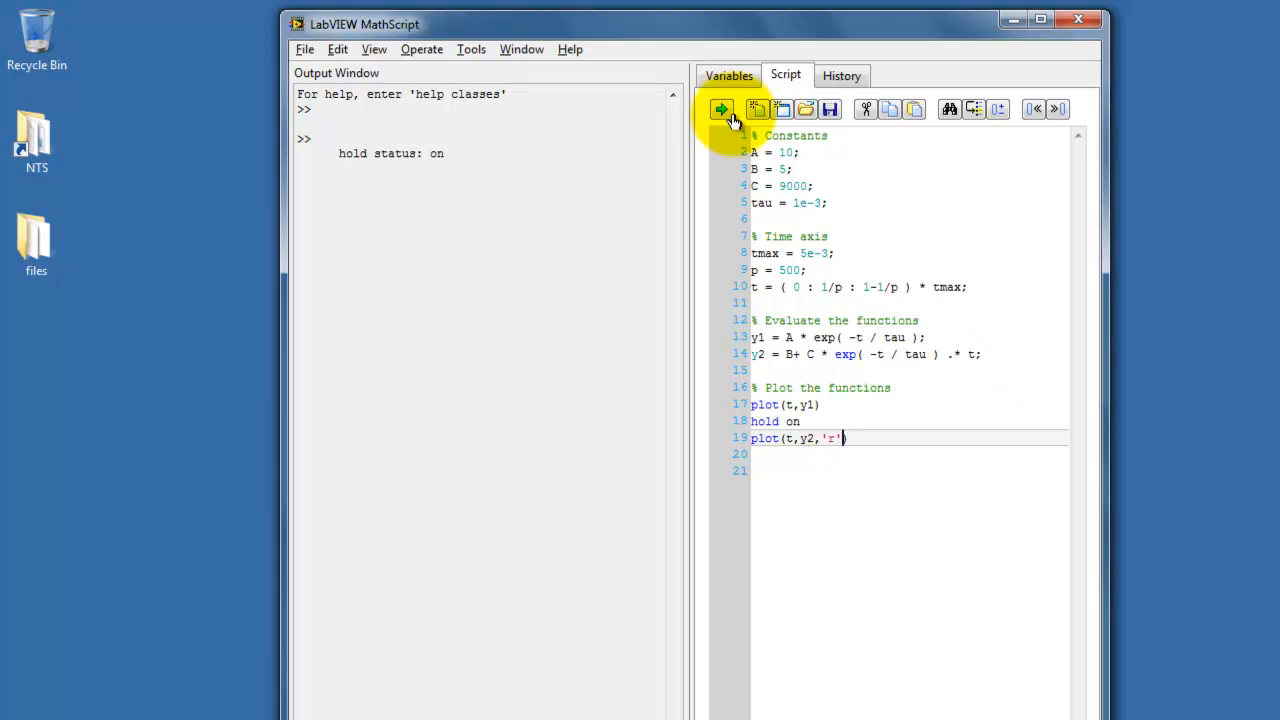
click(721, 109)
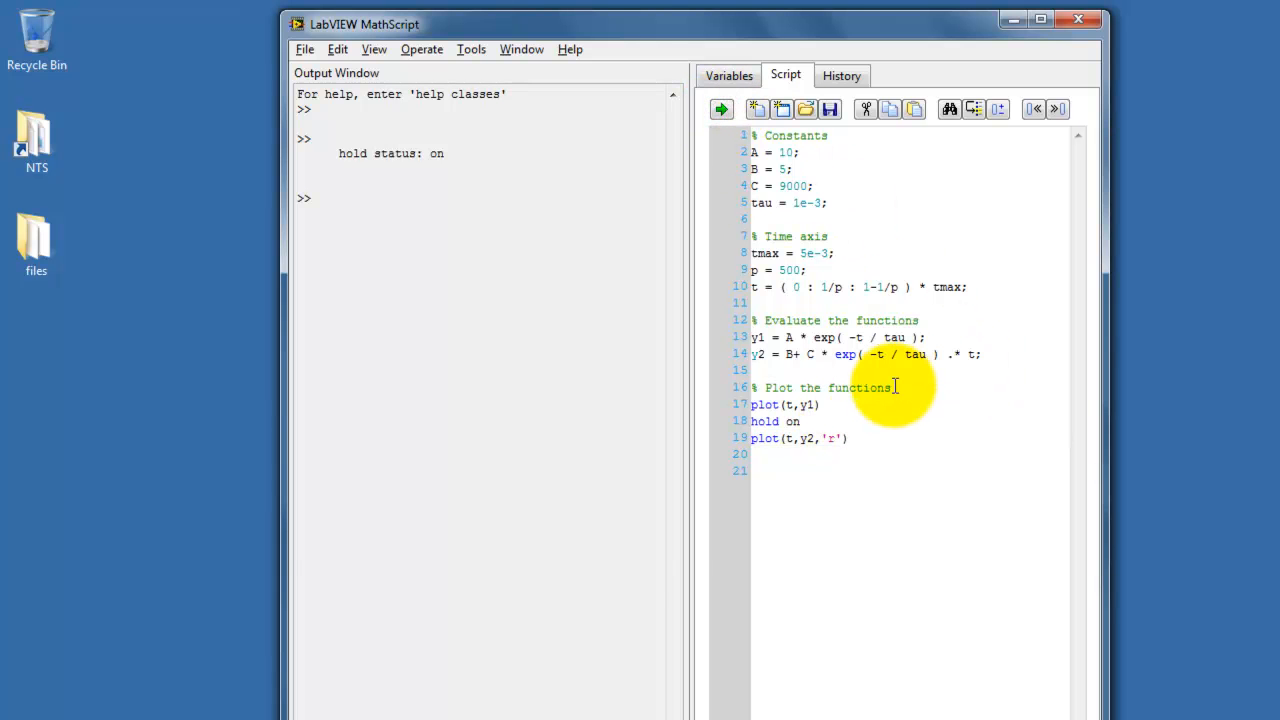
click(721, 109)
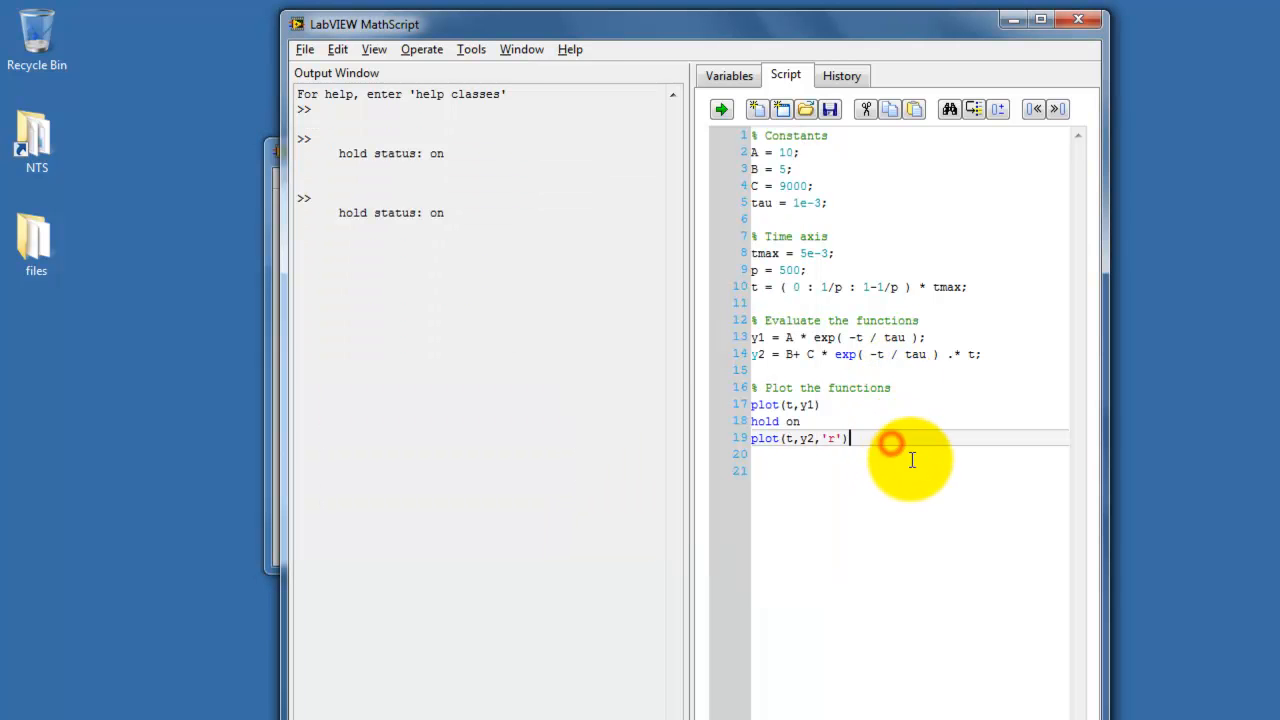
- End the plotting section with hold off
text(hold)
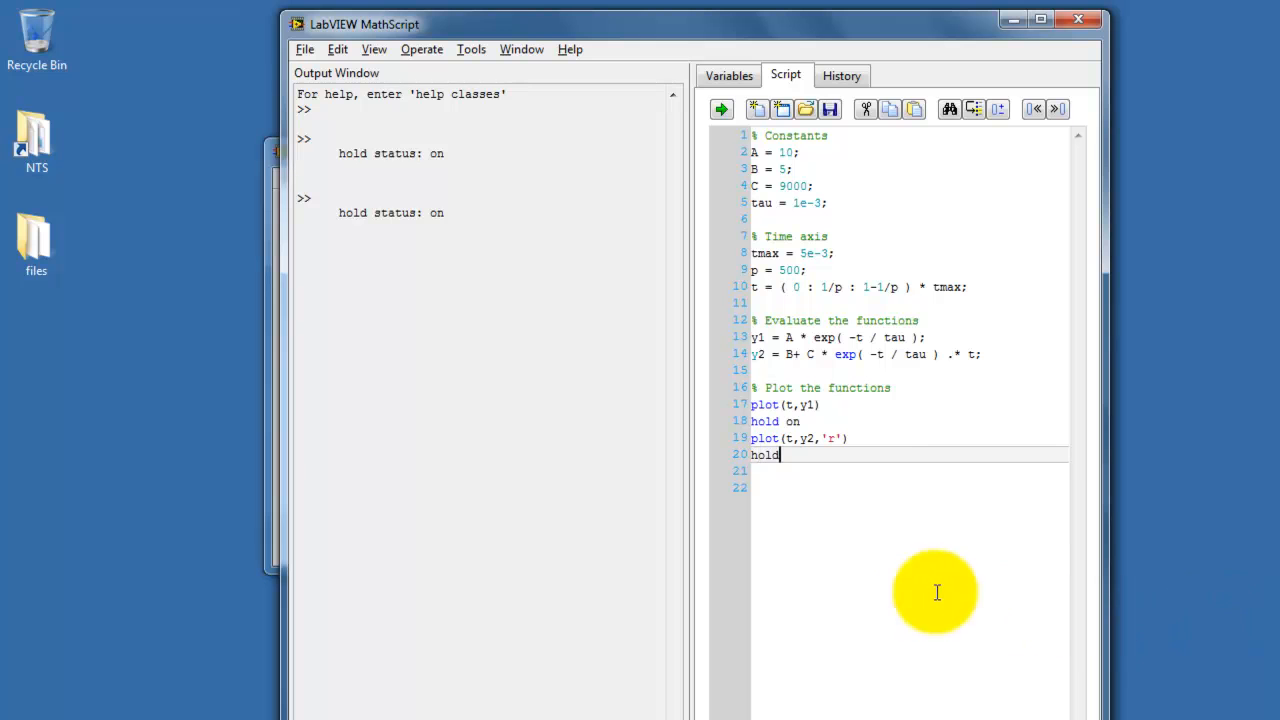
text(off)
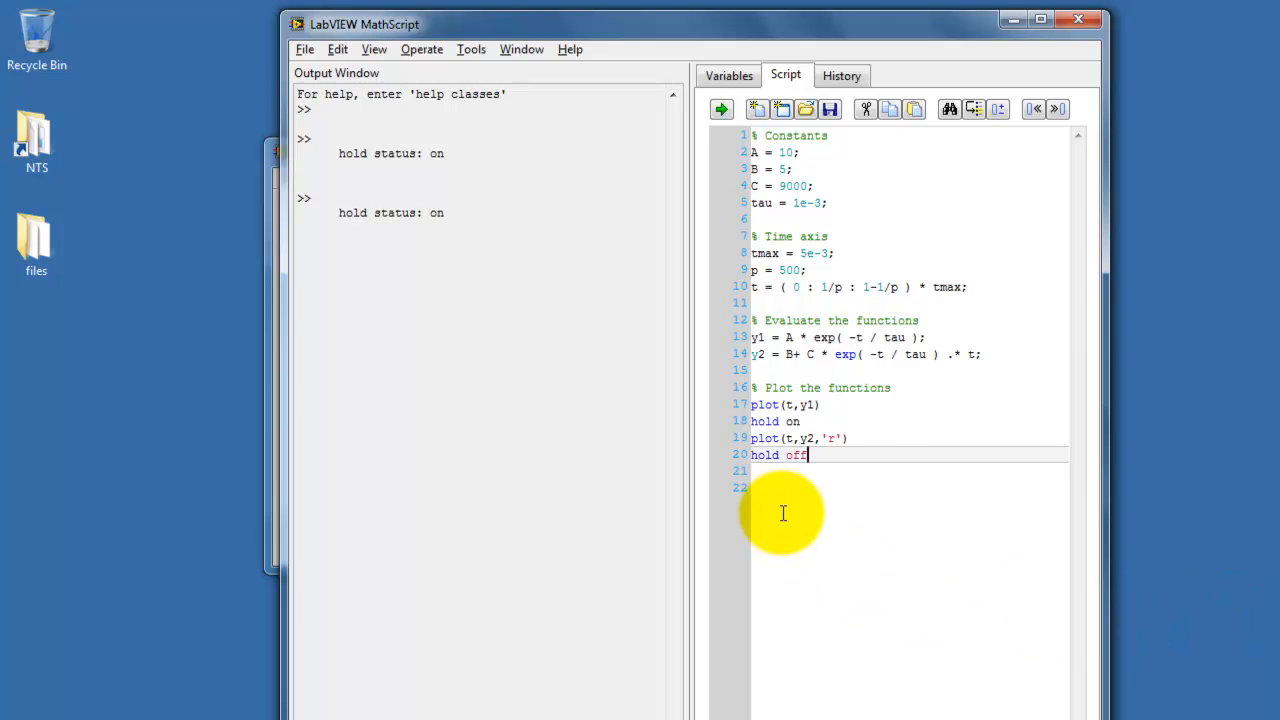
key(enter)
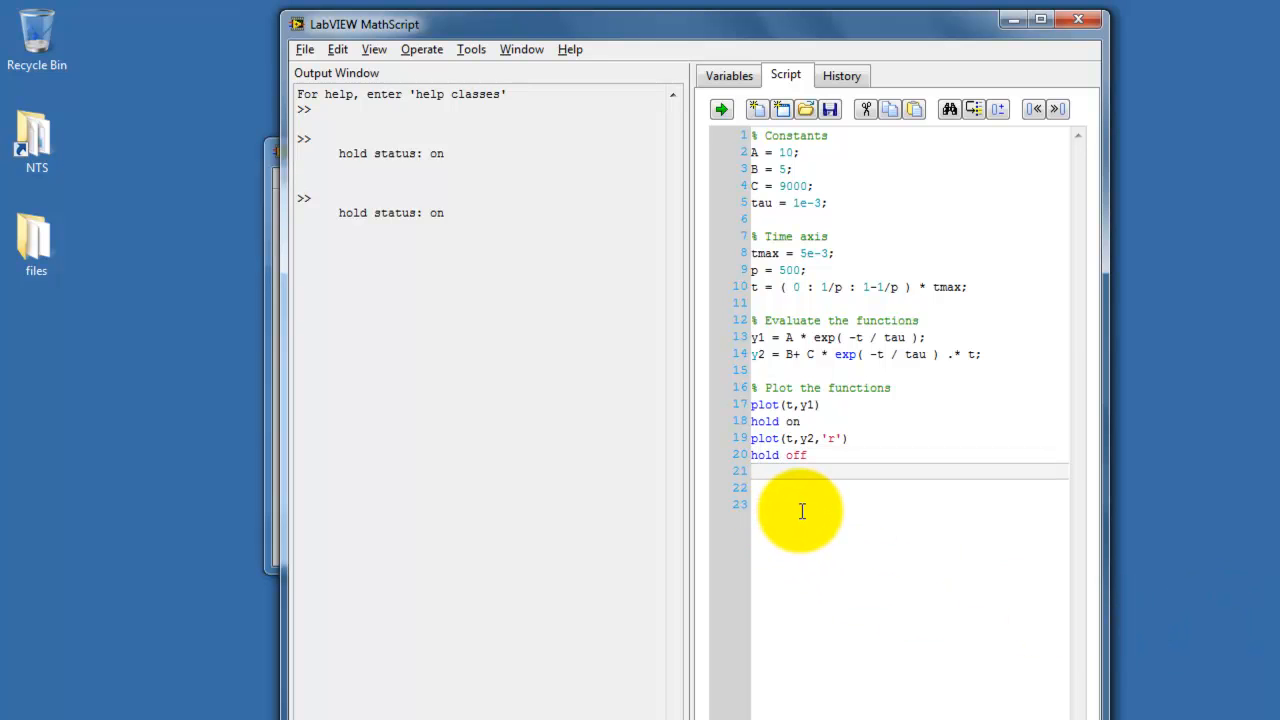
mouse_move(863, 595)
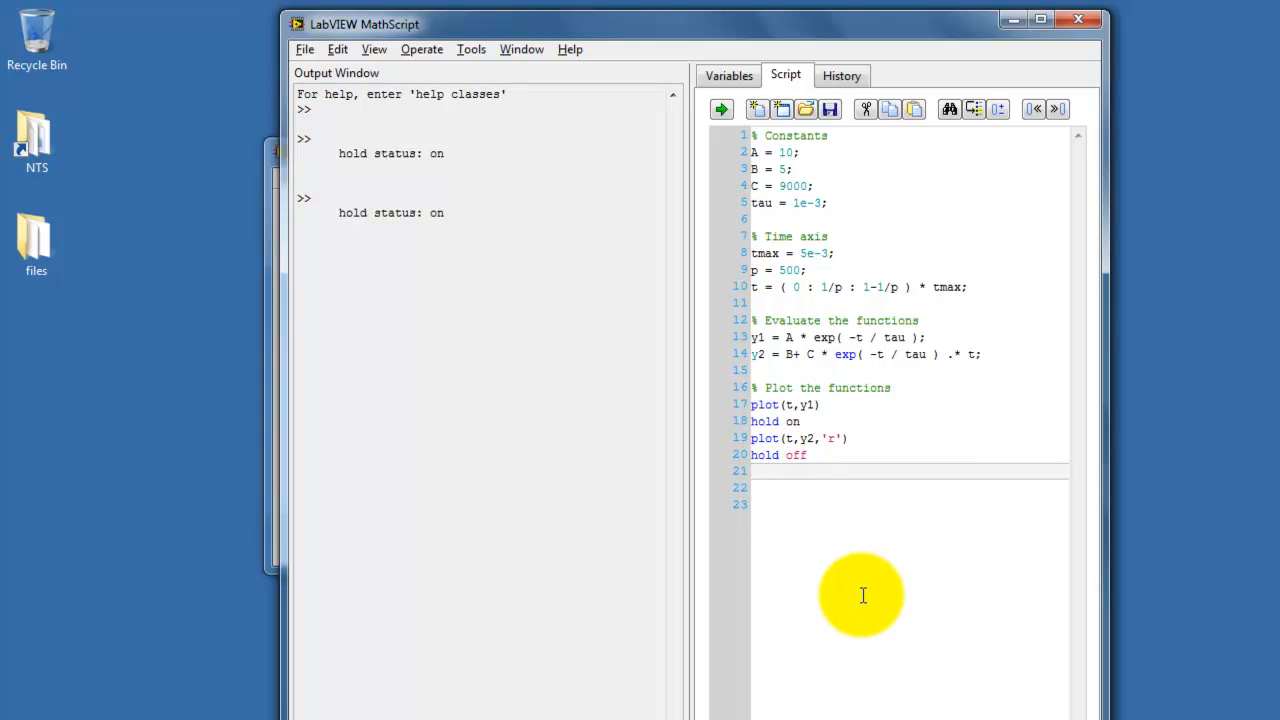
- Add xlabel('Time [ms]') and scale t by 1000 in the plot calls
text(xlabel)
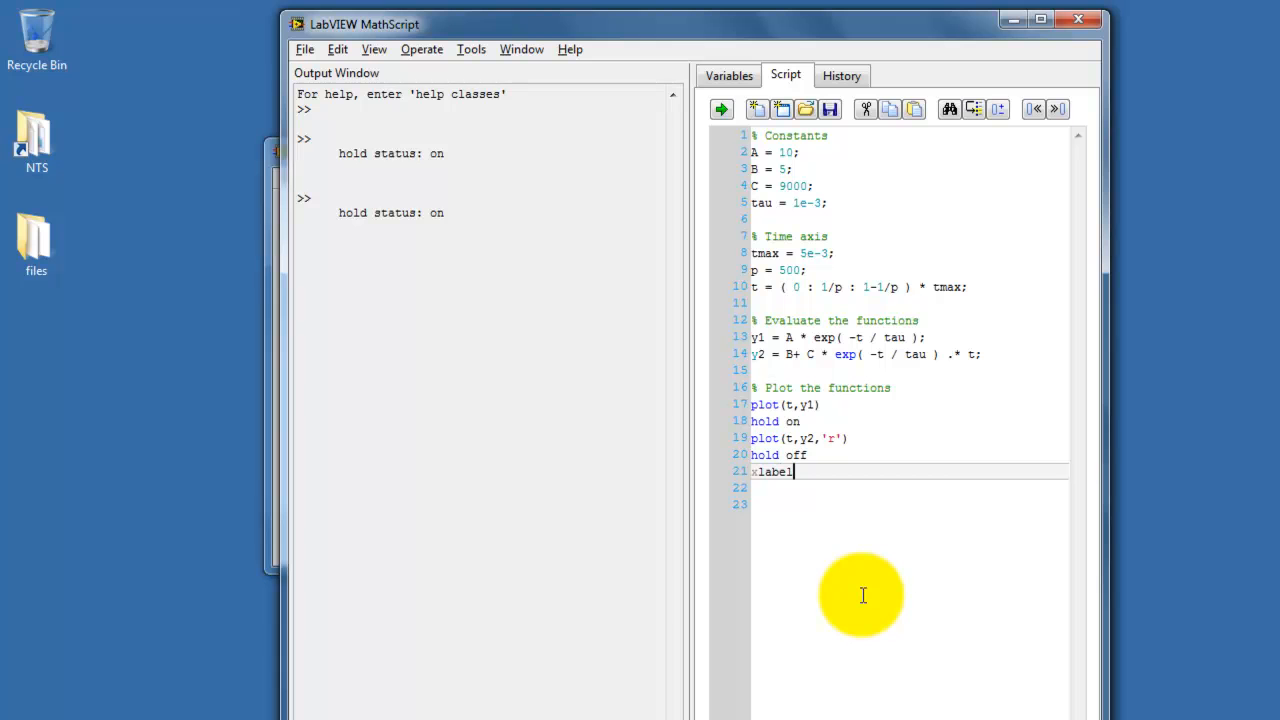
text(()
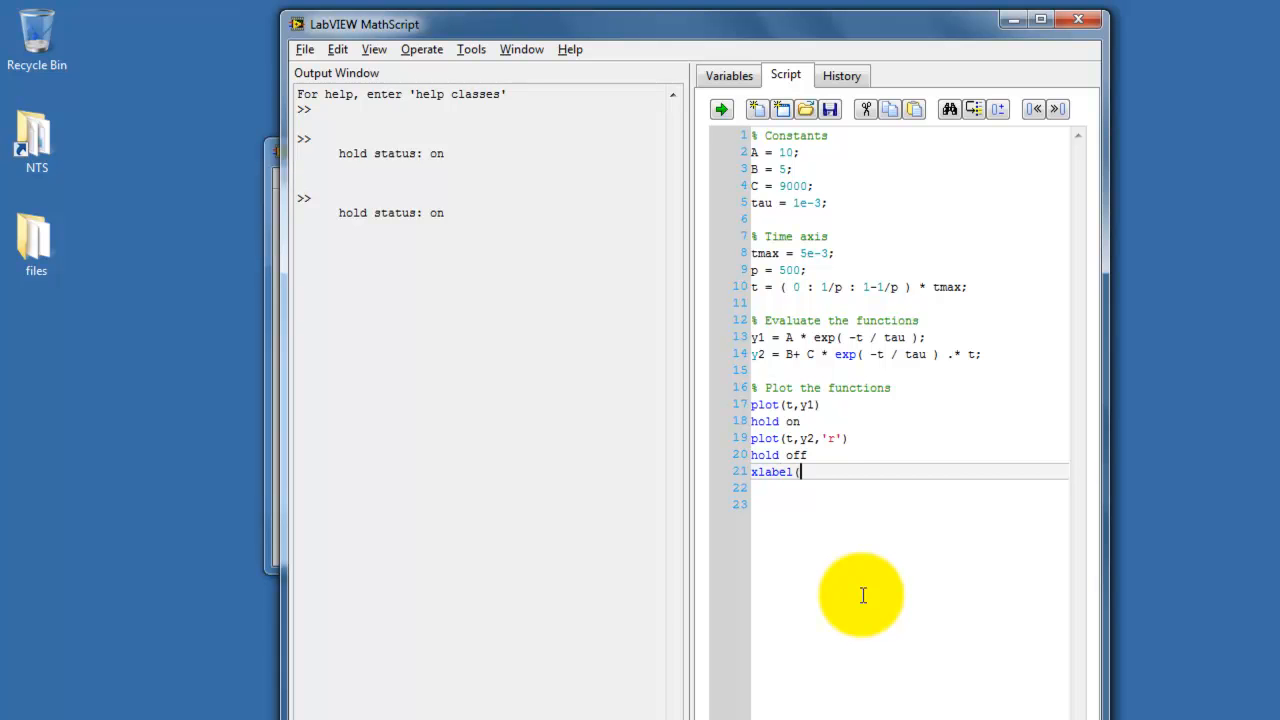
text('Time)
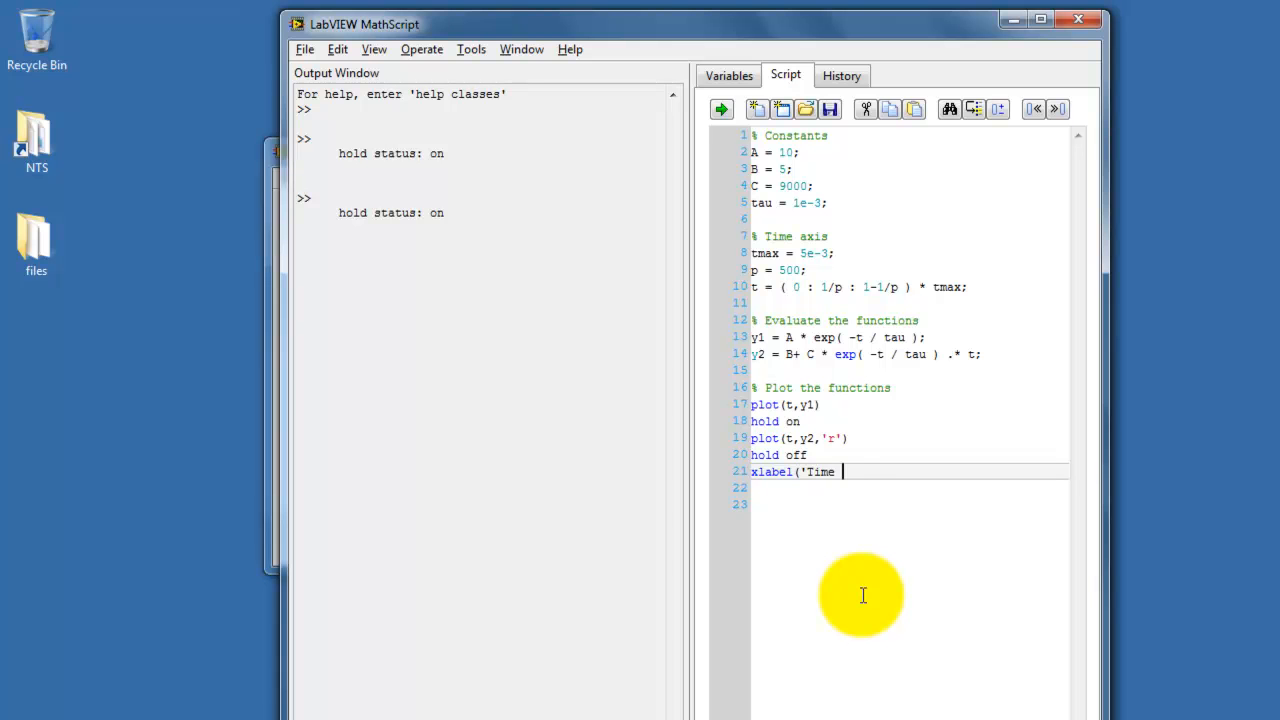
text([ms)
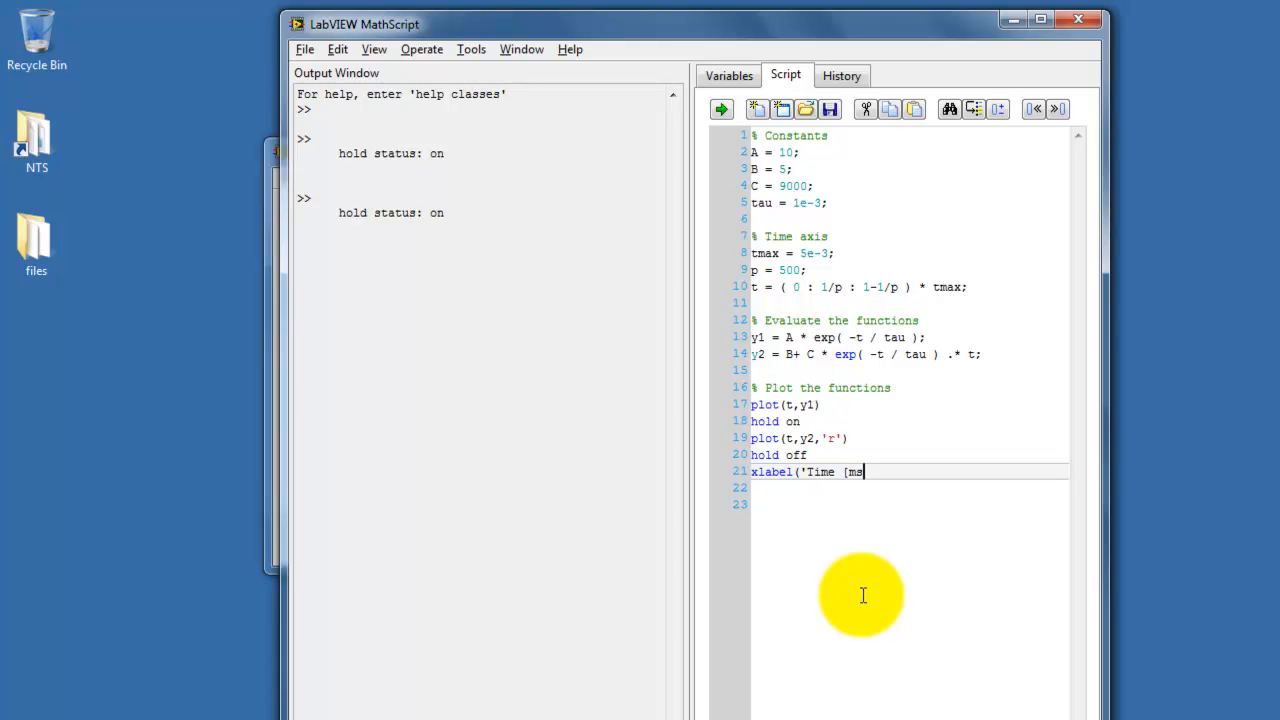
text(]')
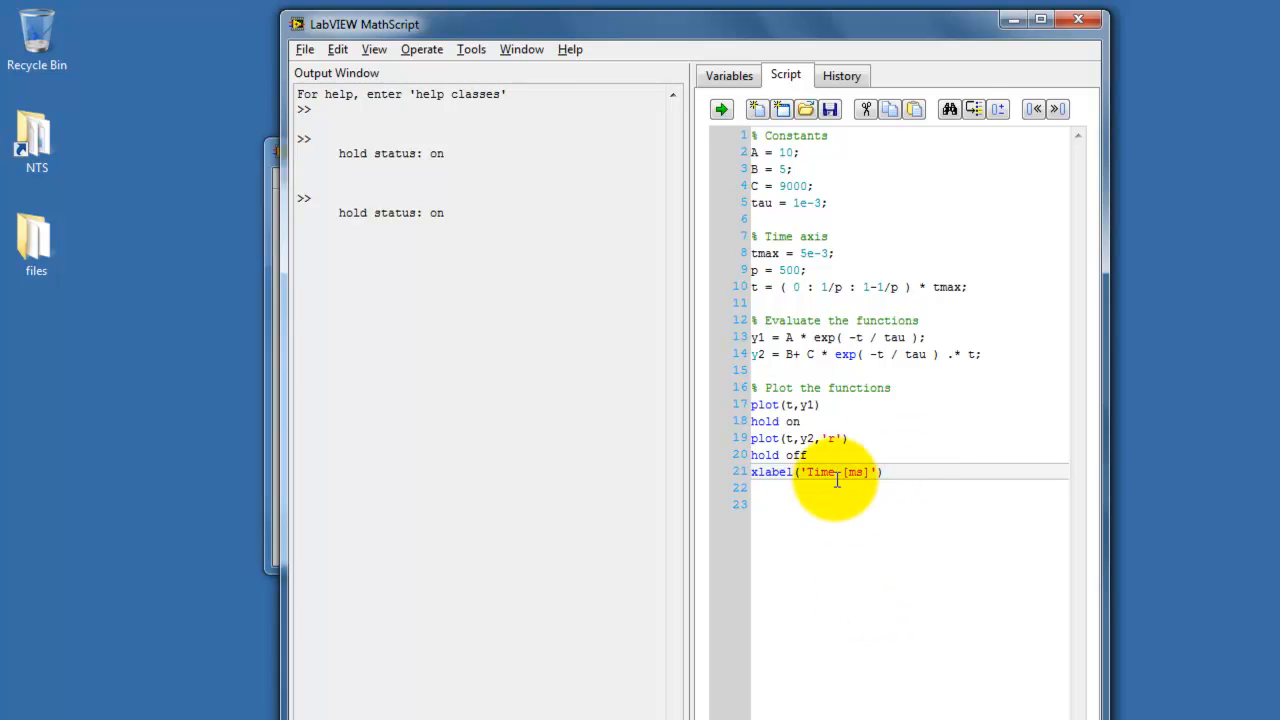
mouse_move(790, 404)
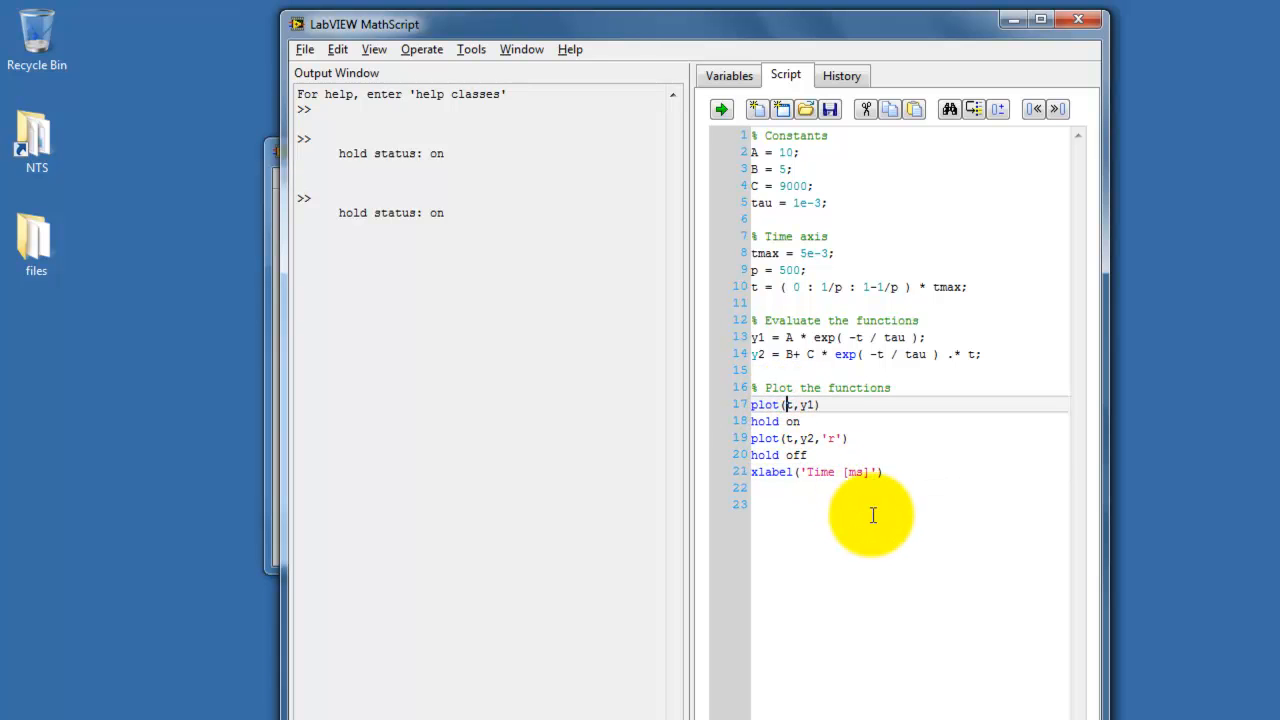
text(1000*)
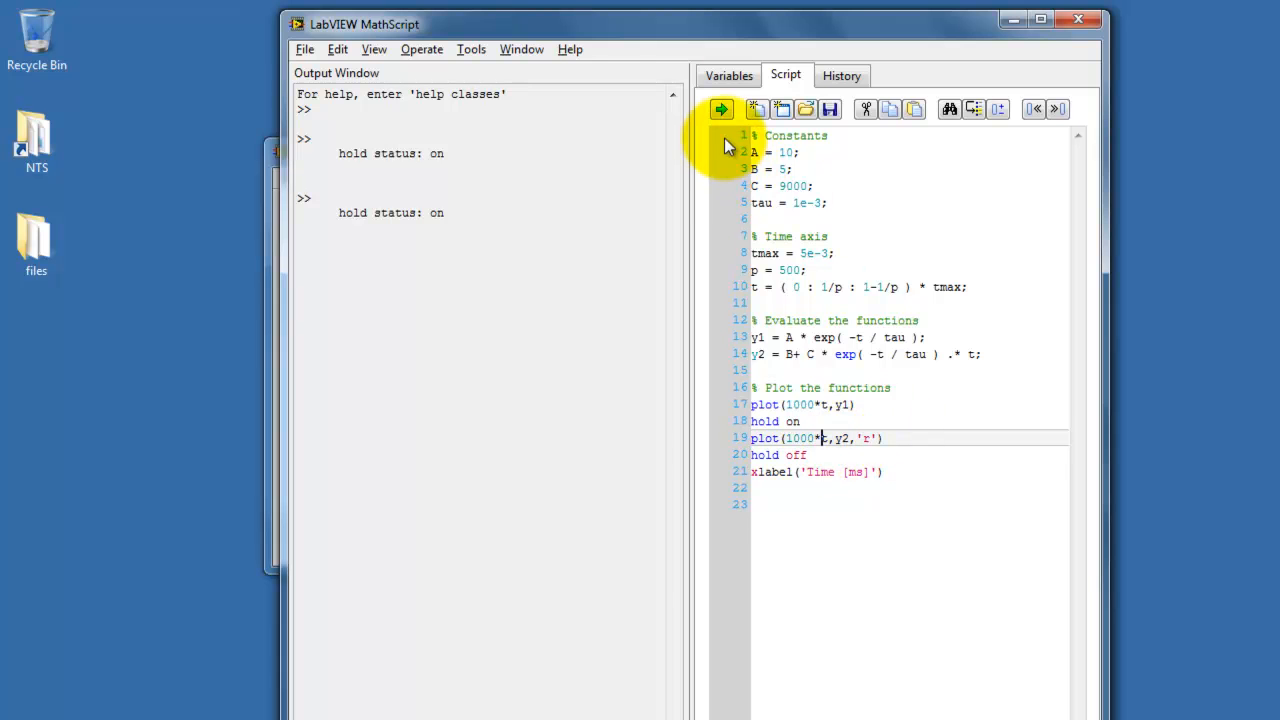
- Run the script to check the 0–5 ms axis, then close the plot
click(721, 109)
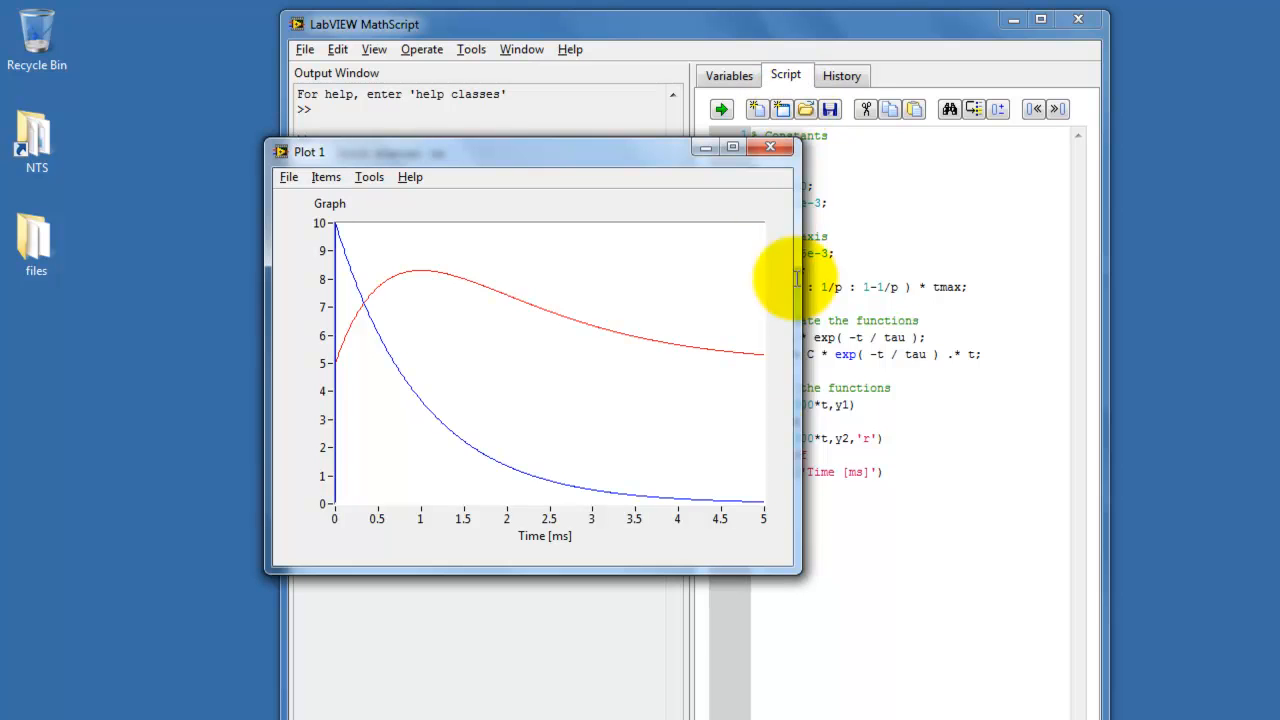
mouse_move(557, 560)
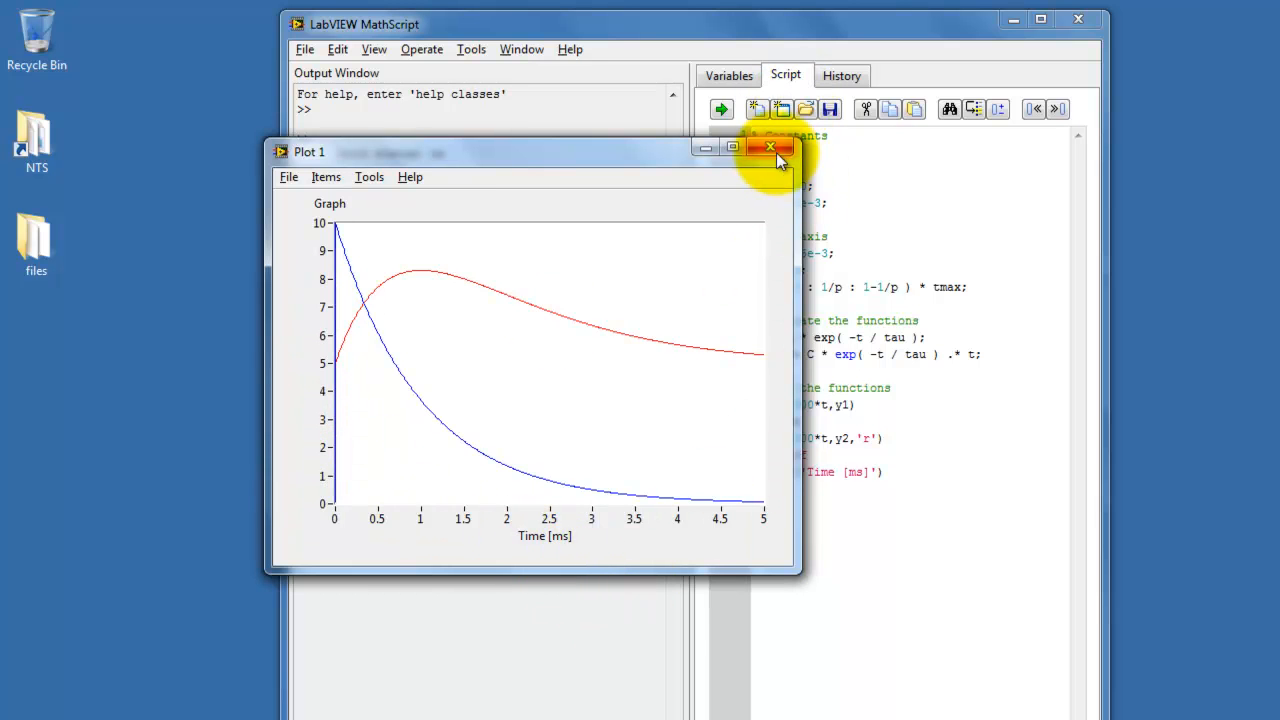
click(770, 148)
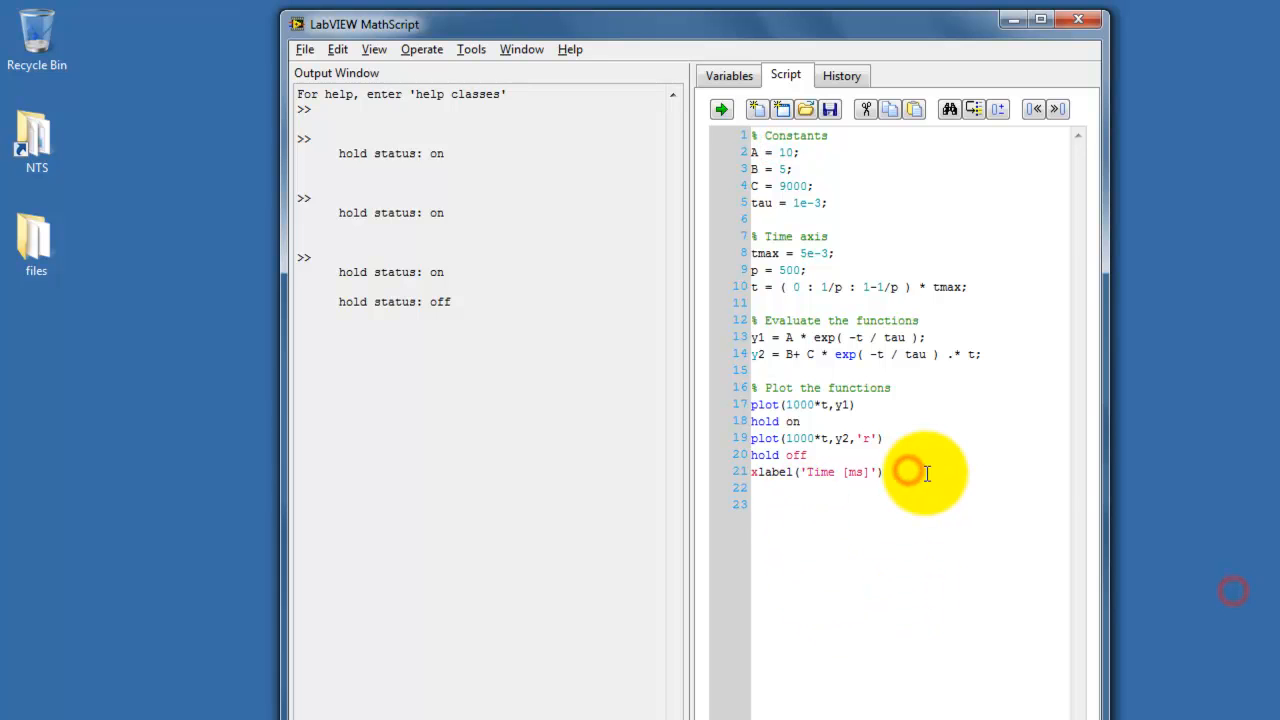
- Add ylabel('y1(t) and y2(t) [V]') and title('demo plot')
text(ylabel('y1(t) and y2(t) [V]'))
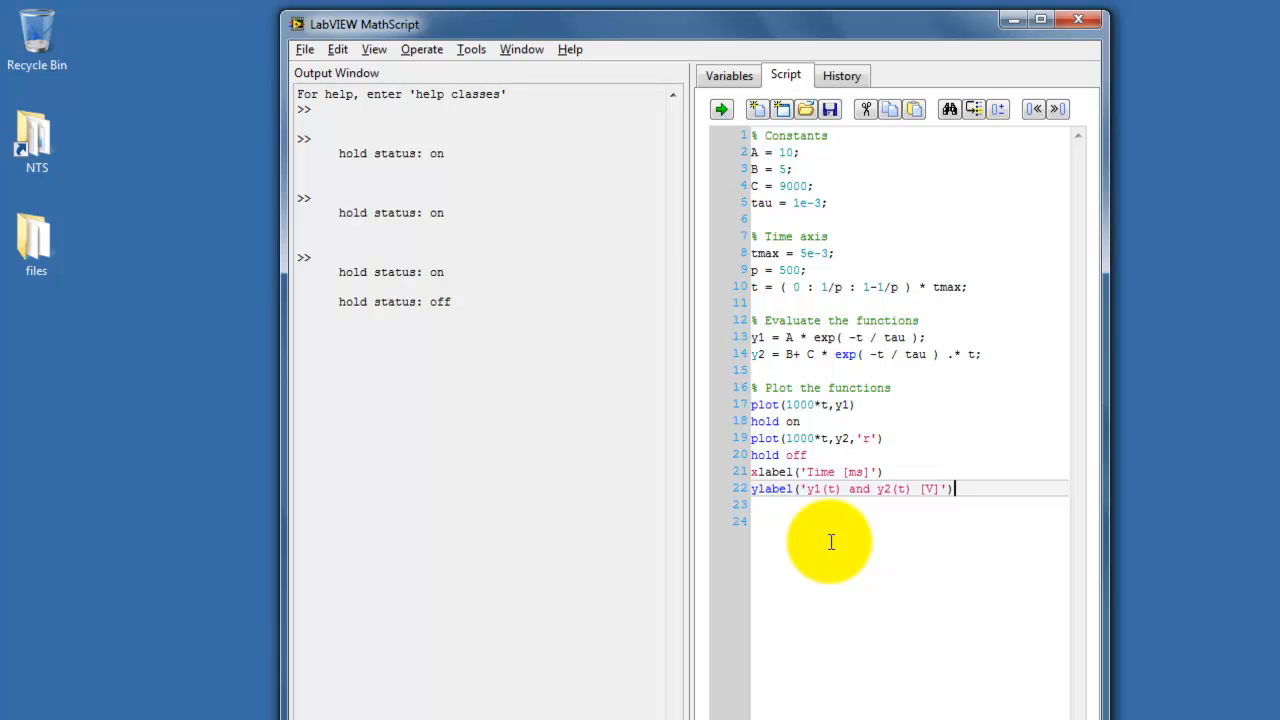
key(enter)
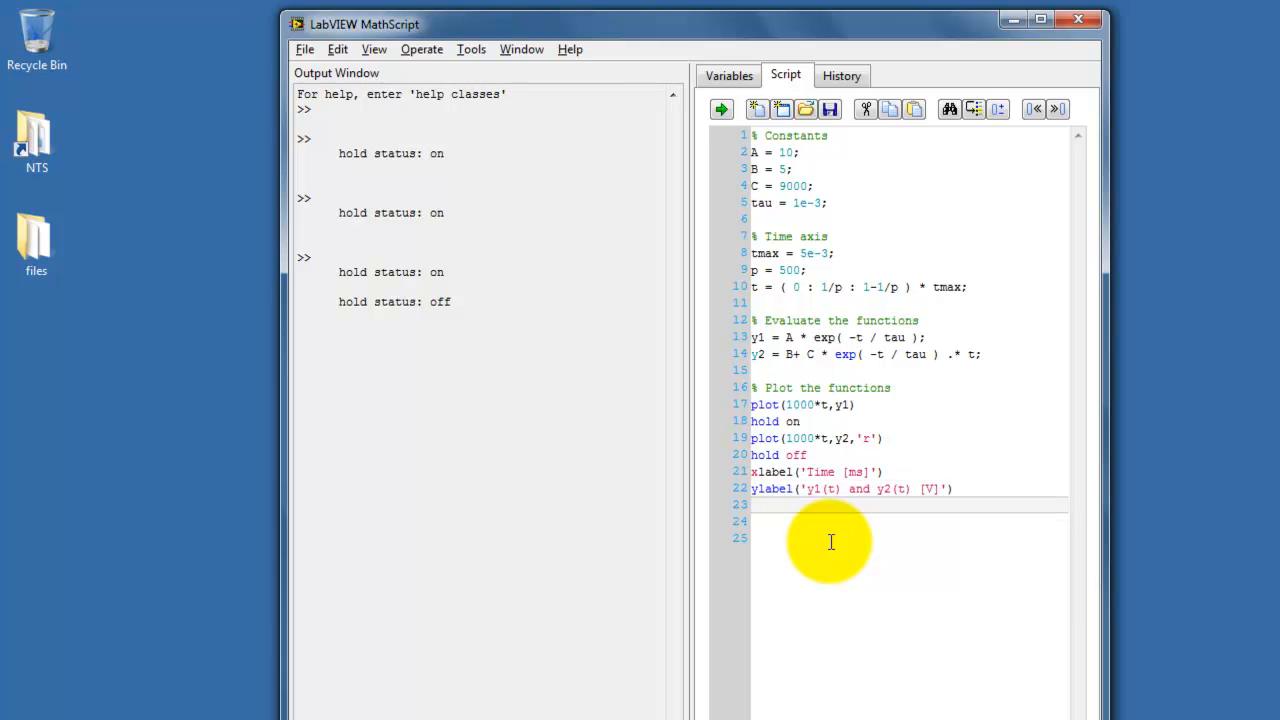
text(title()
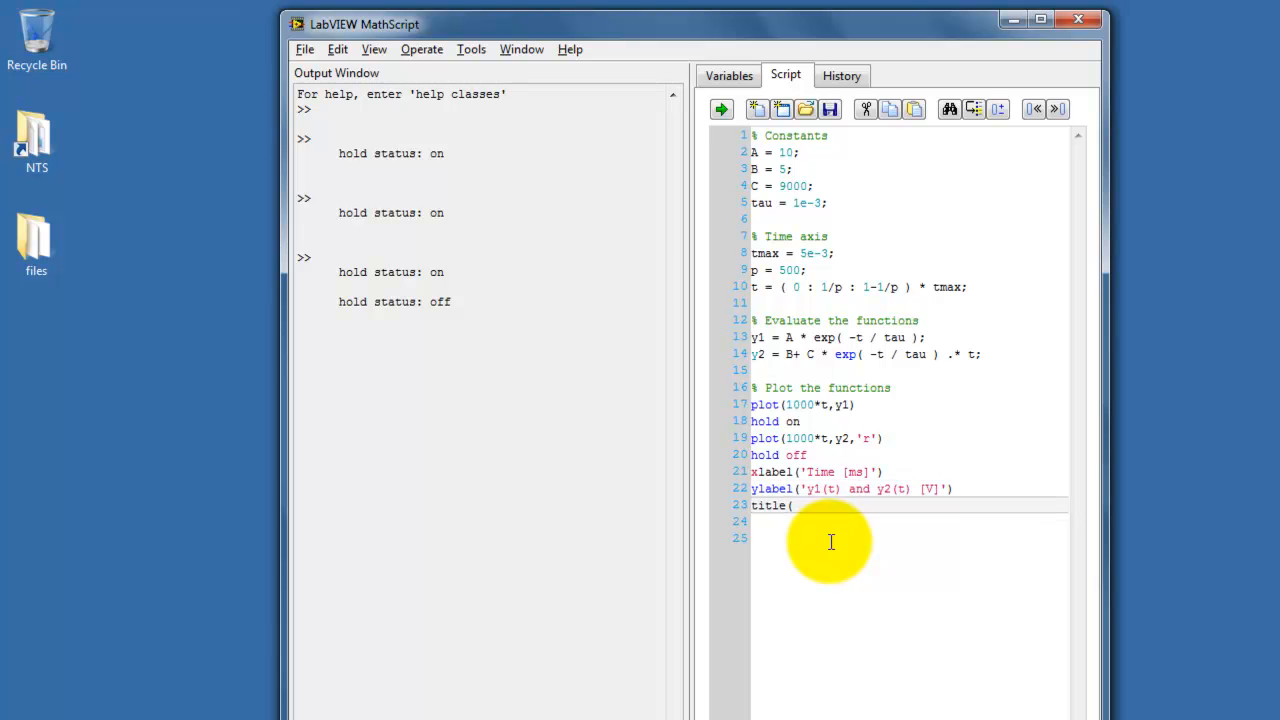
text('demo plot)
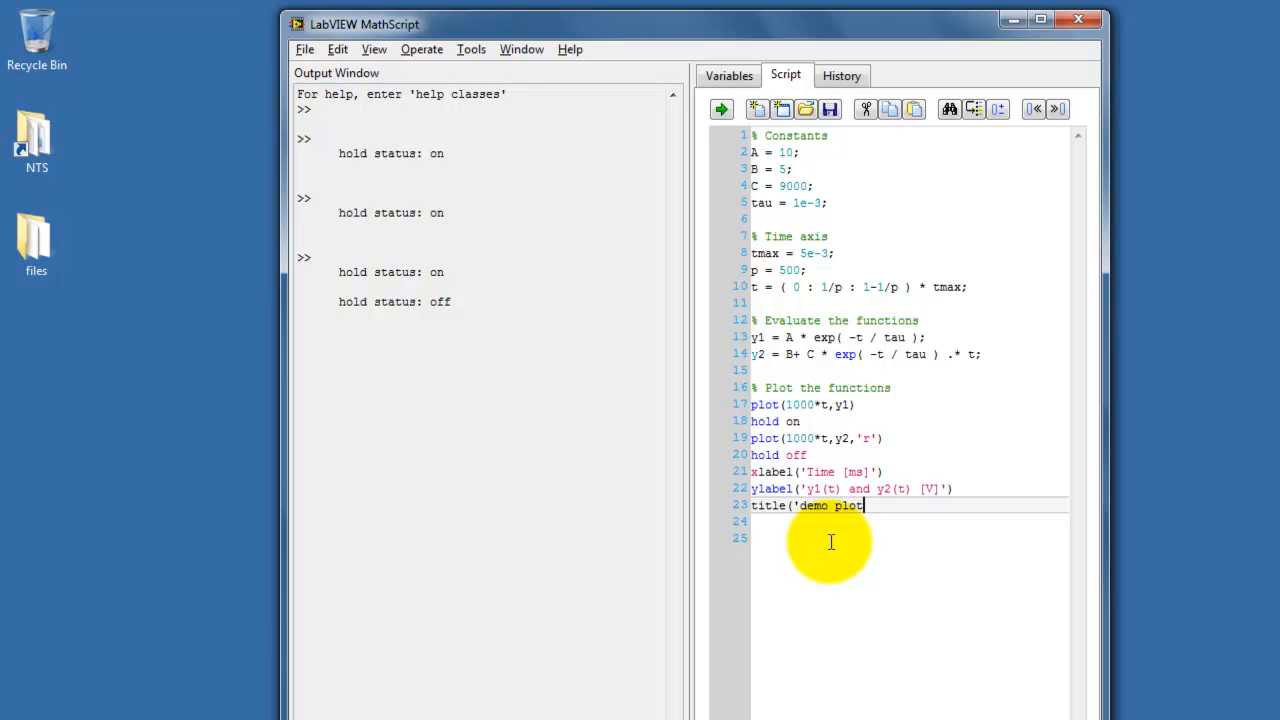
text('))
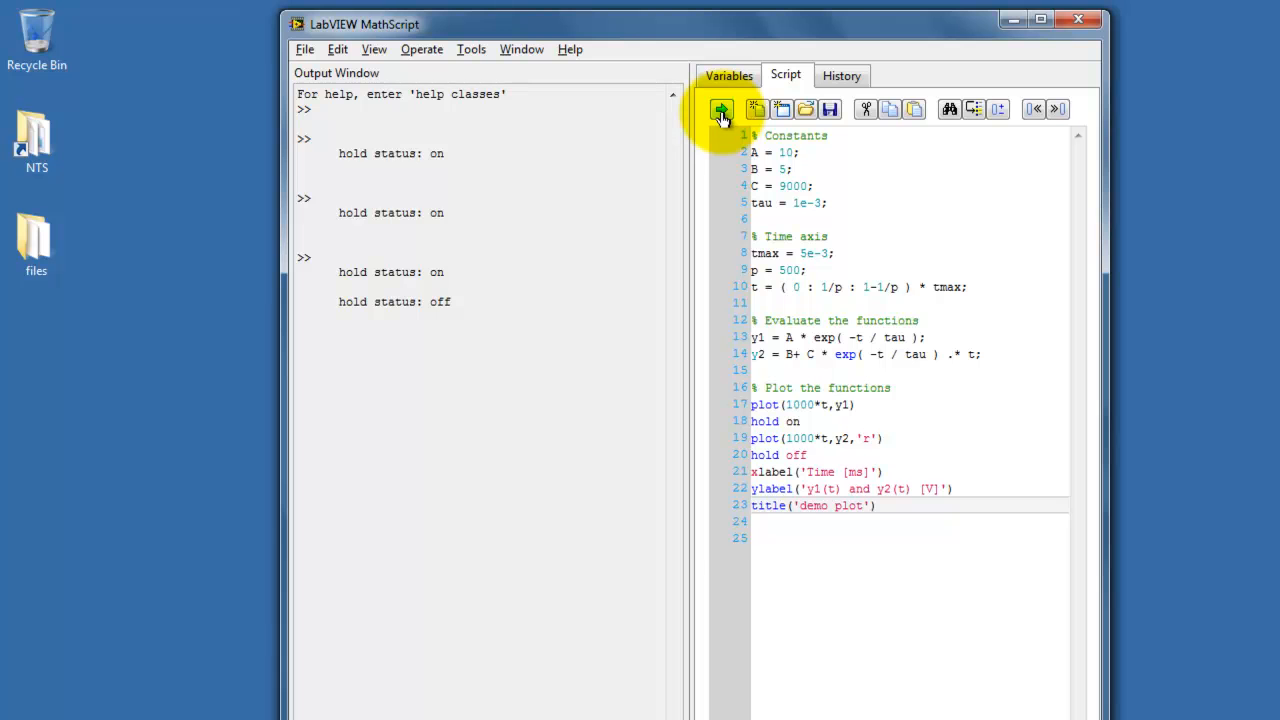
- Run the script to view the titled, labelled plot, then close it
click(720, 109)
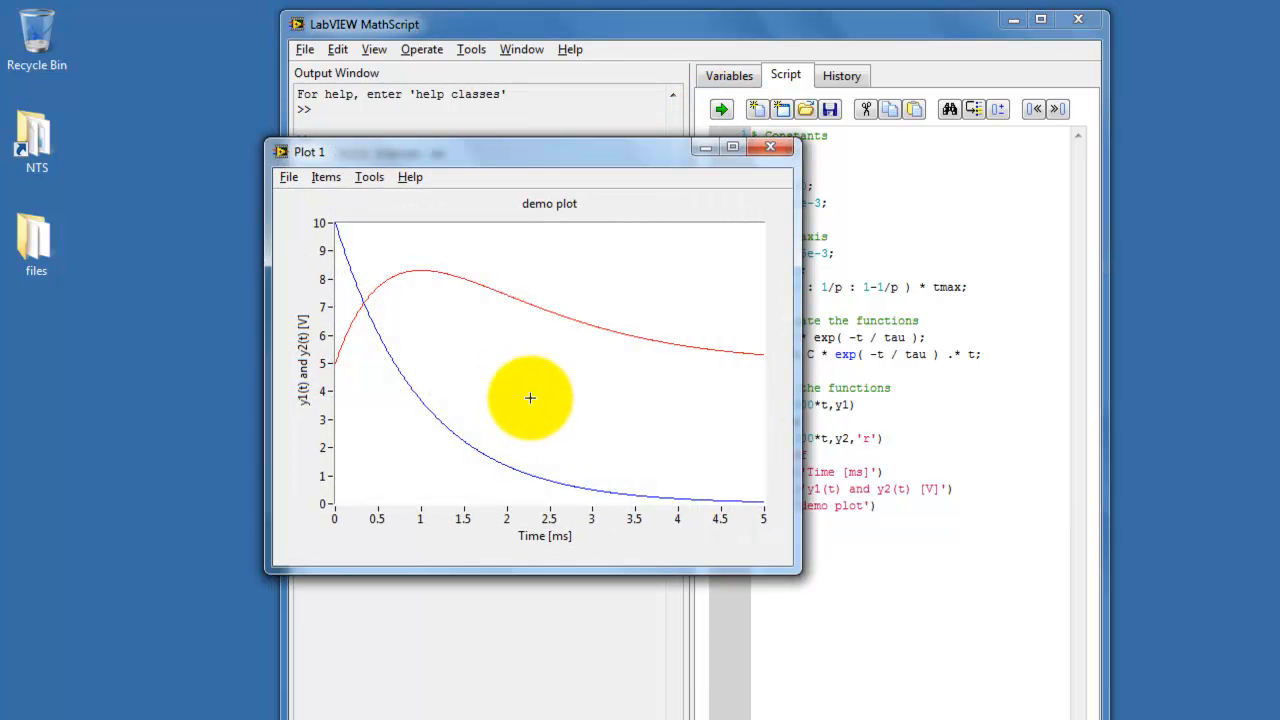
click(770, 147)
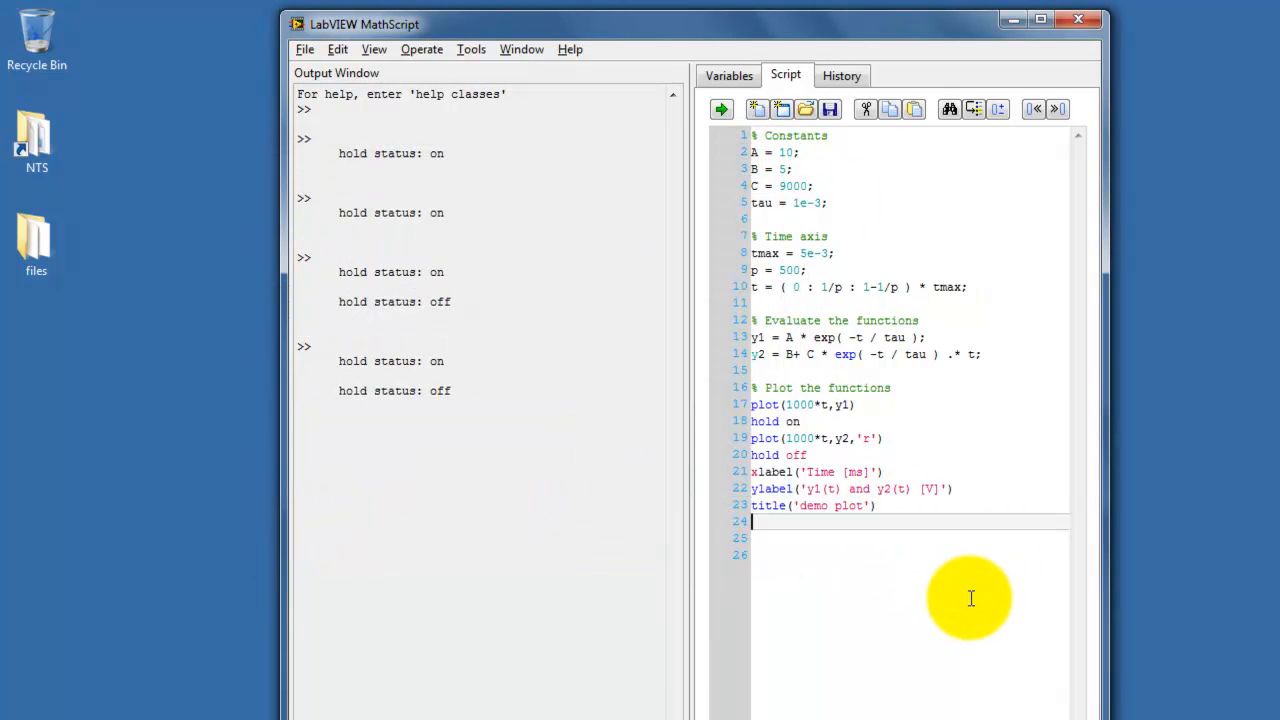
- Add 'grid on' at the end of the script and rerun to show gridlines on the plot
text(grid on)
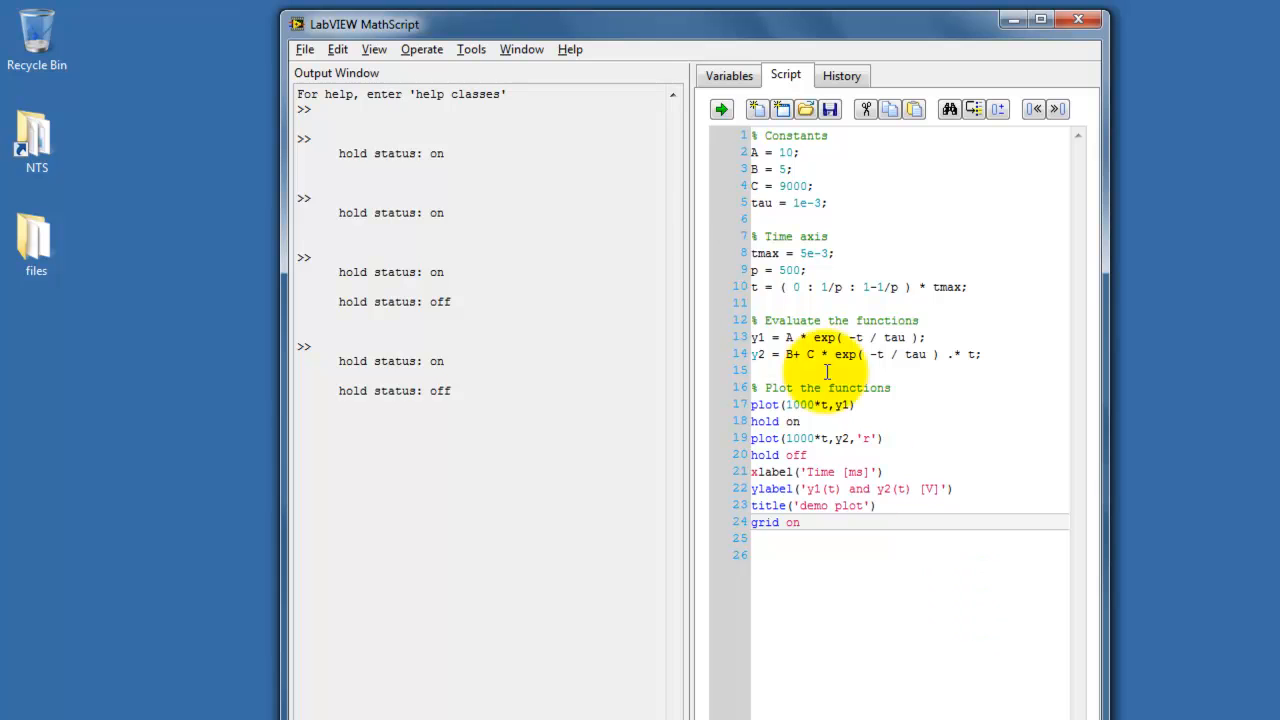
click(721, 109)
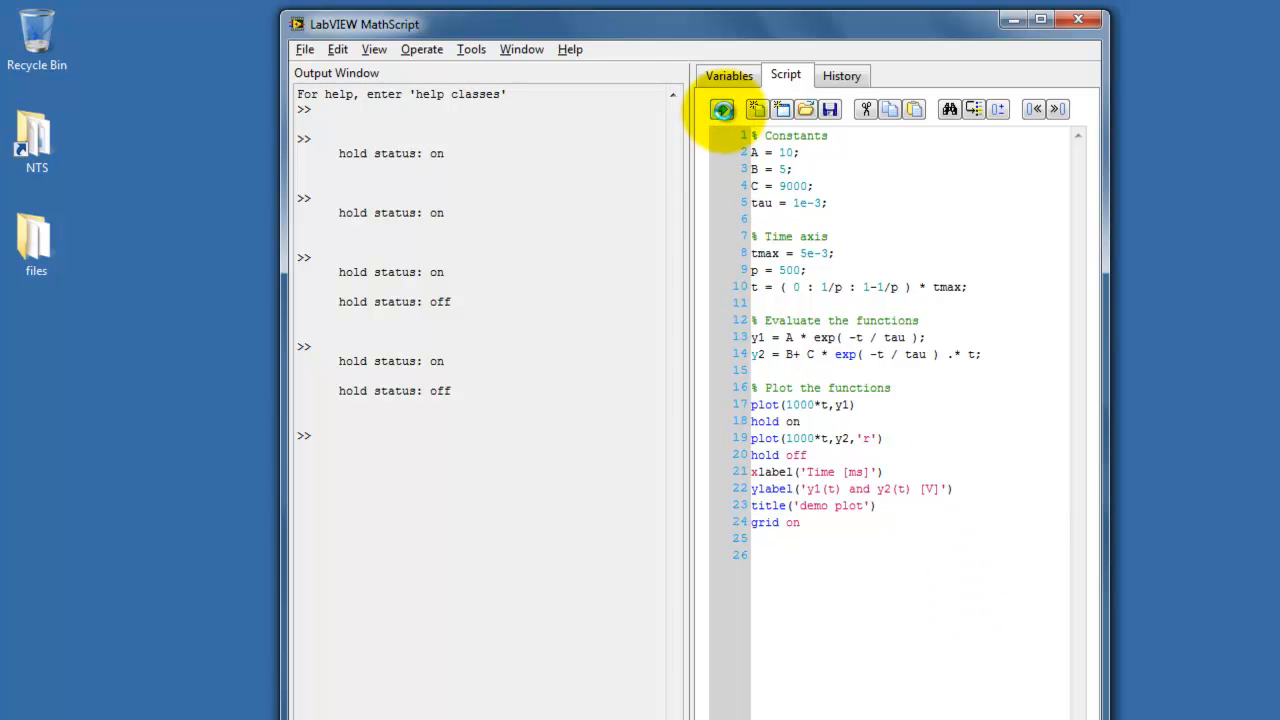
click(722, 109)
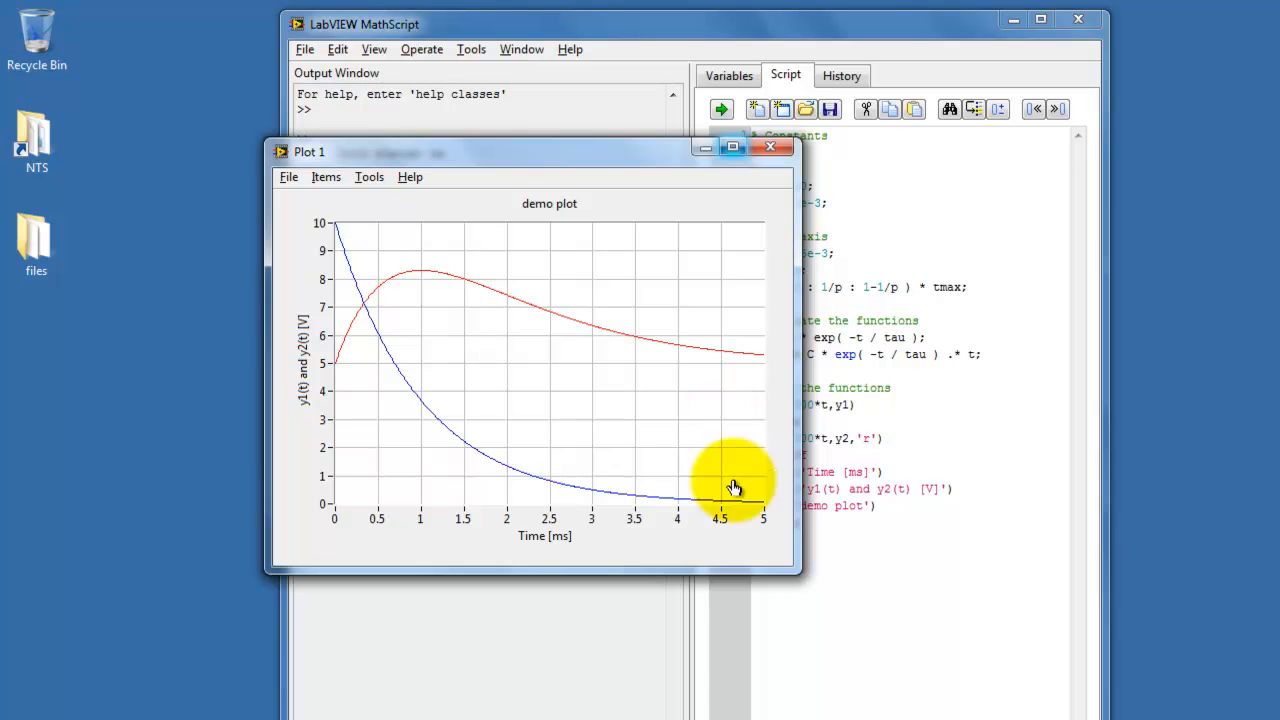